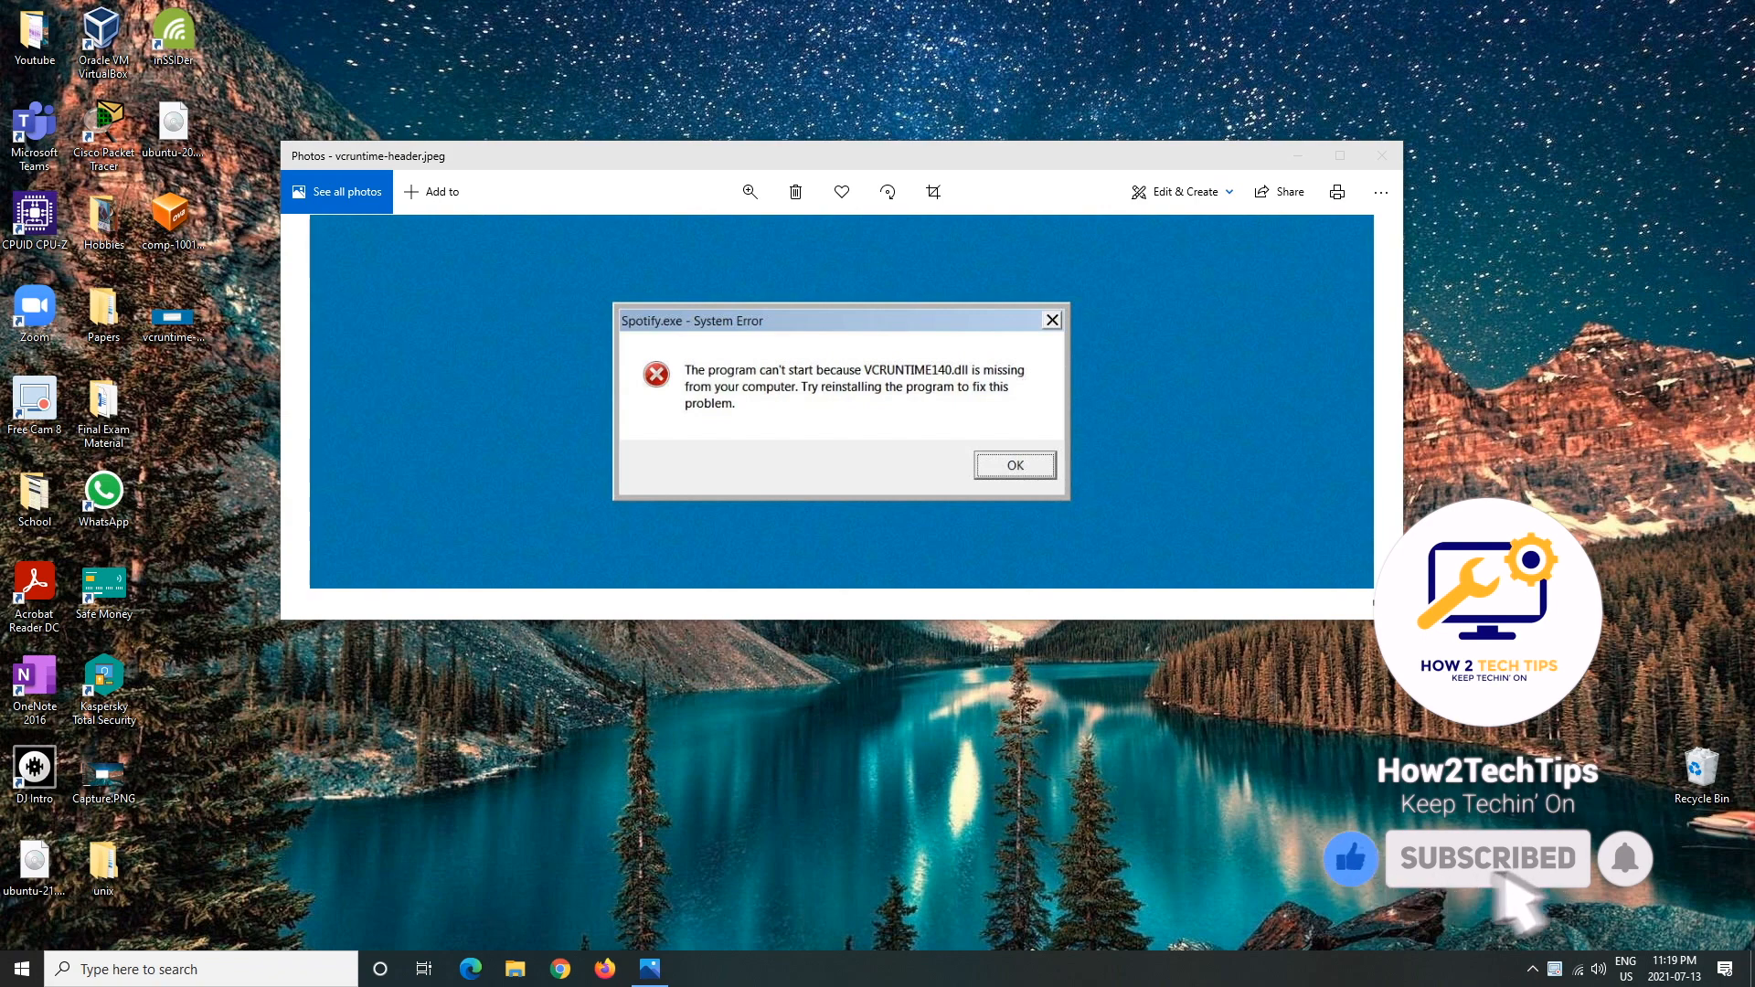
mouse_move(1650, 901)
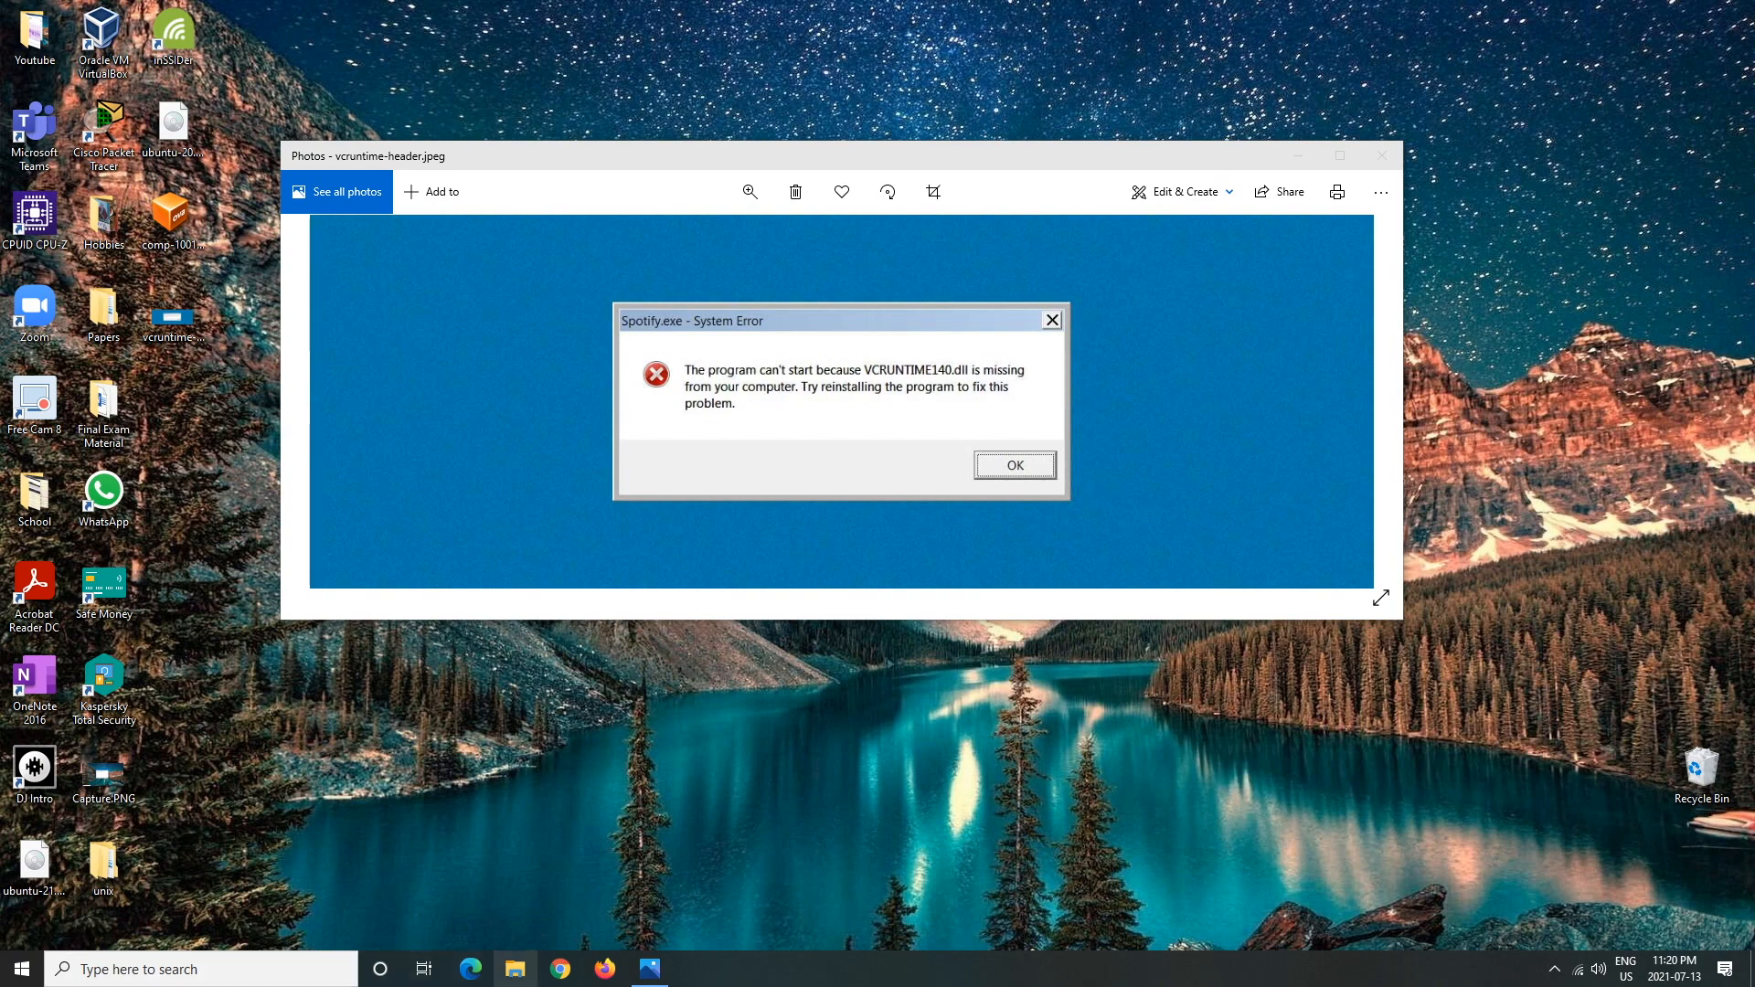
mouse_move(560, 968)
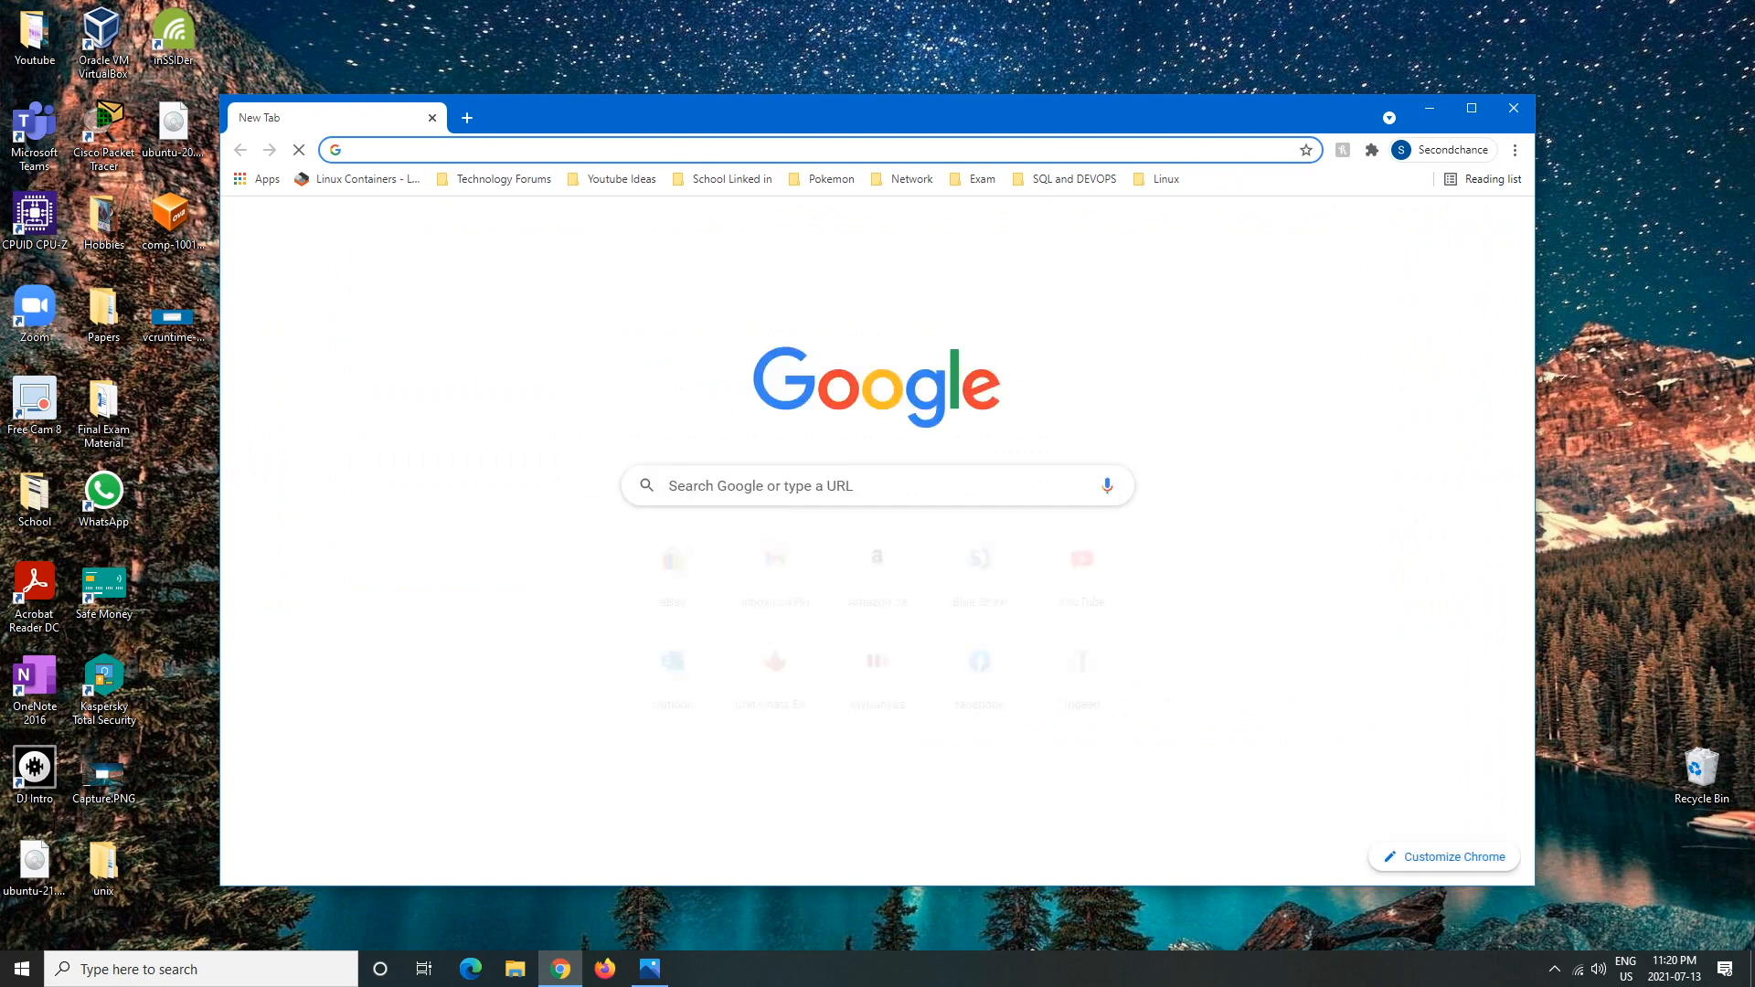
- Go to microsoft.com/en-us/download/details.aspx?id=52685 in Chrome's address bar
click(1471, 109)
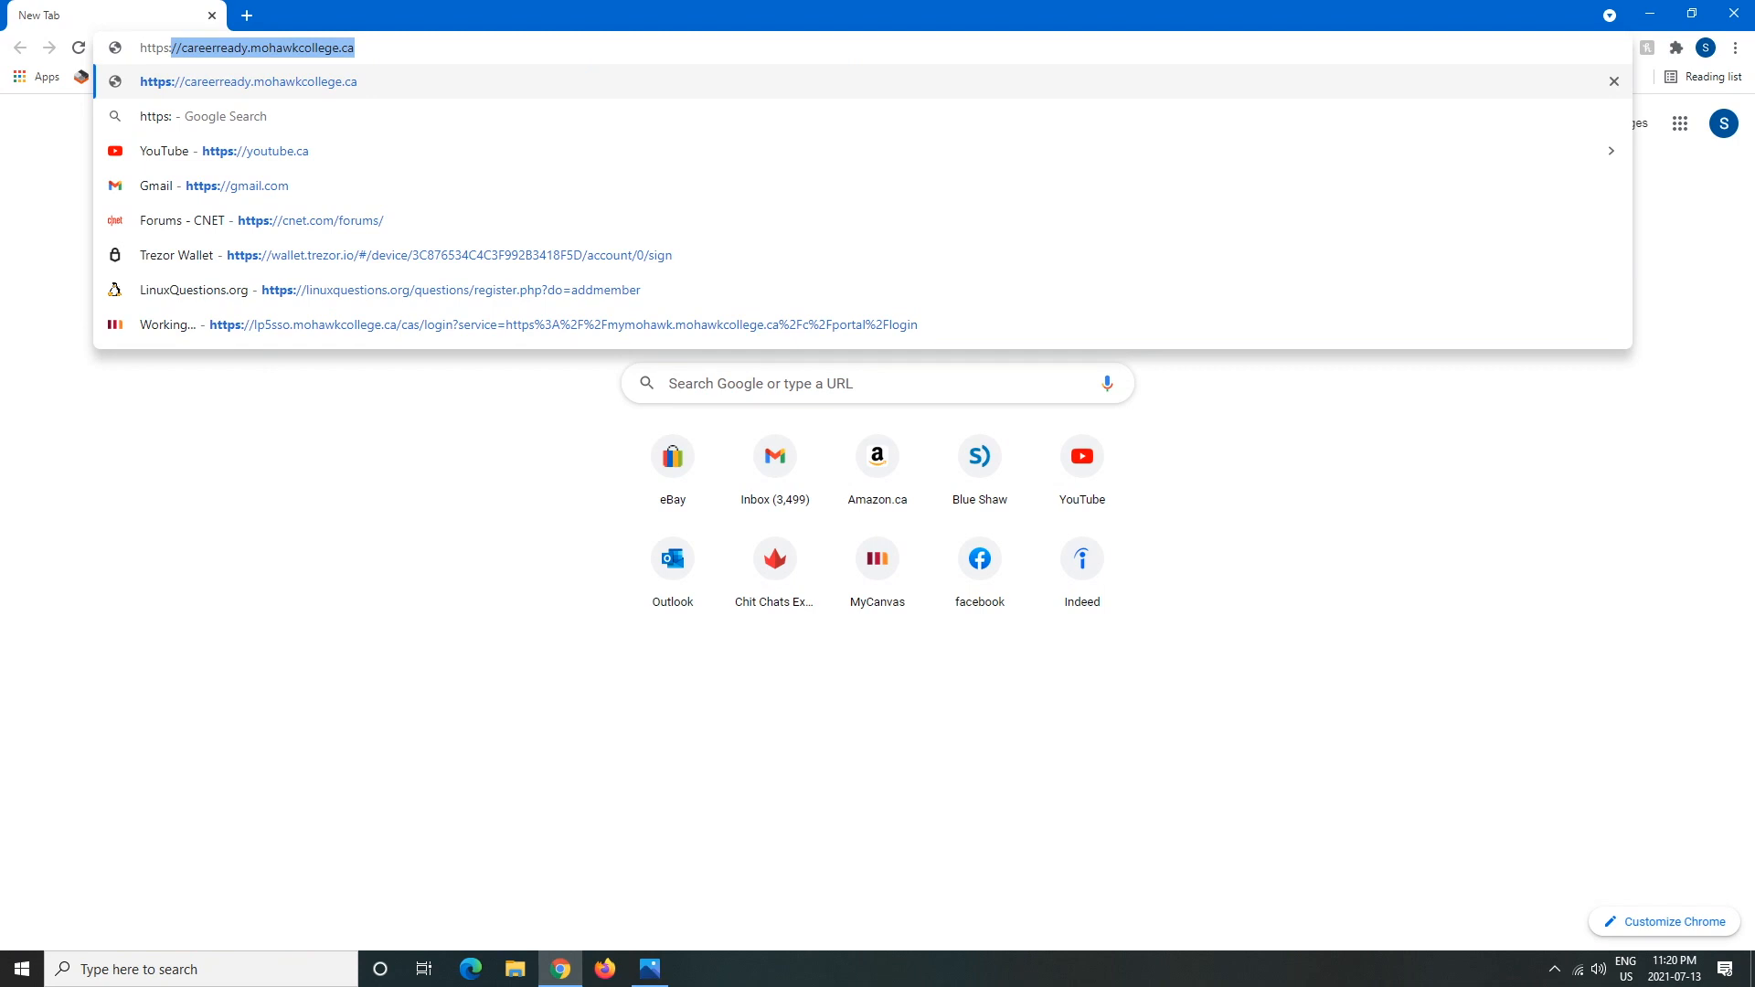
text(https://www.indeed.ca)
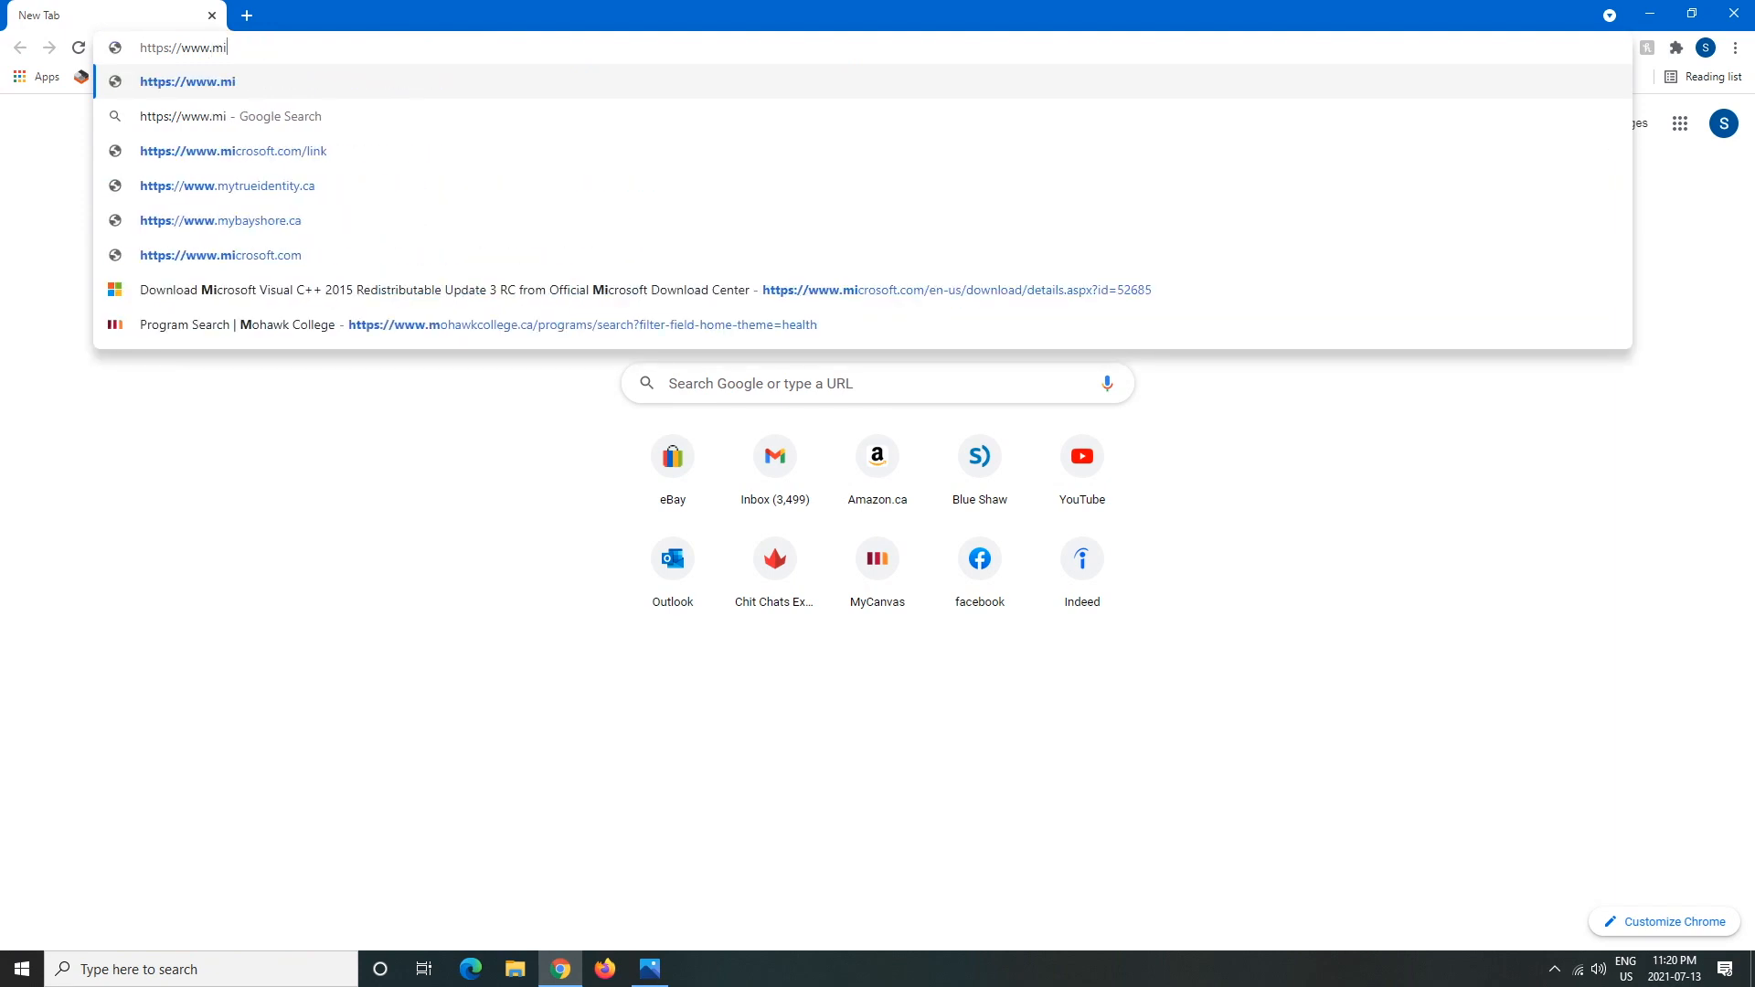
text(crosoft)
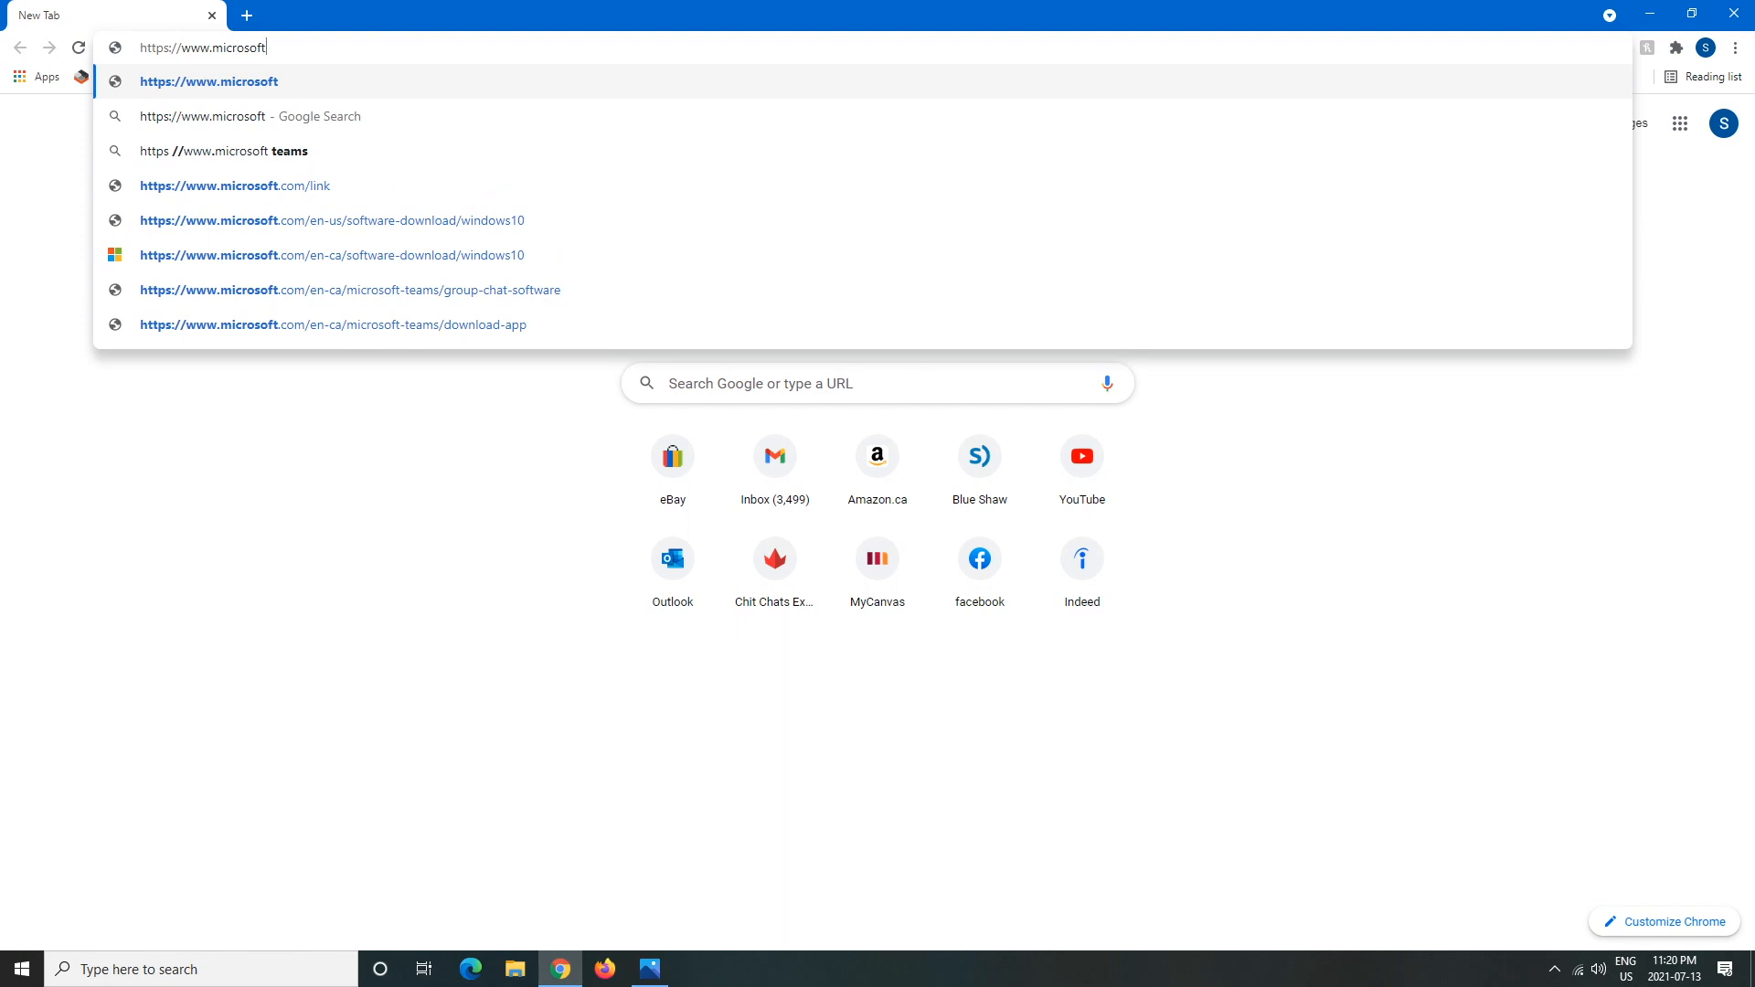
text(.com)
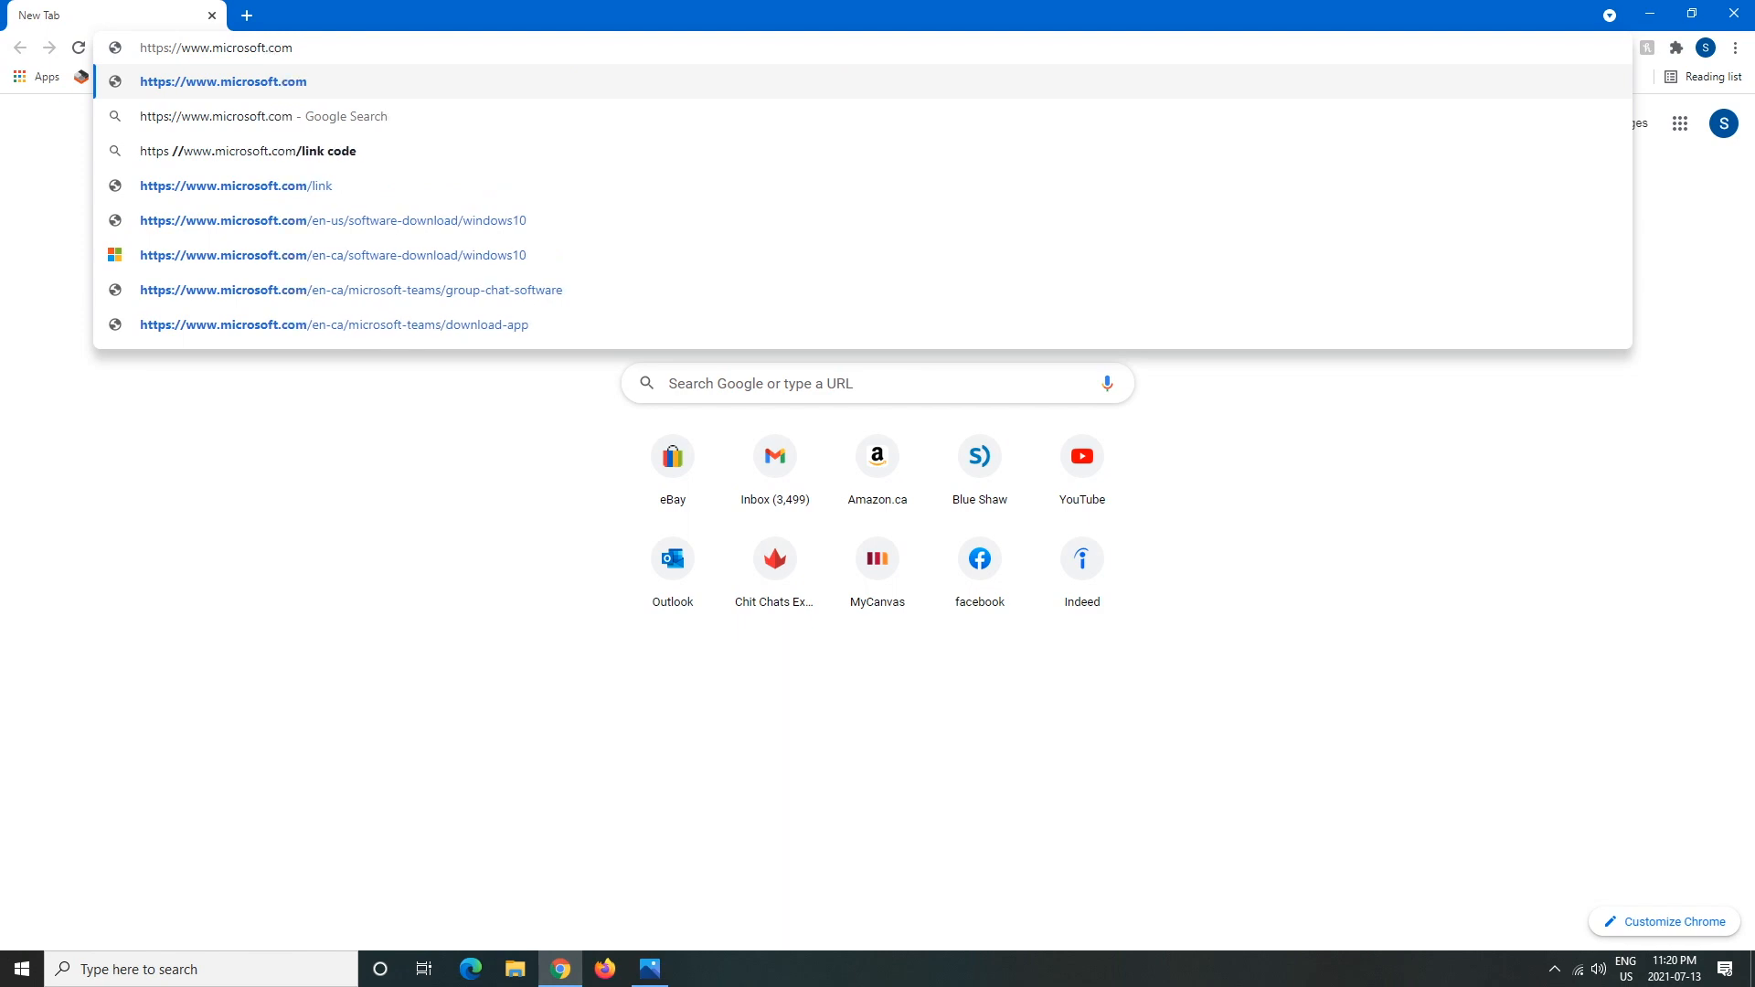
text(/en-us)
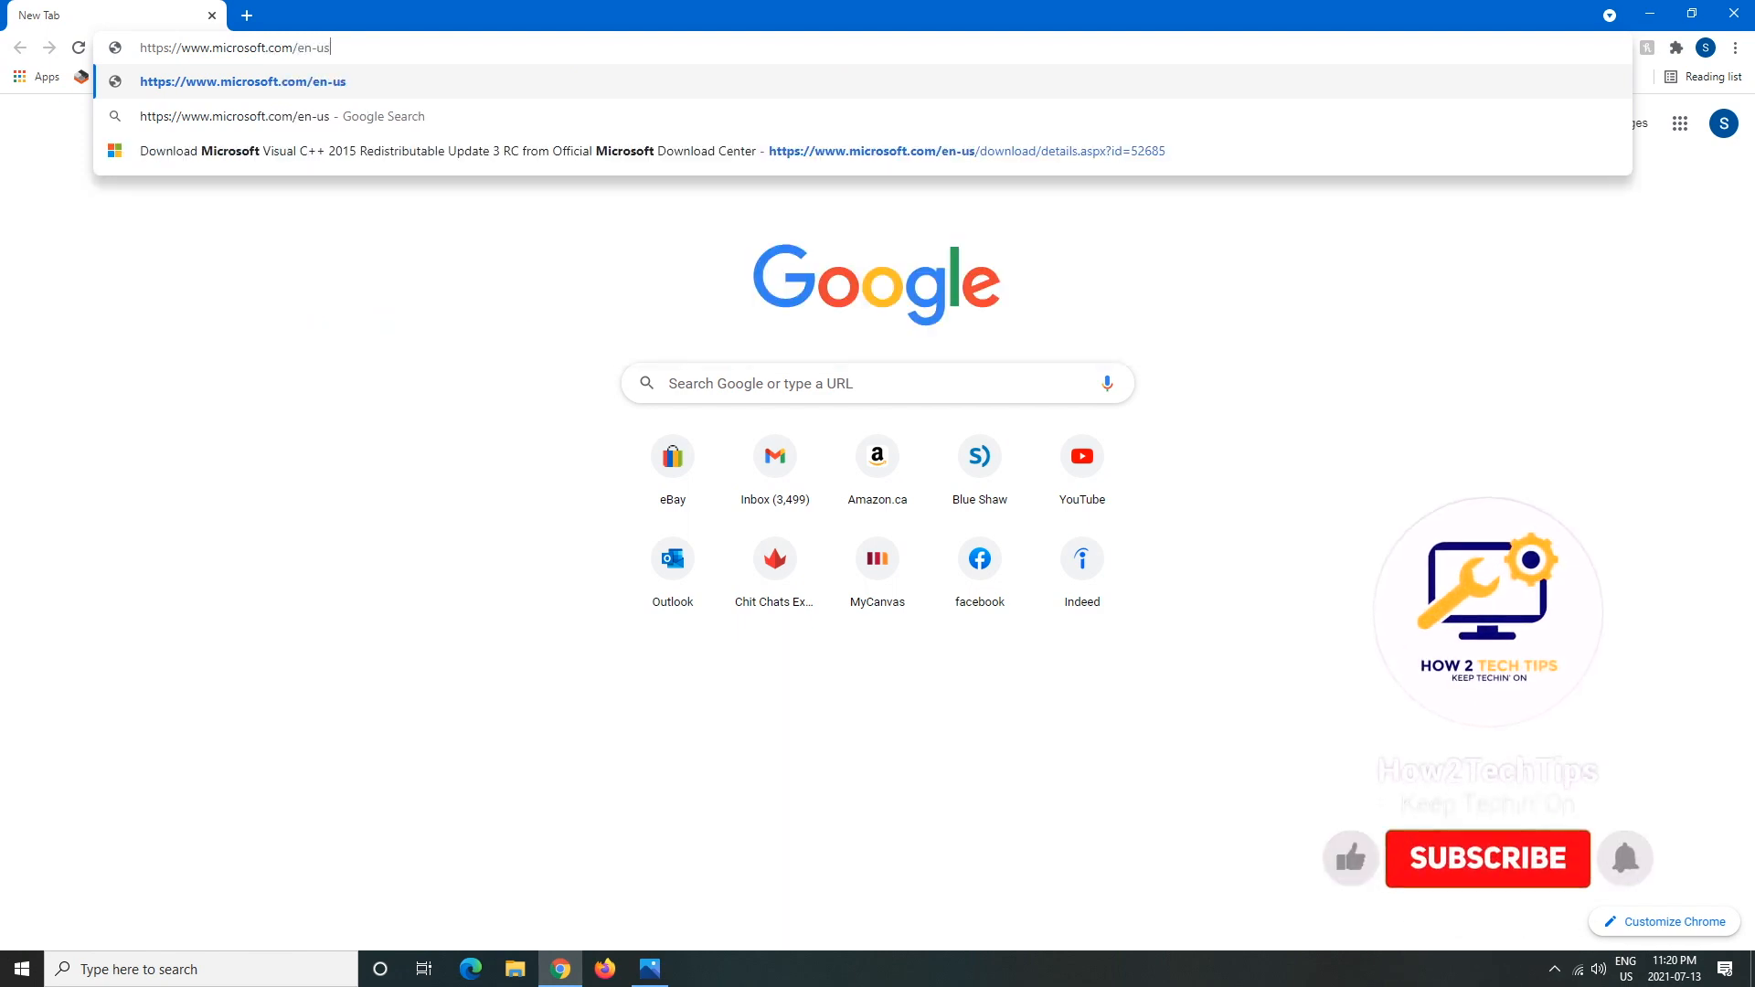
click(1485, 859)
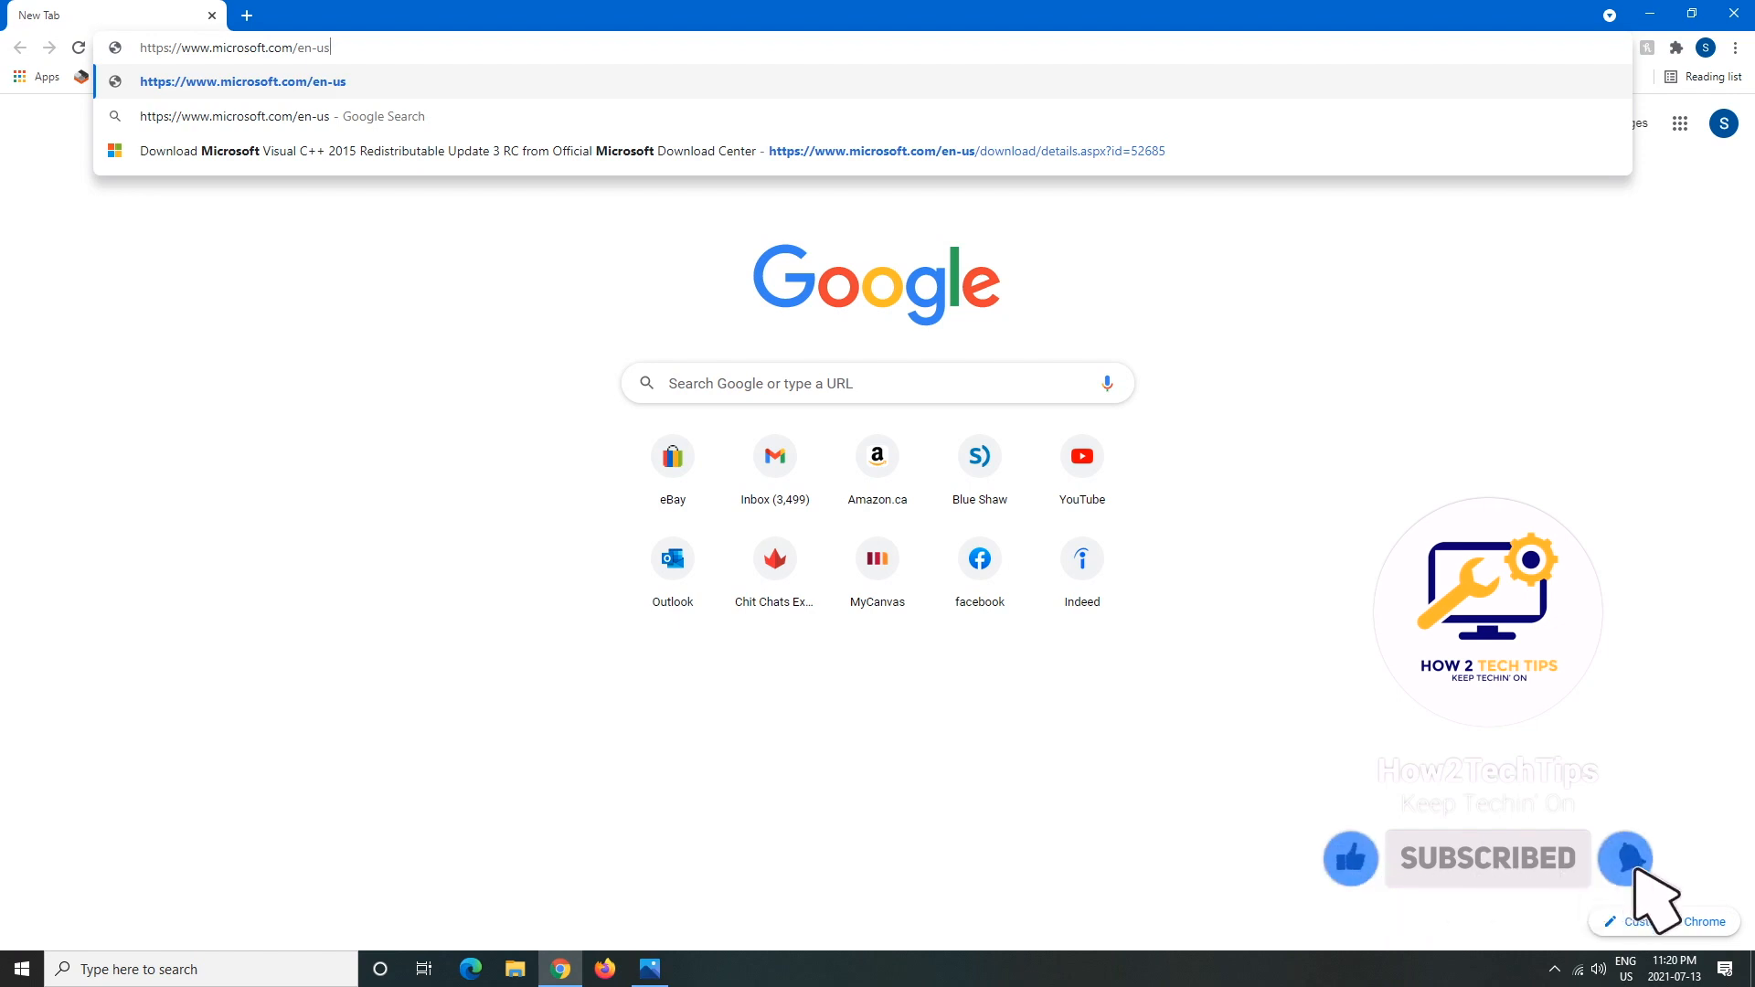
text(/down)
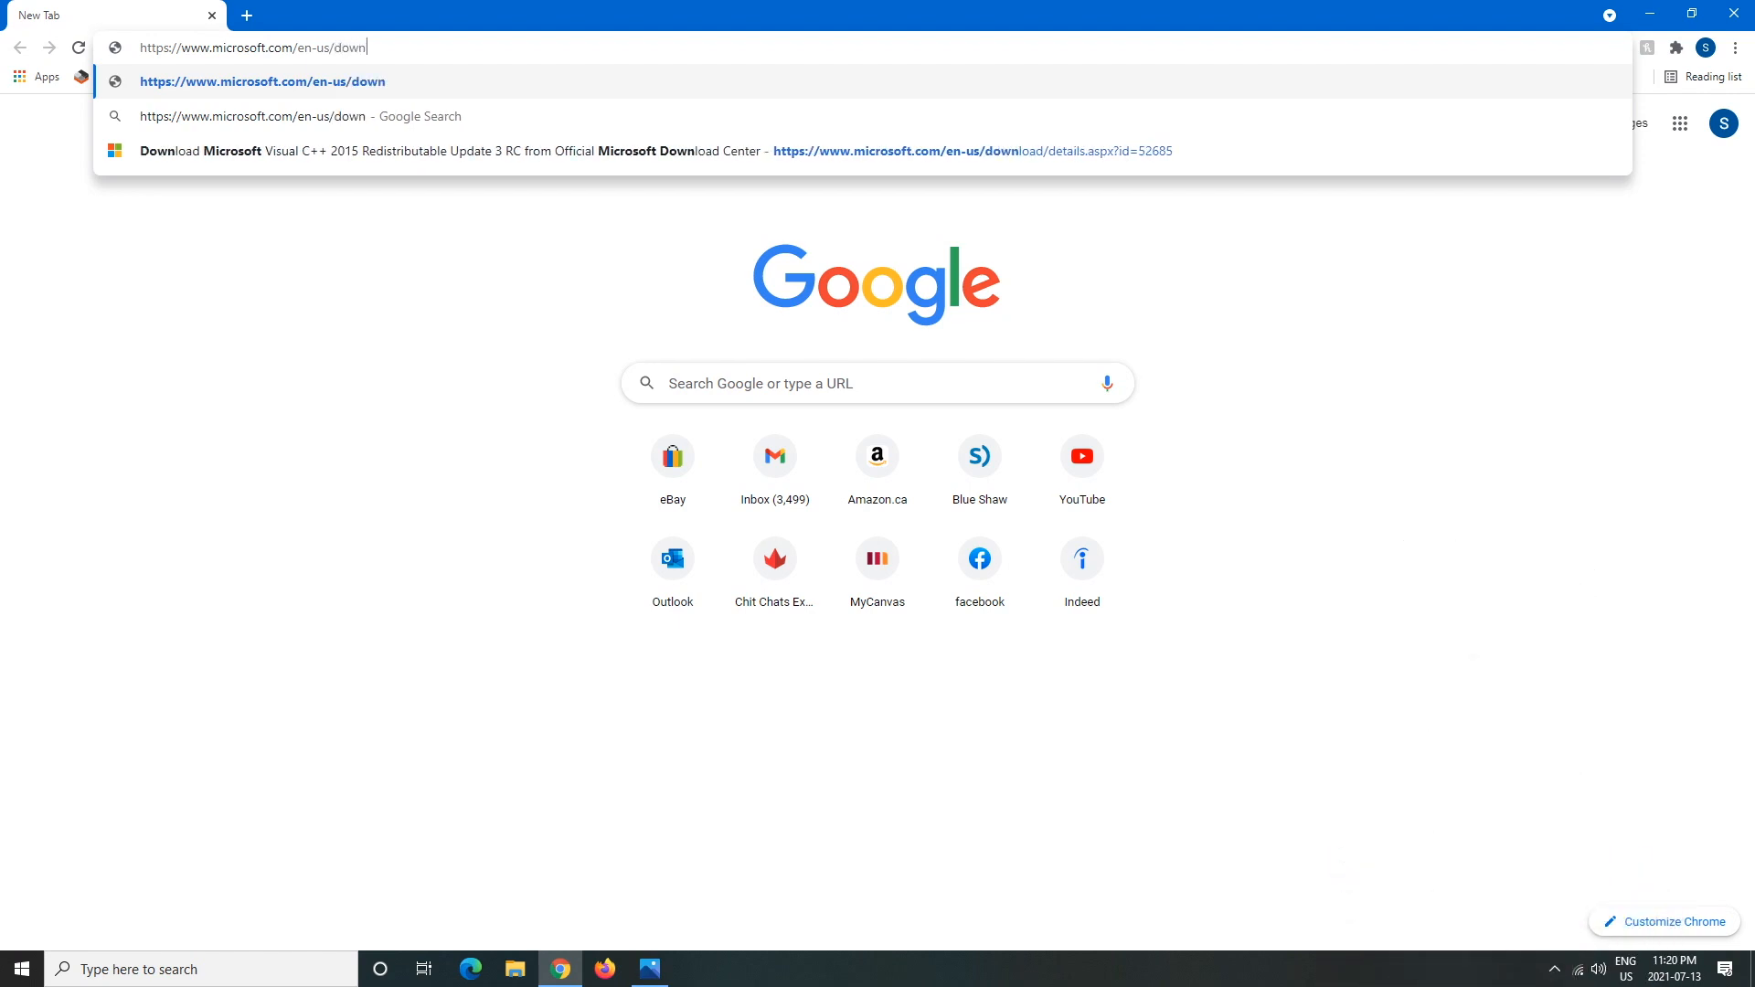
text(load)
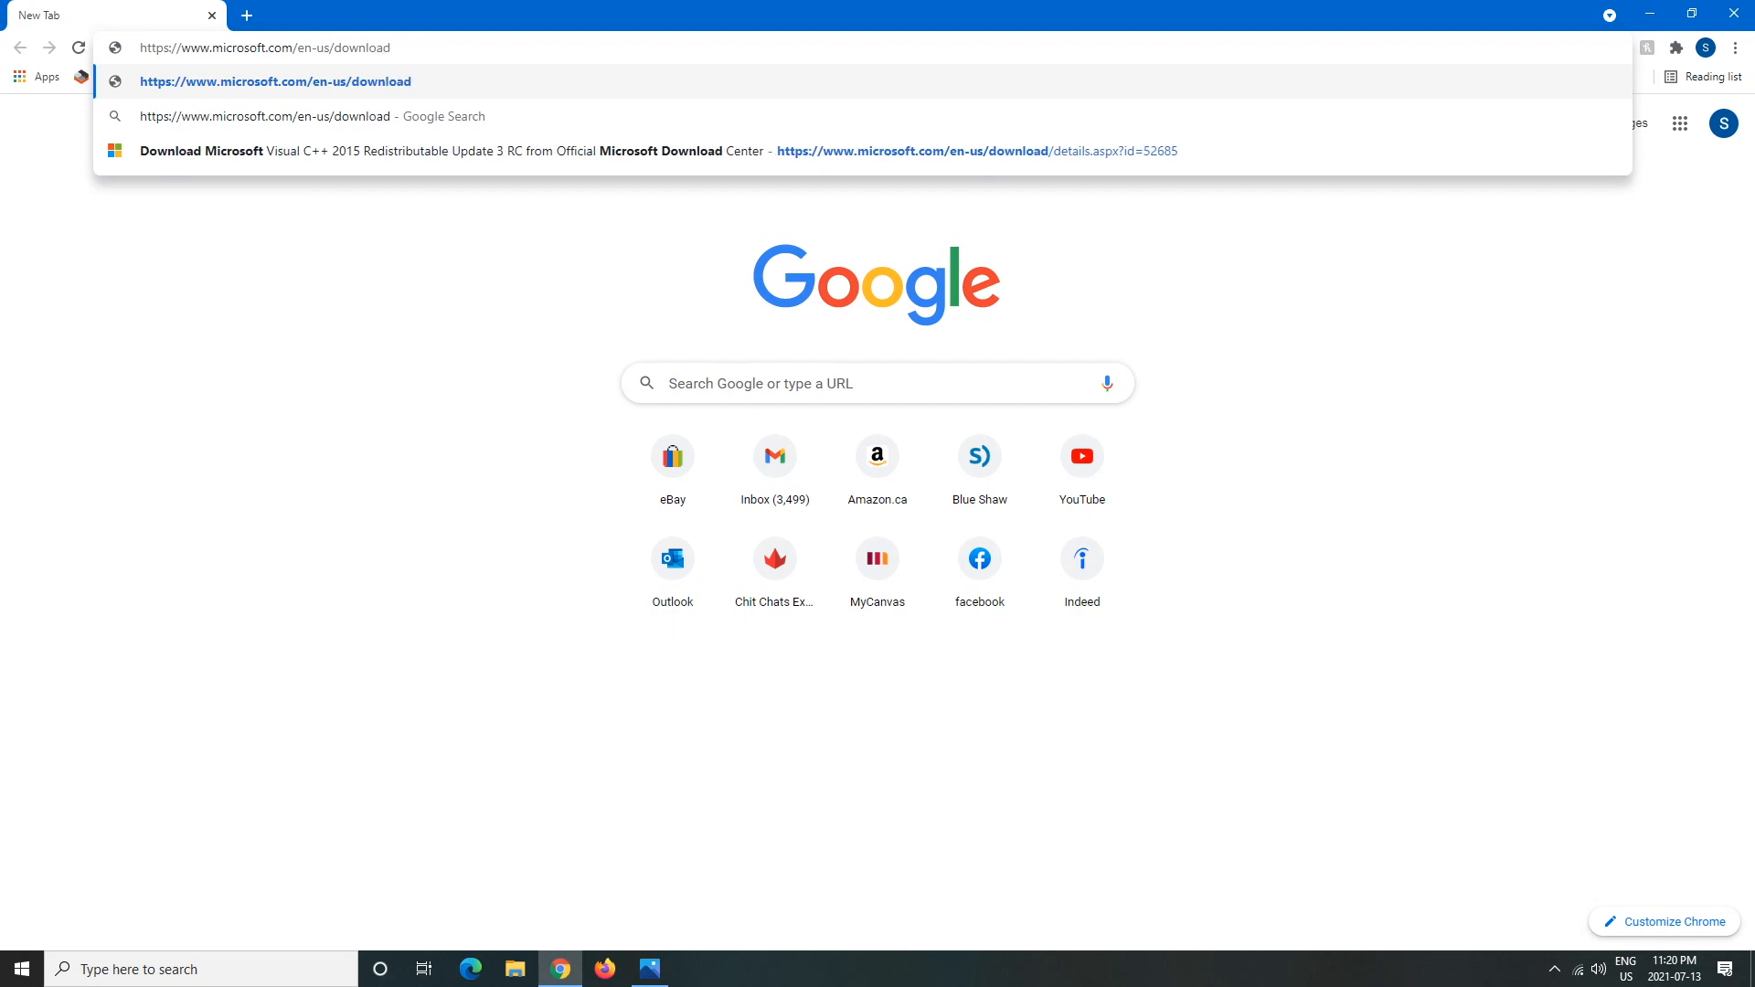
text(/)
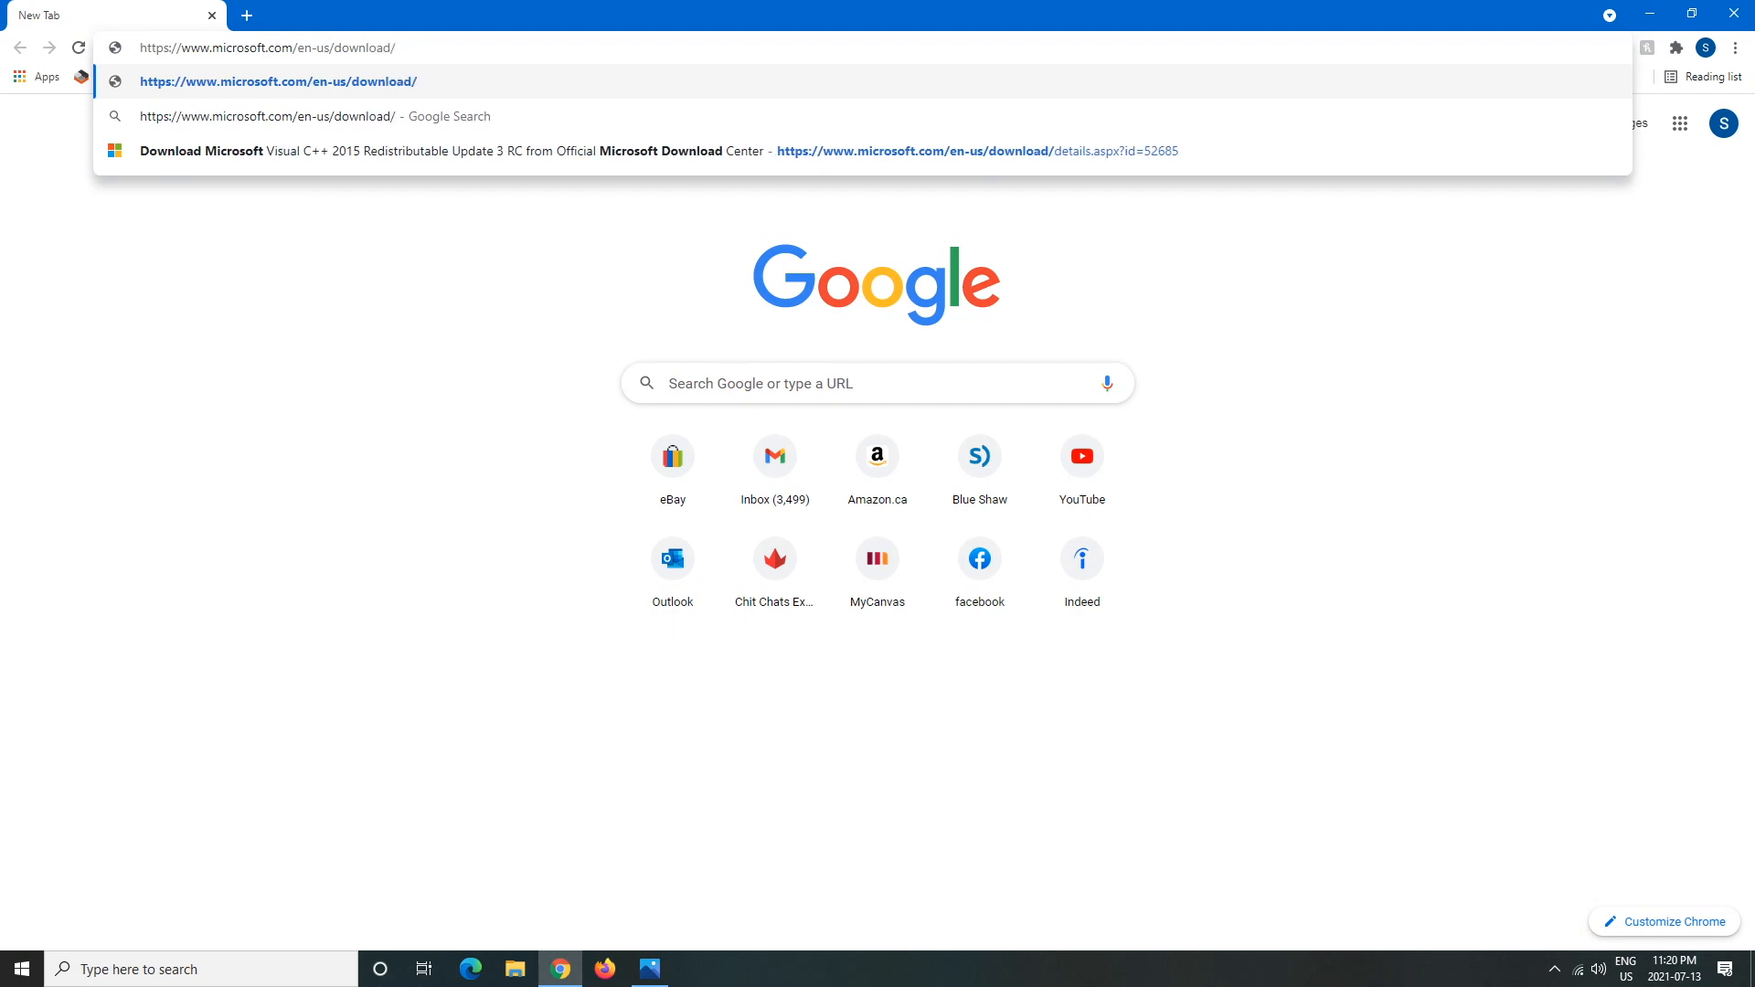
text(detail)
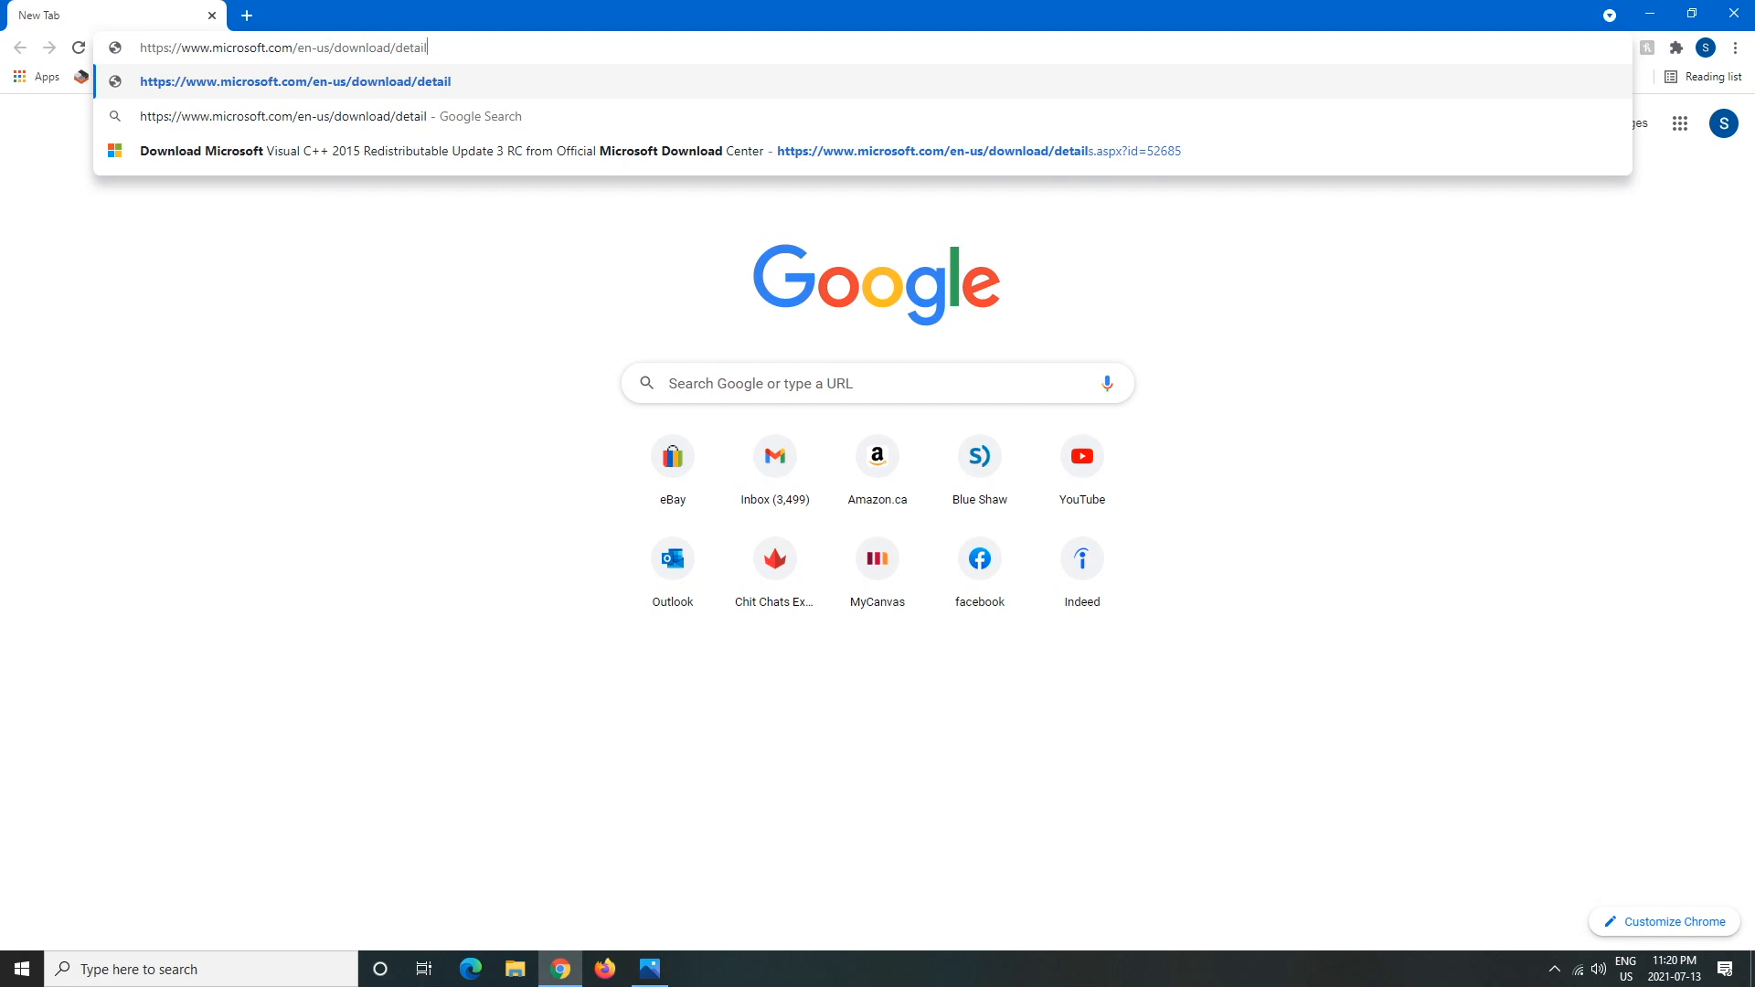
text(s.a)
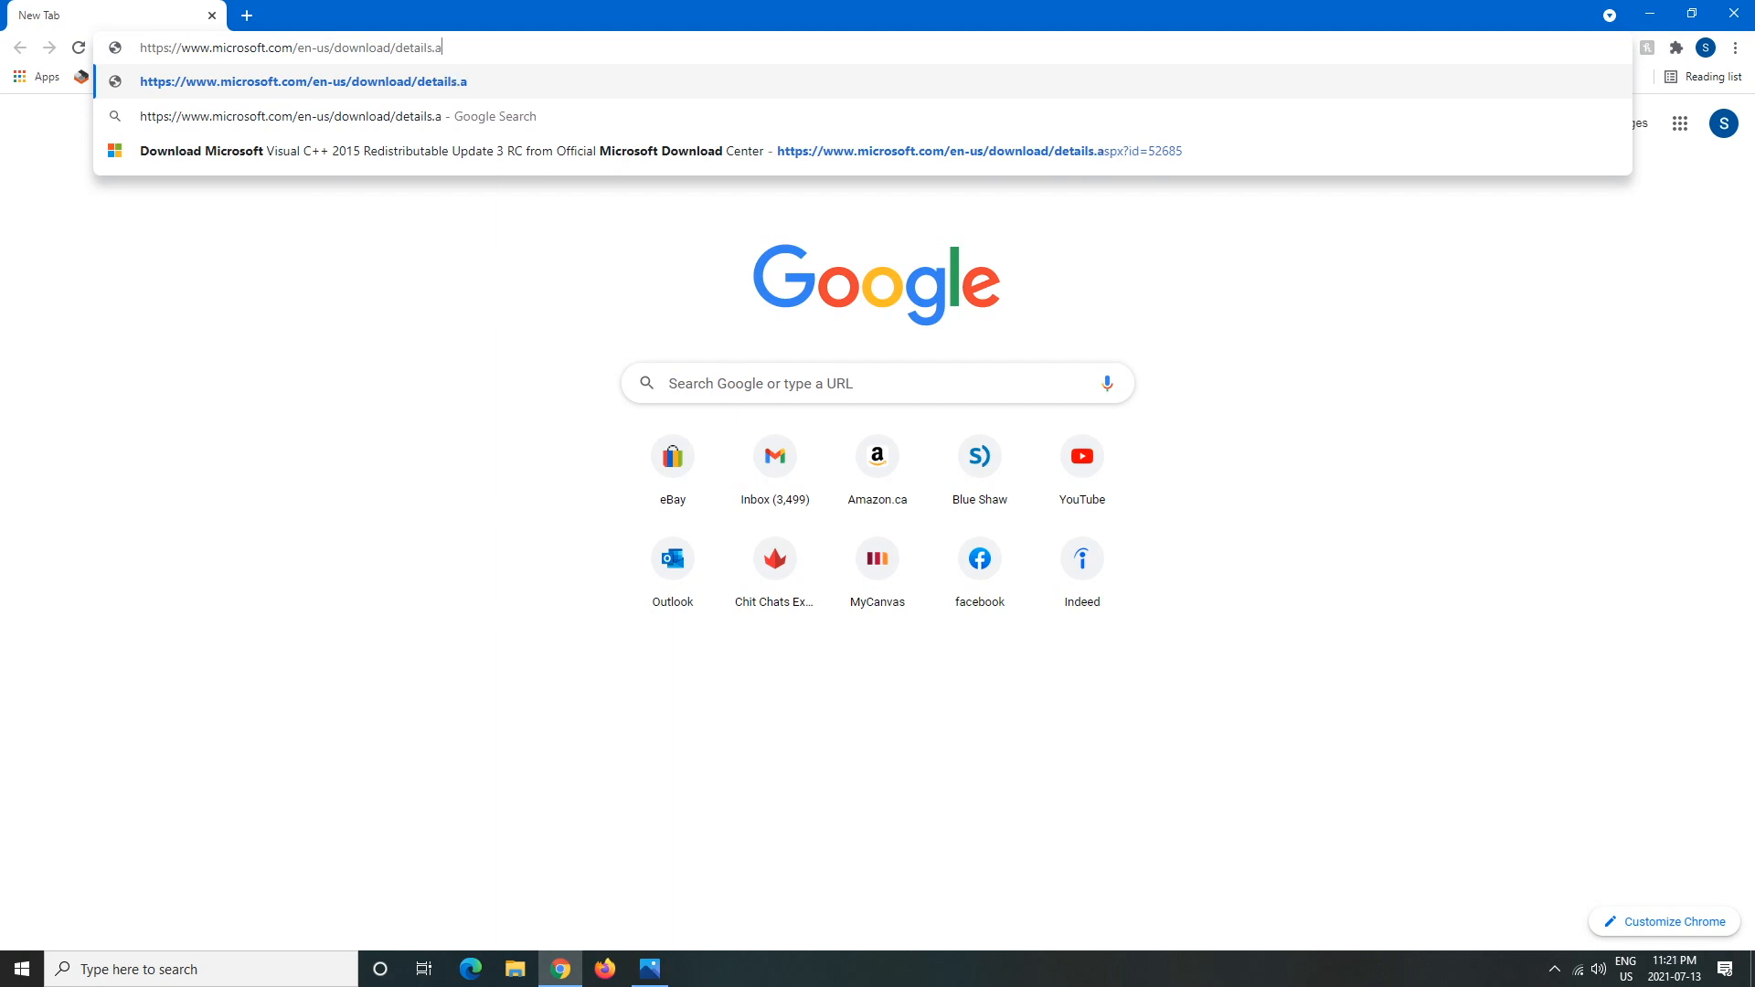
text(px)
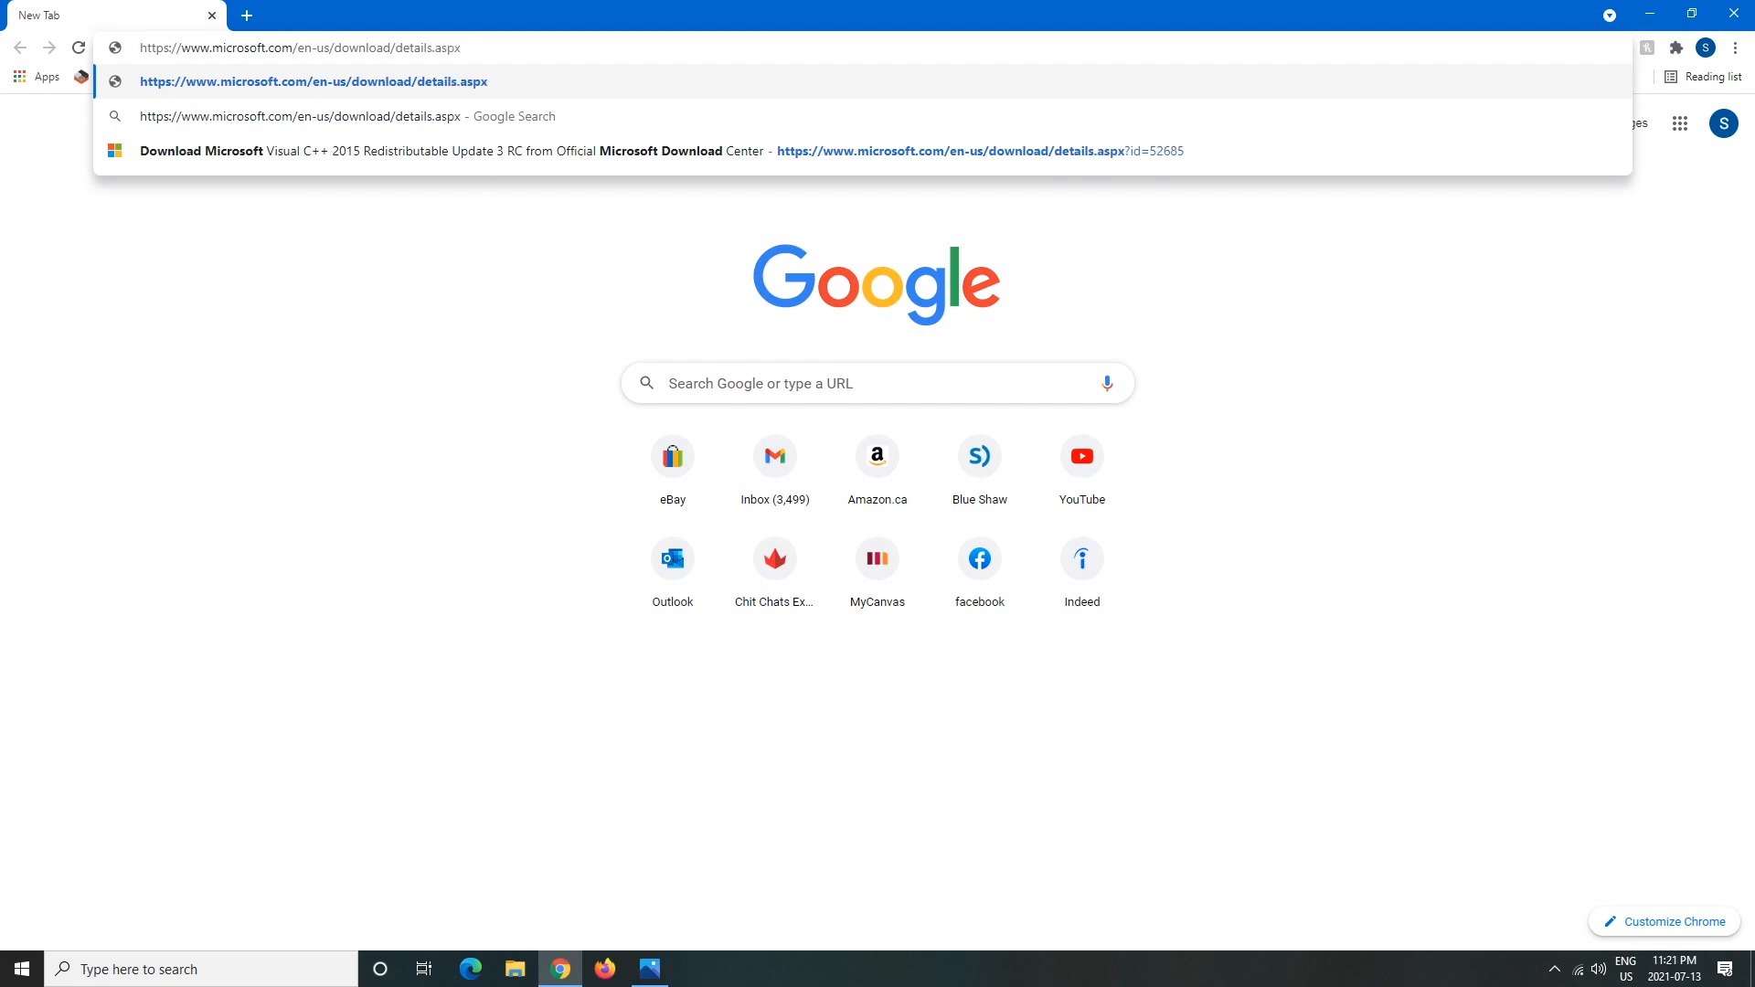
text(?id)
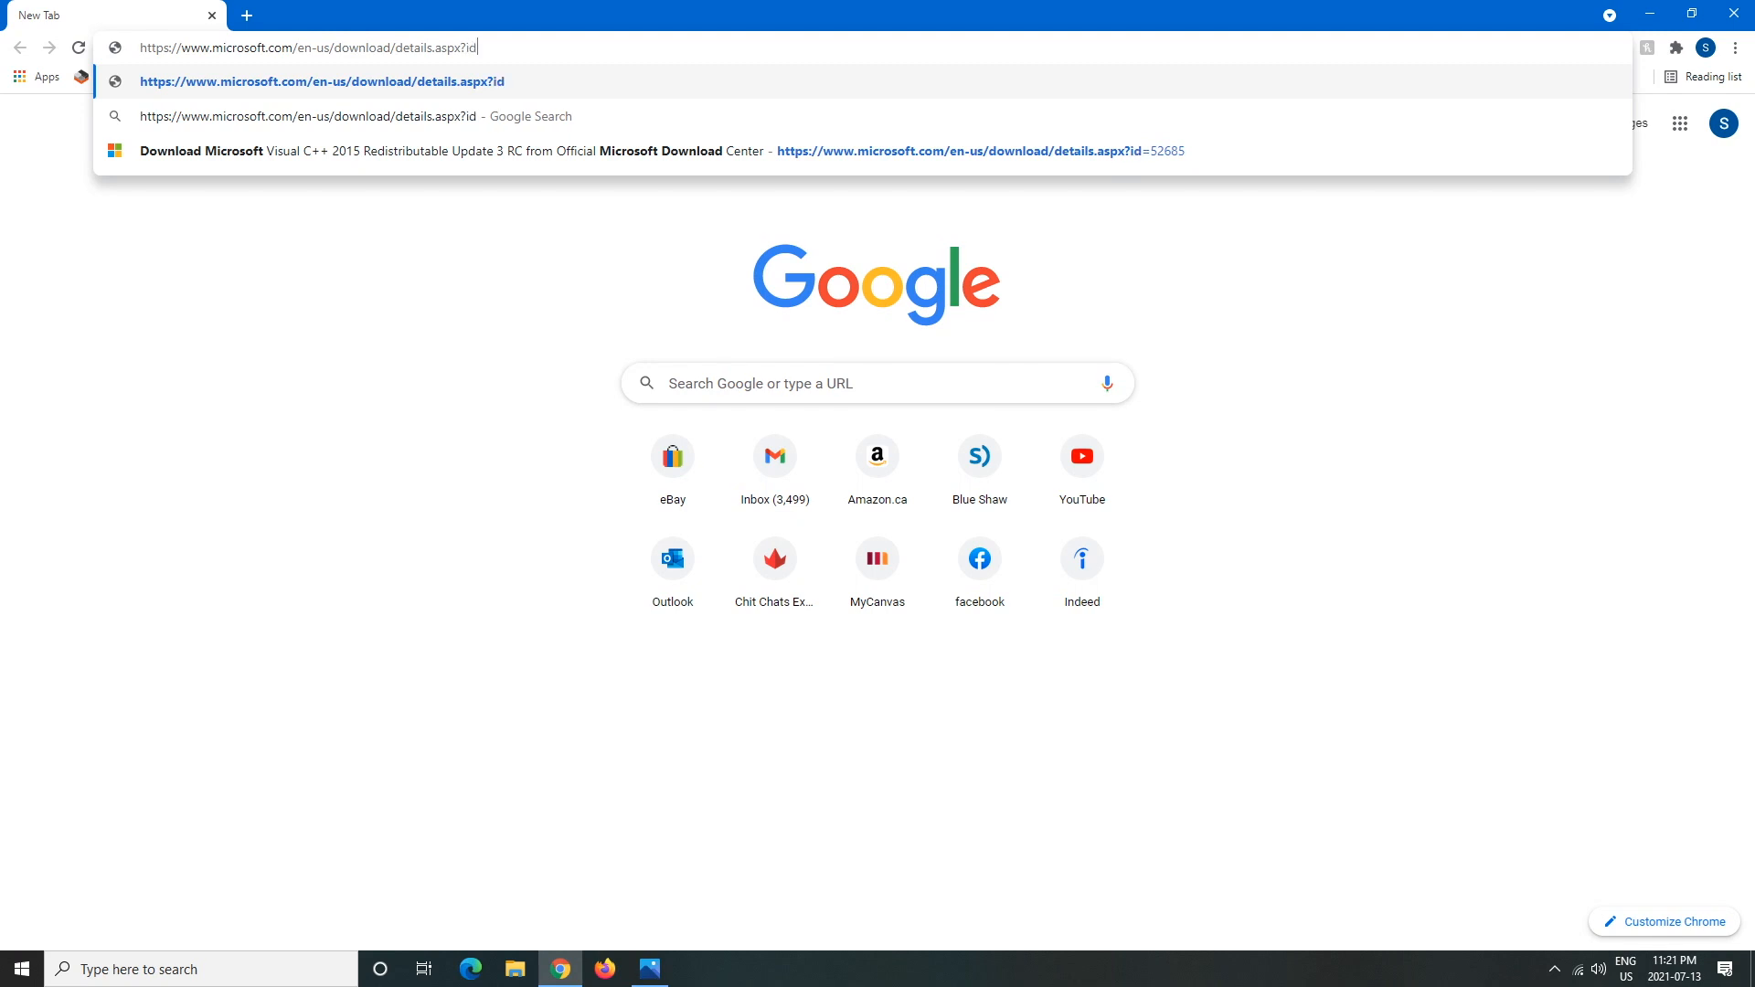
text(=)
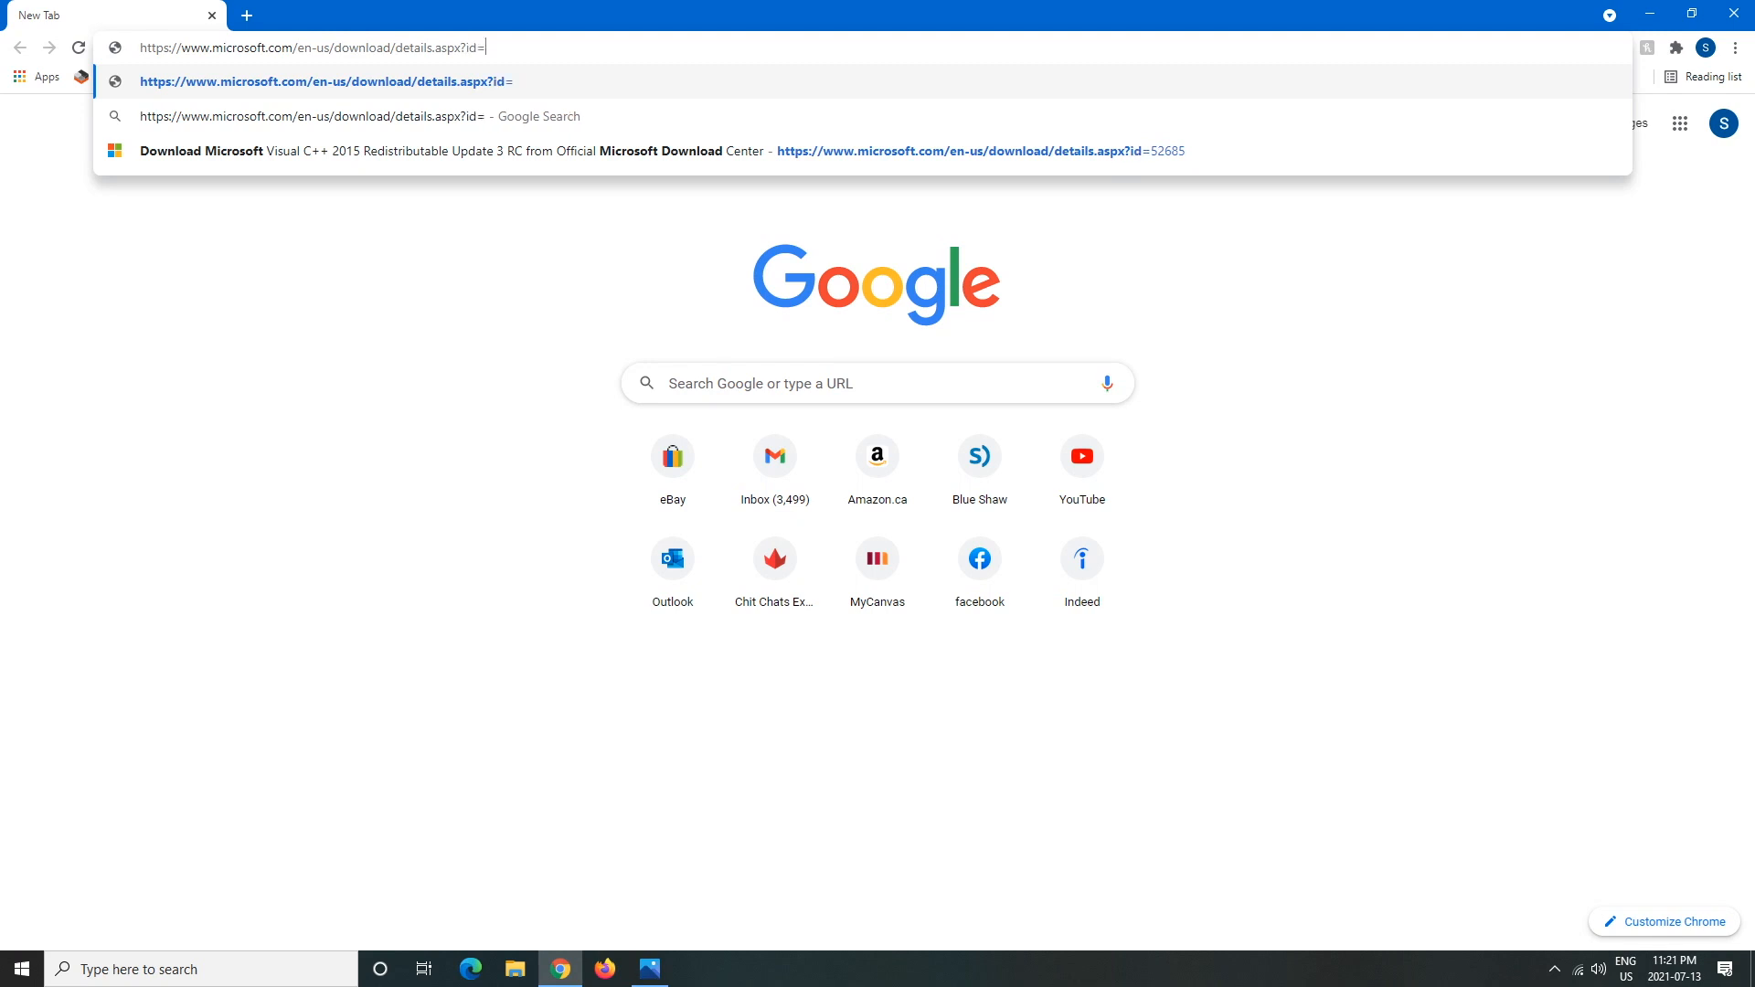
text(52)
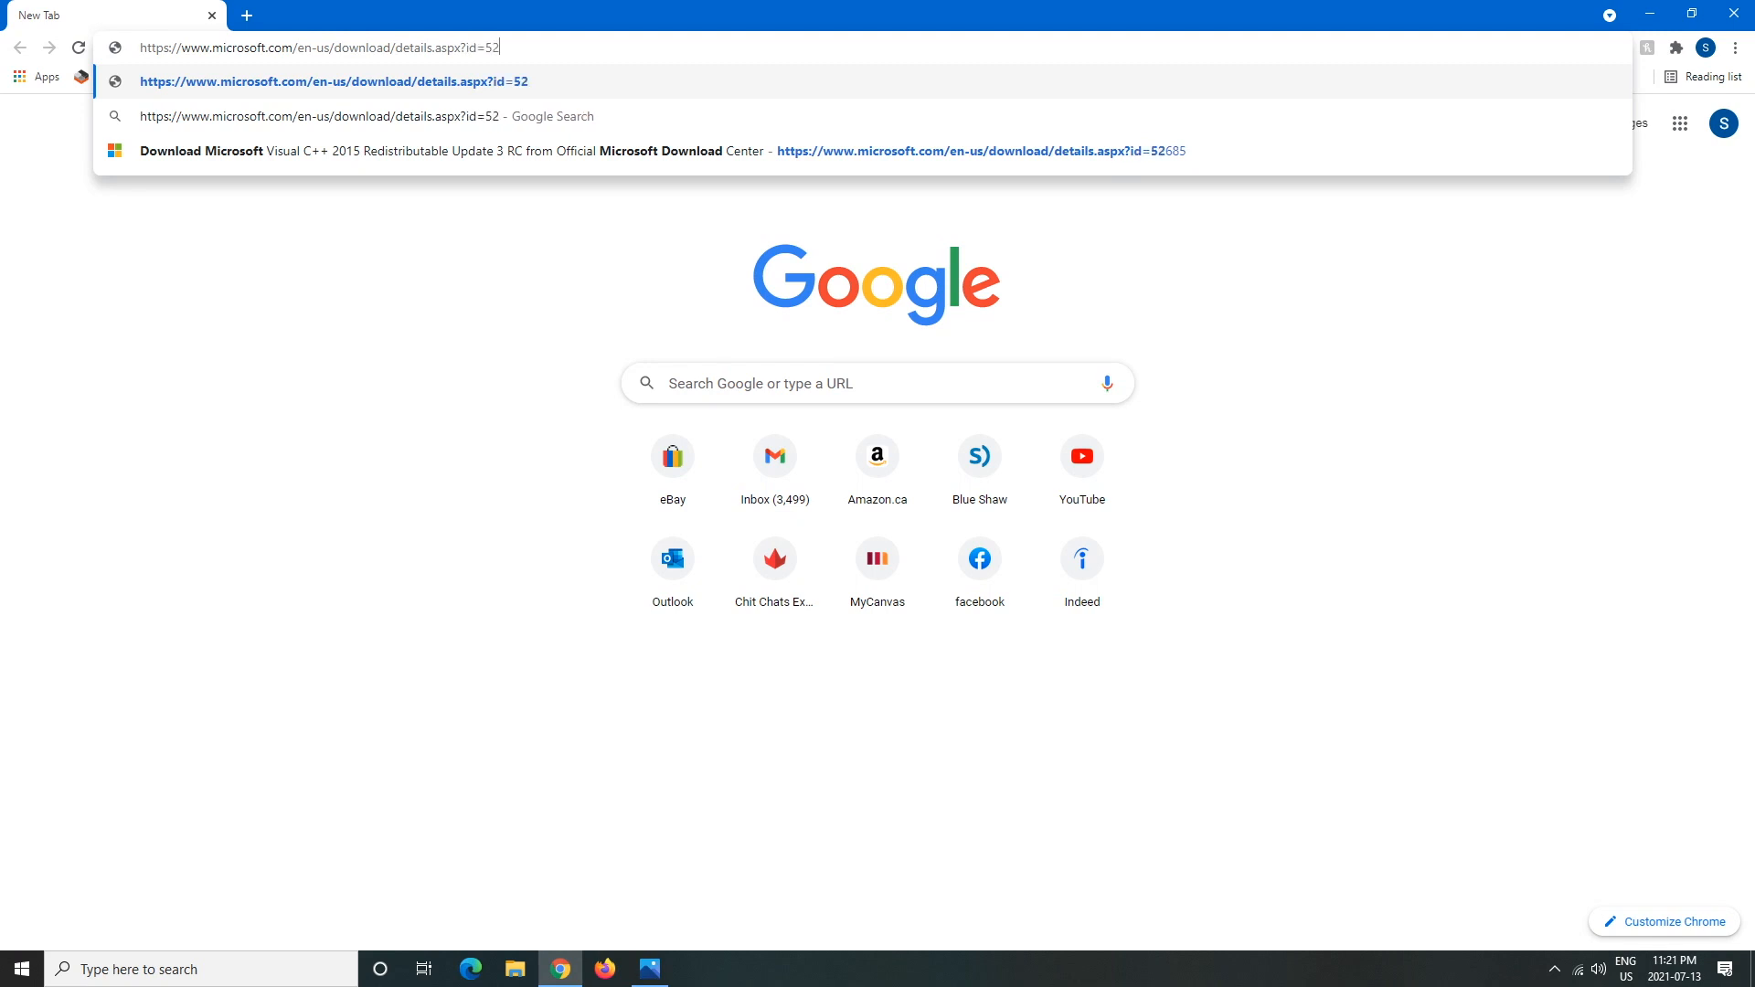
text(68)
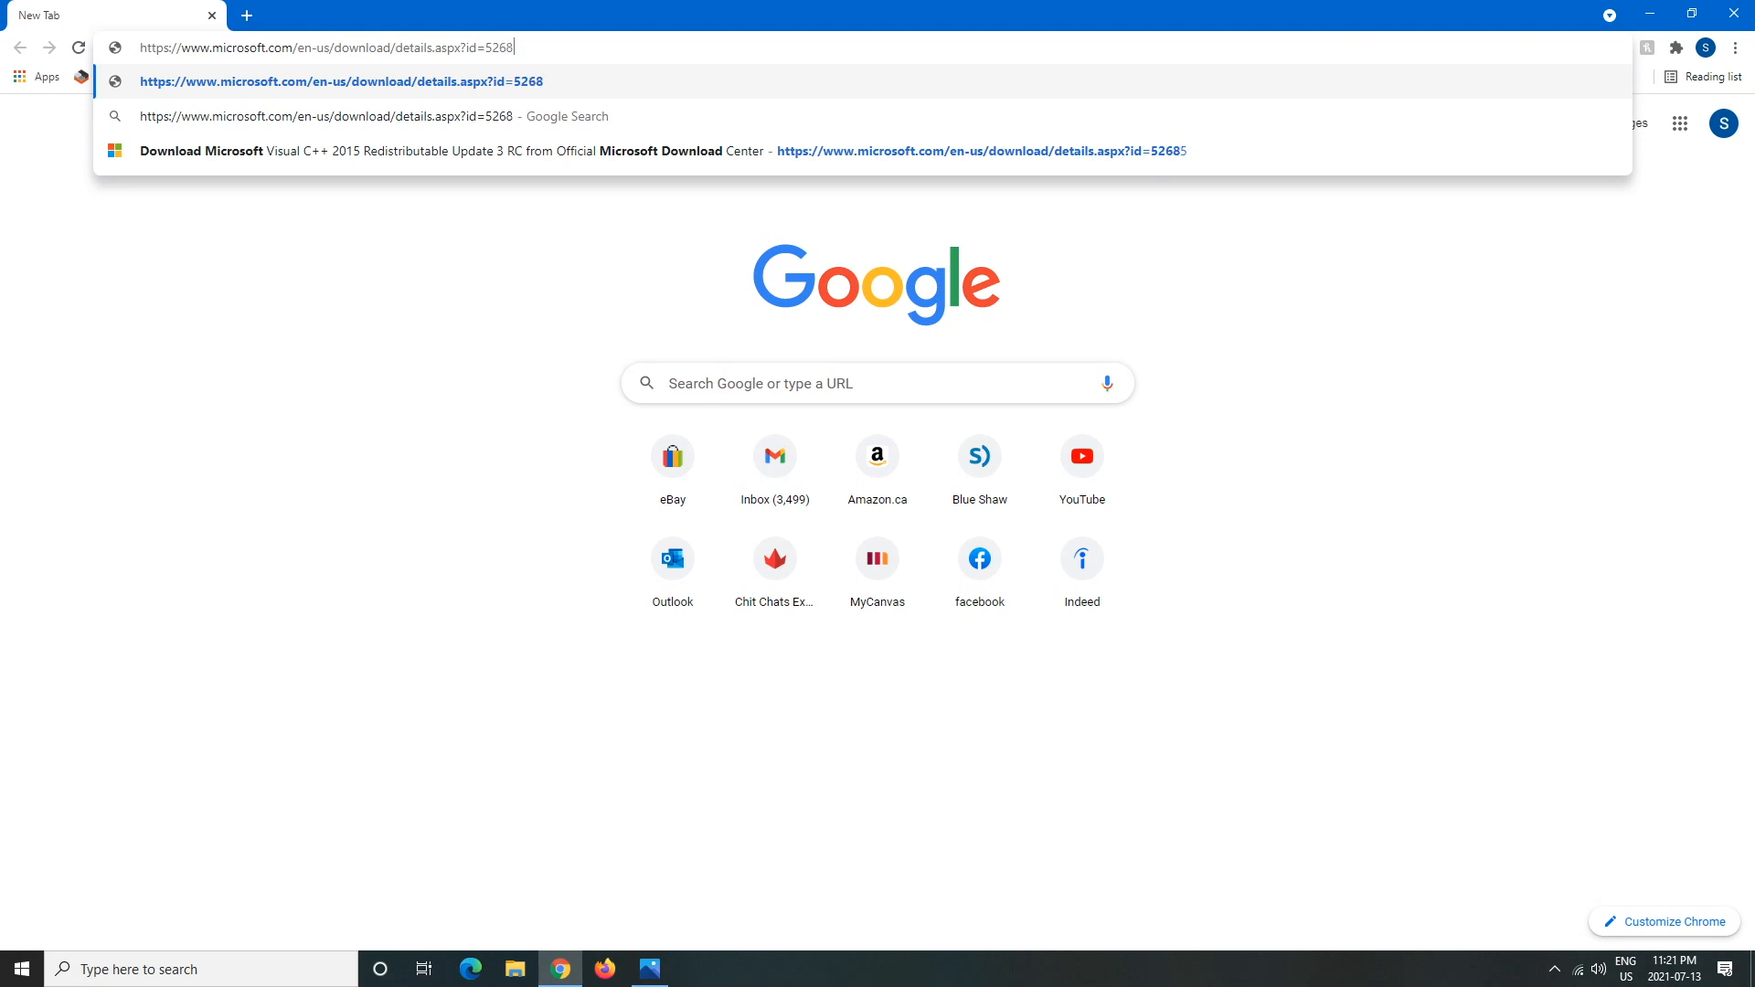
text(5)
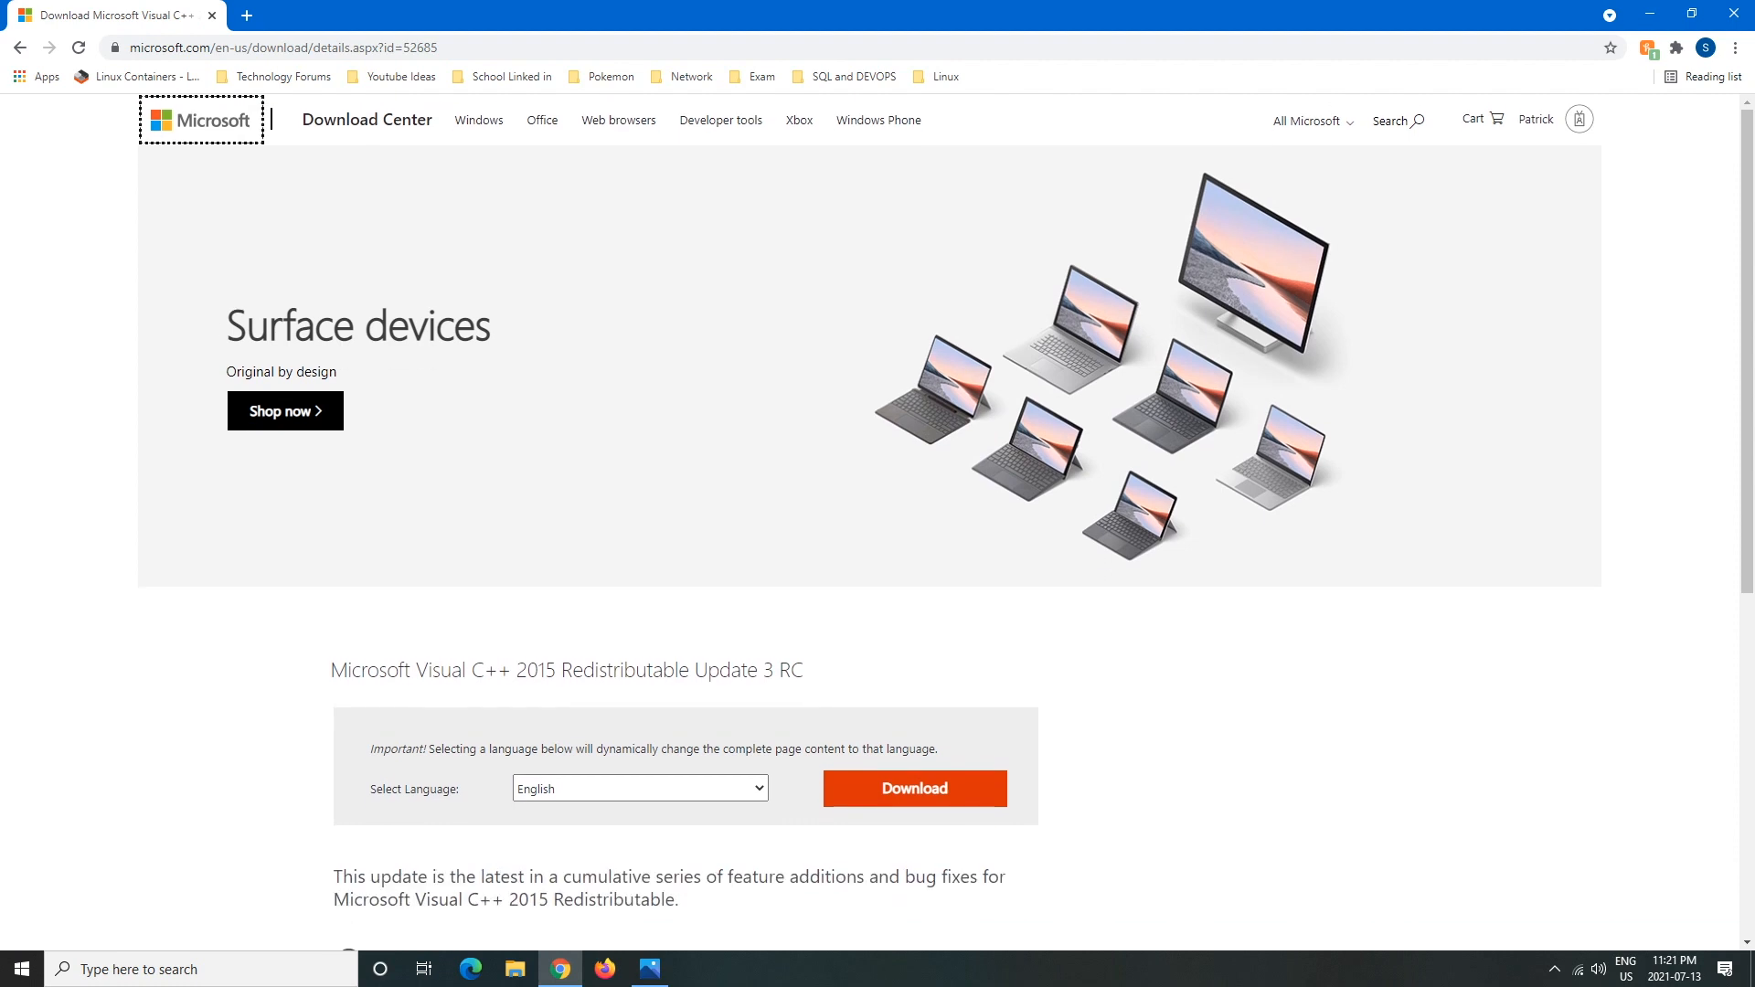
- Review the Details and Install Instructions sections, keep English, and start the download
scroll(down, 3)
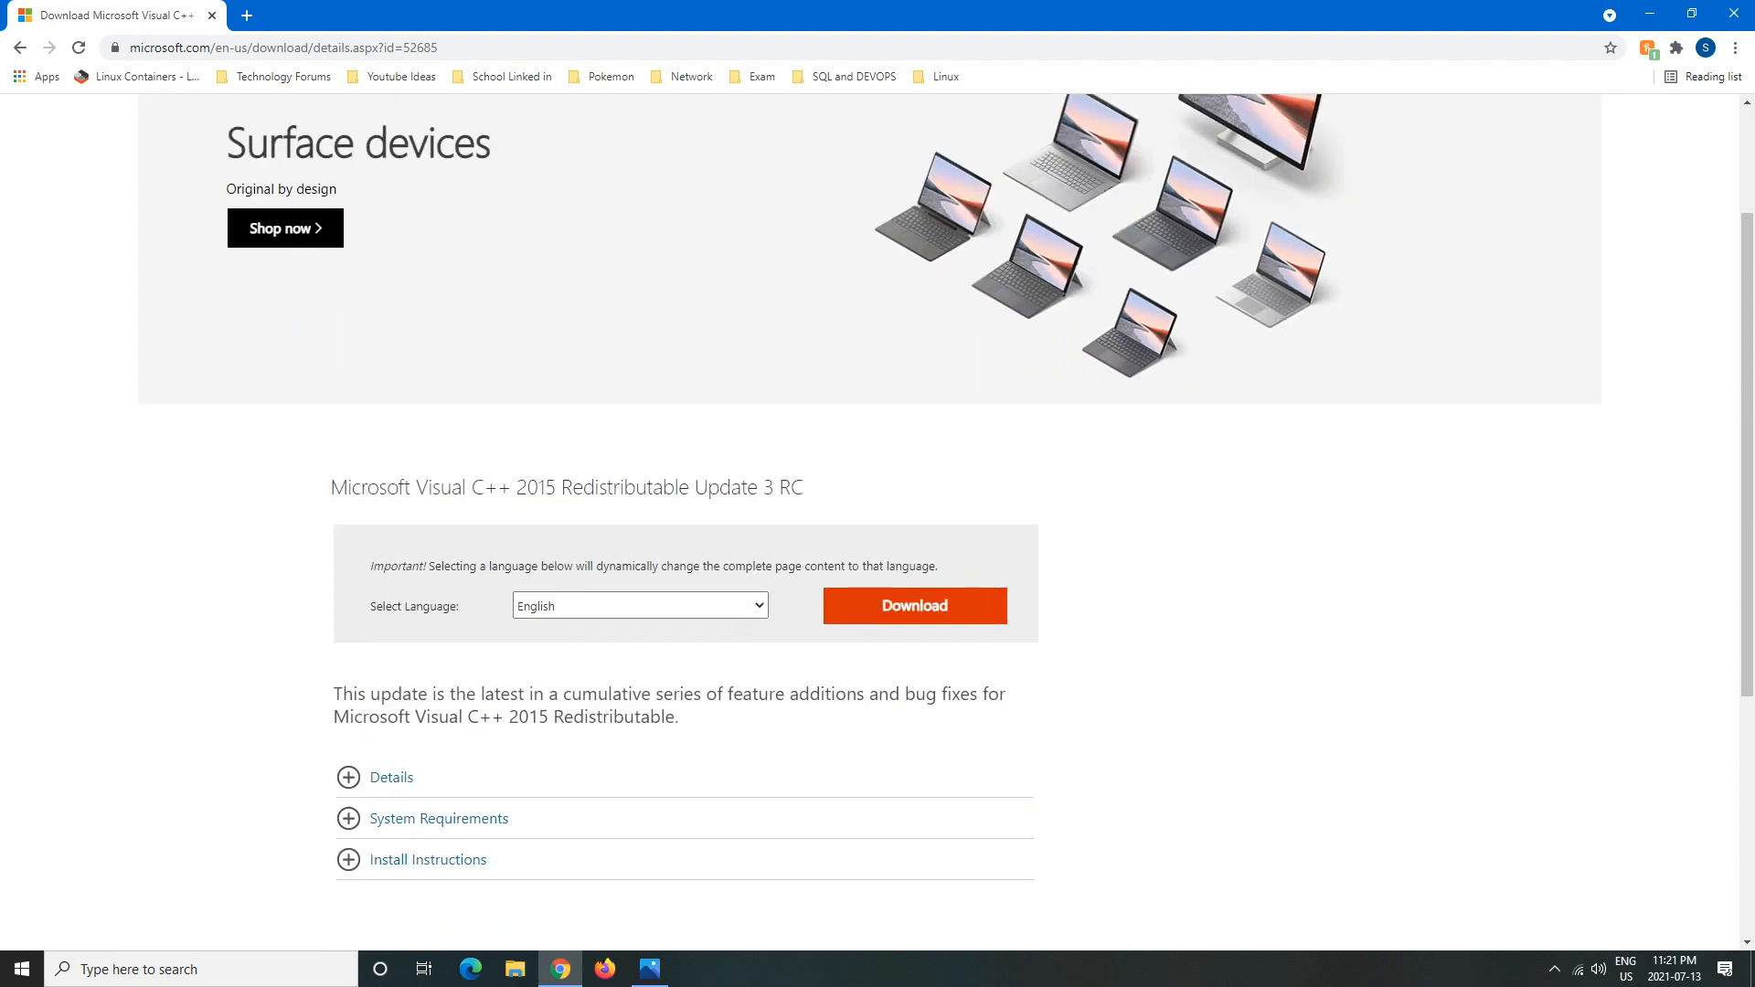
double_click(440, 487)
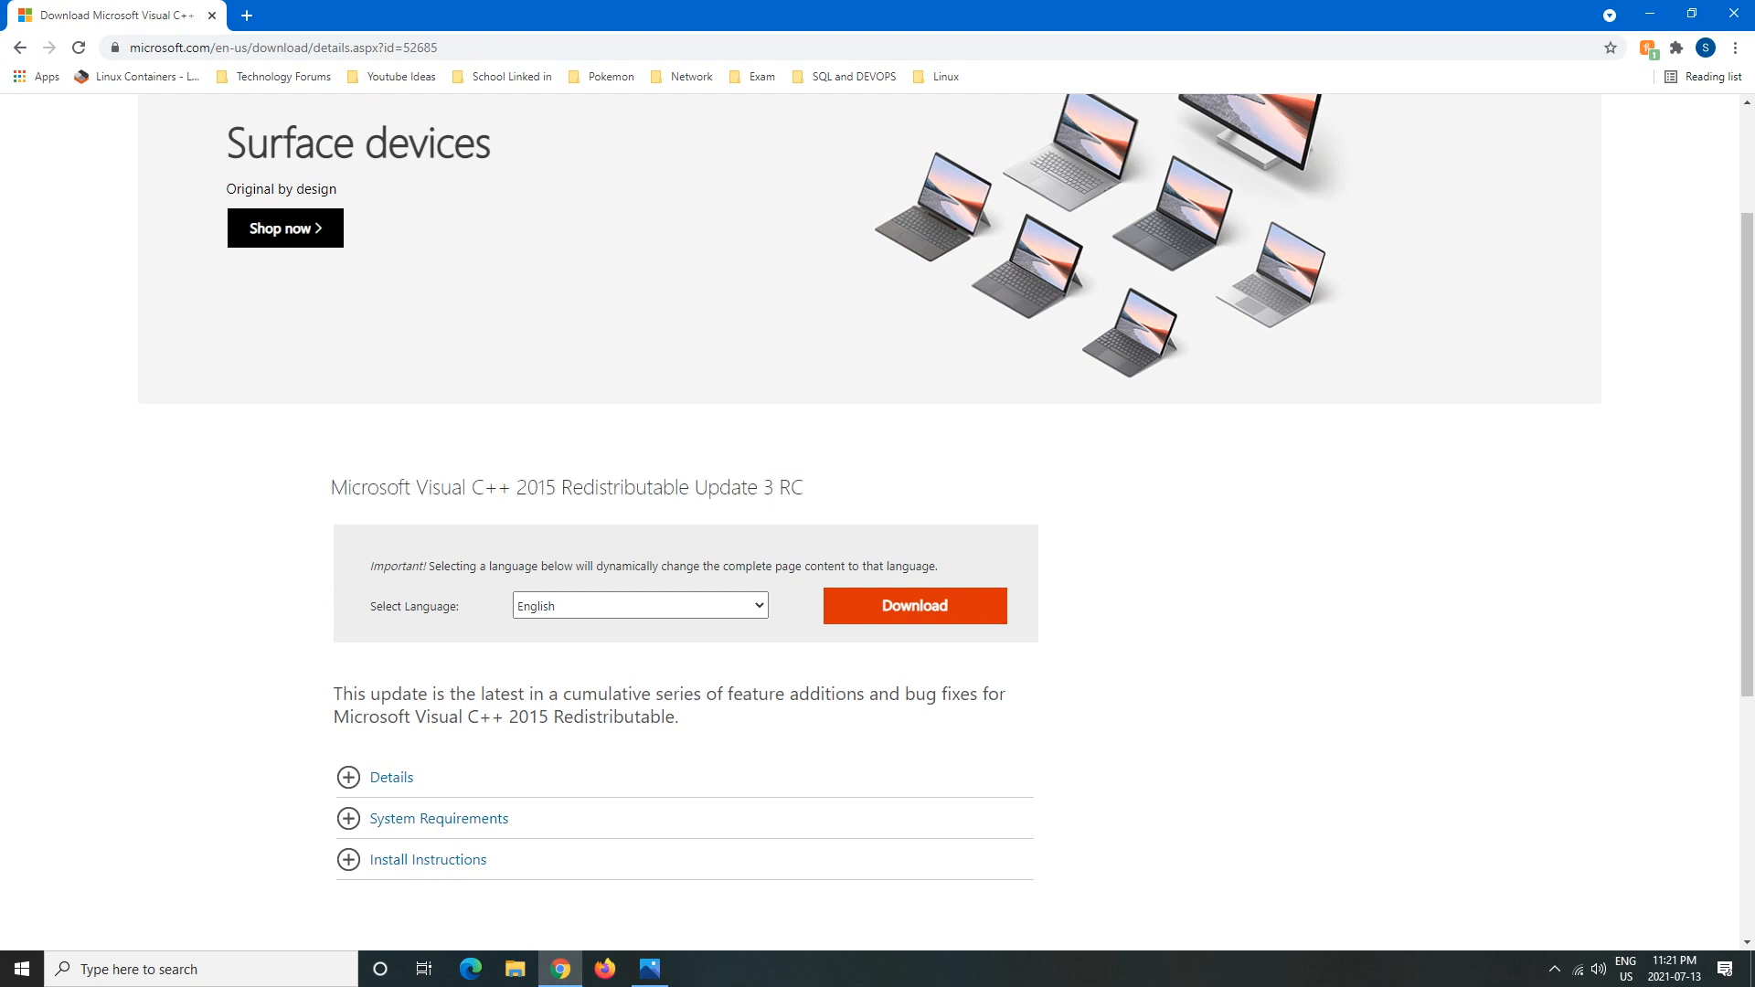
click(348, 777)
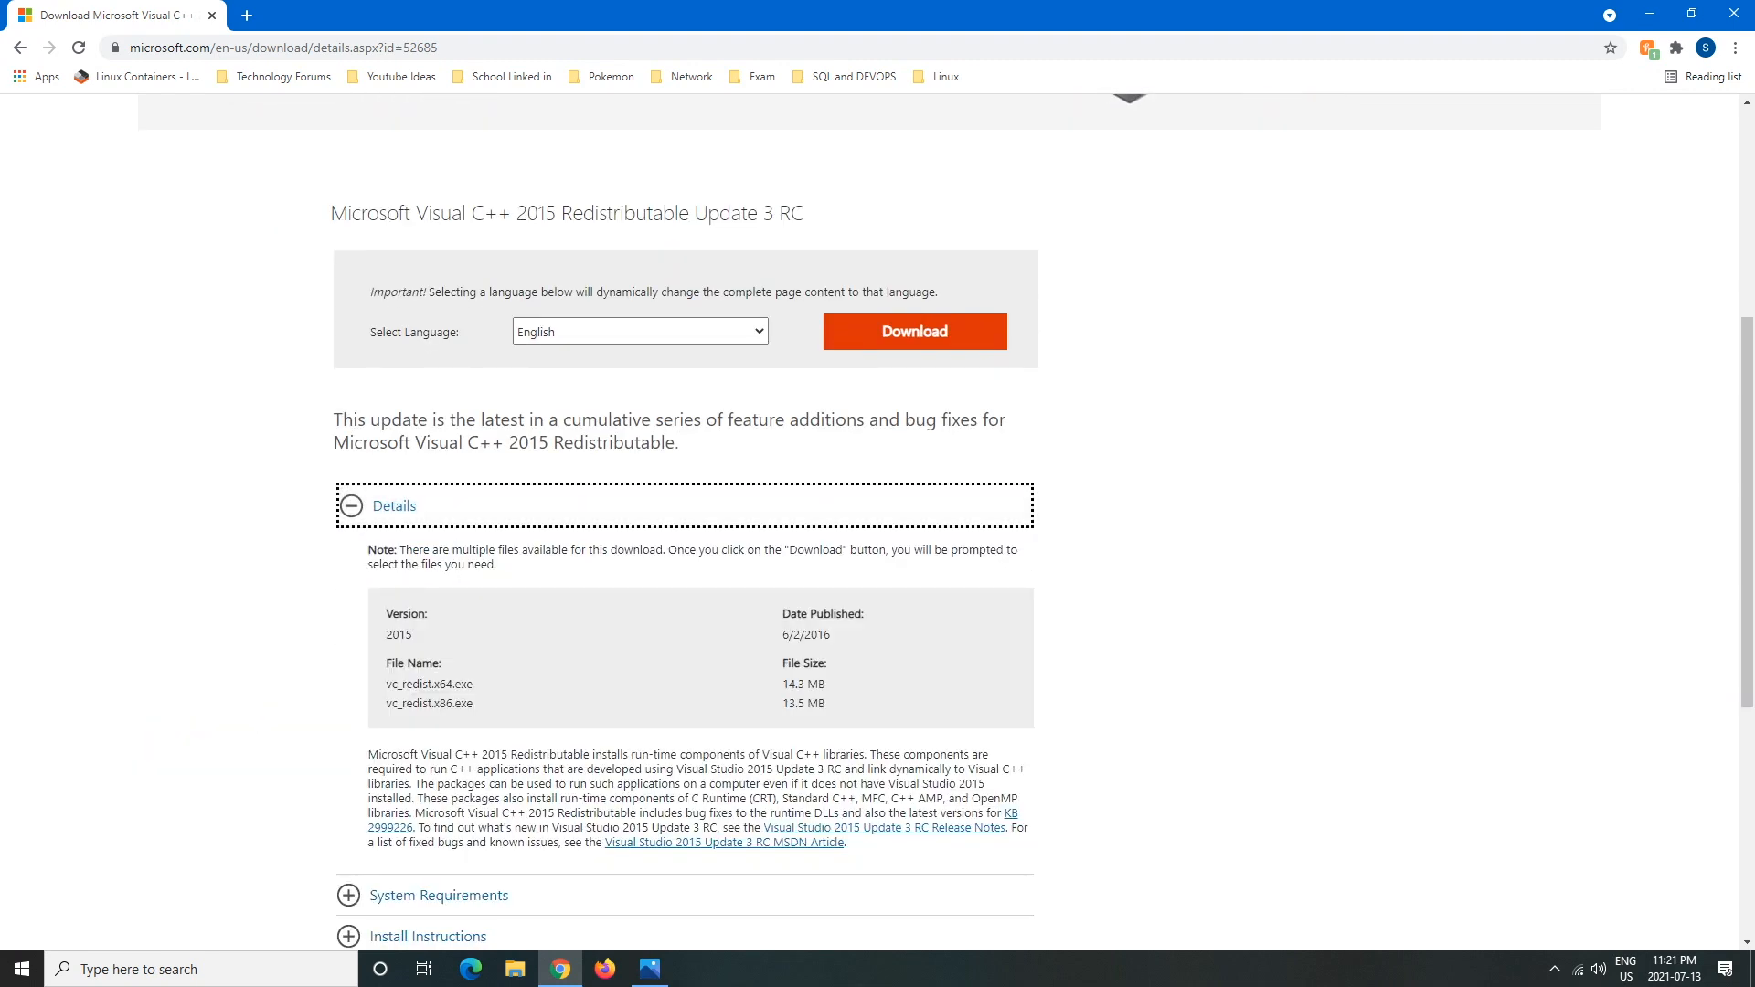
scroll(down, 3)
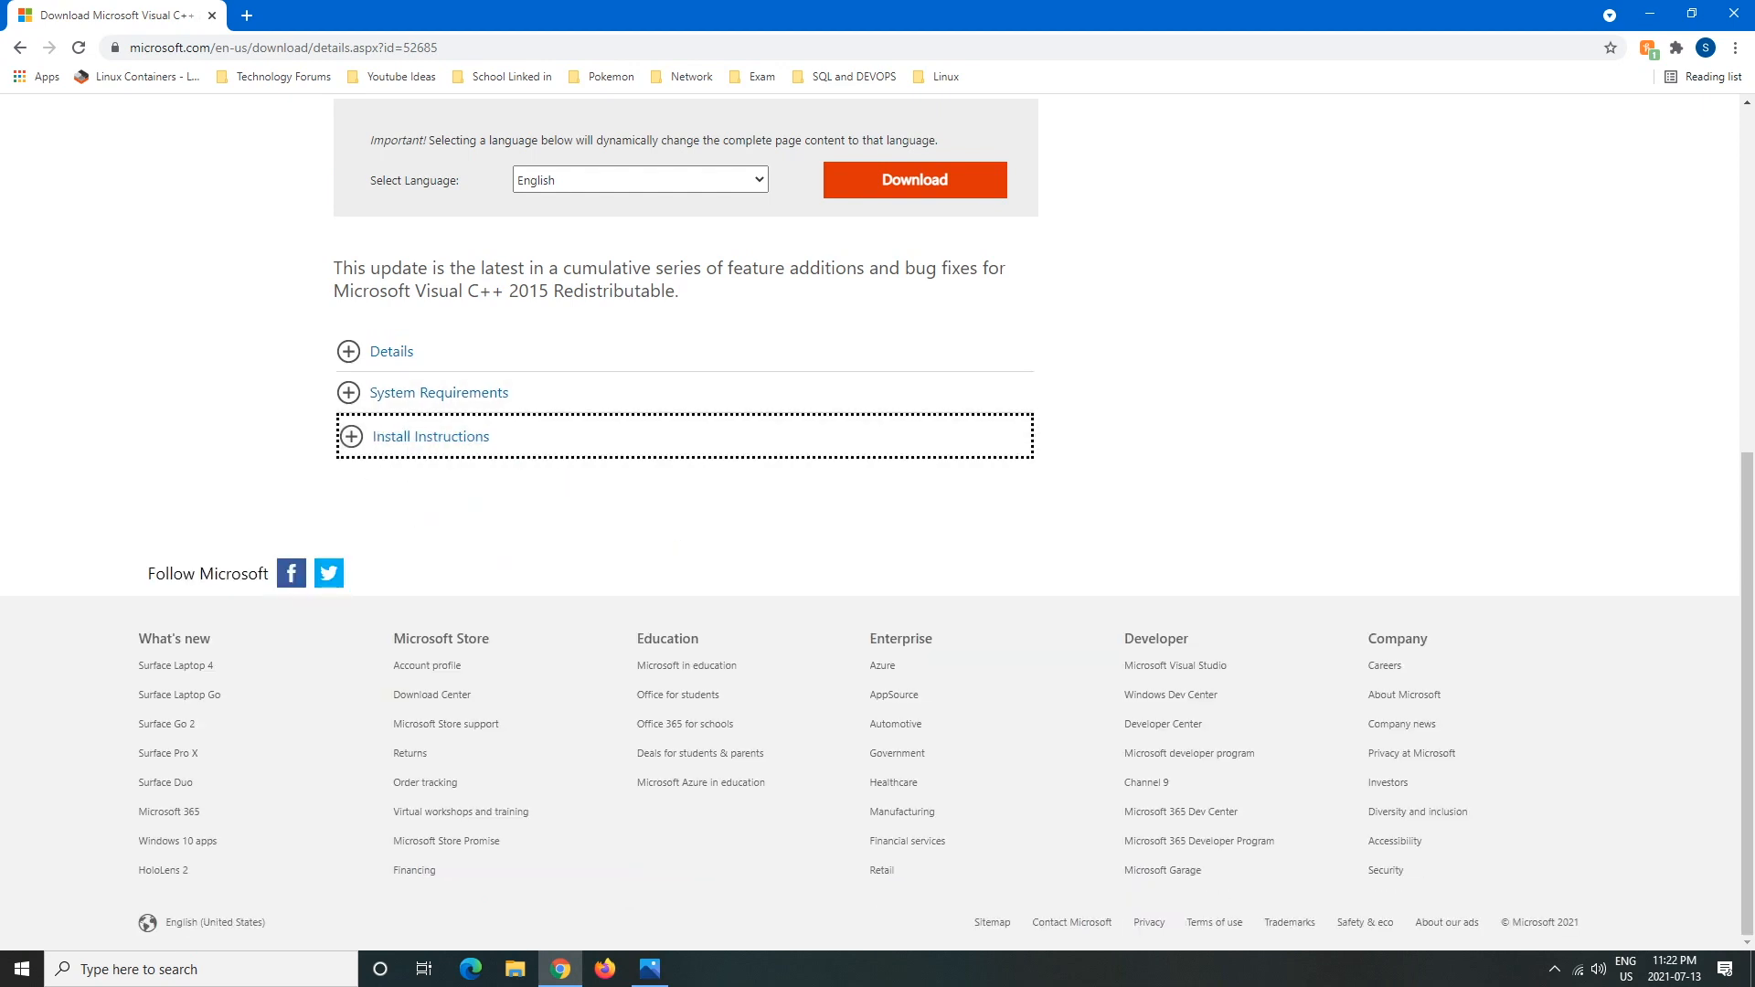
scroll(up, 3)
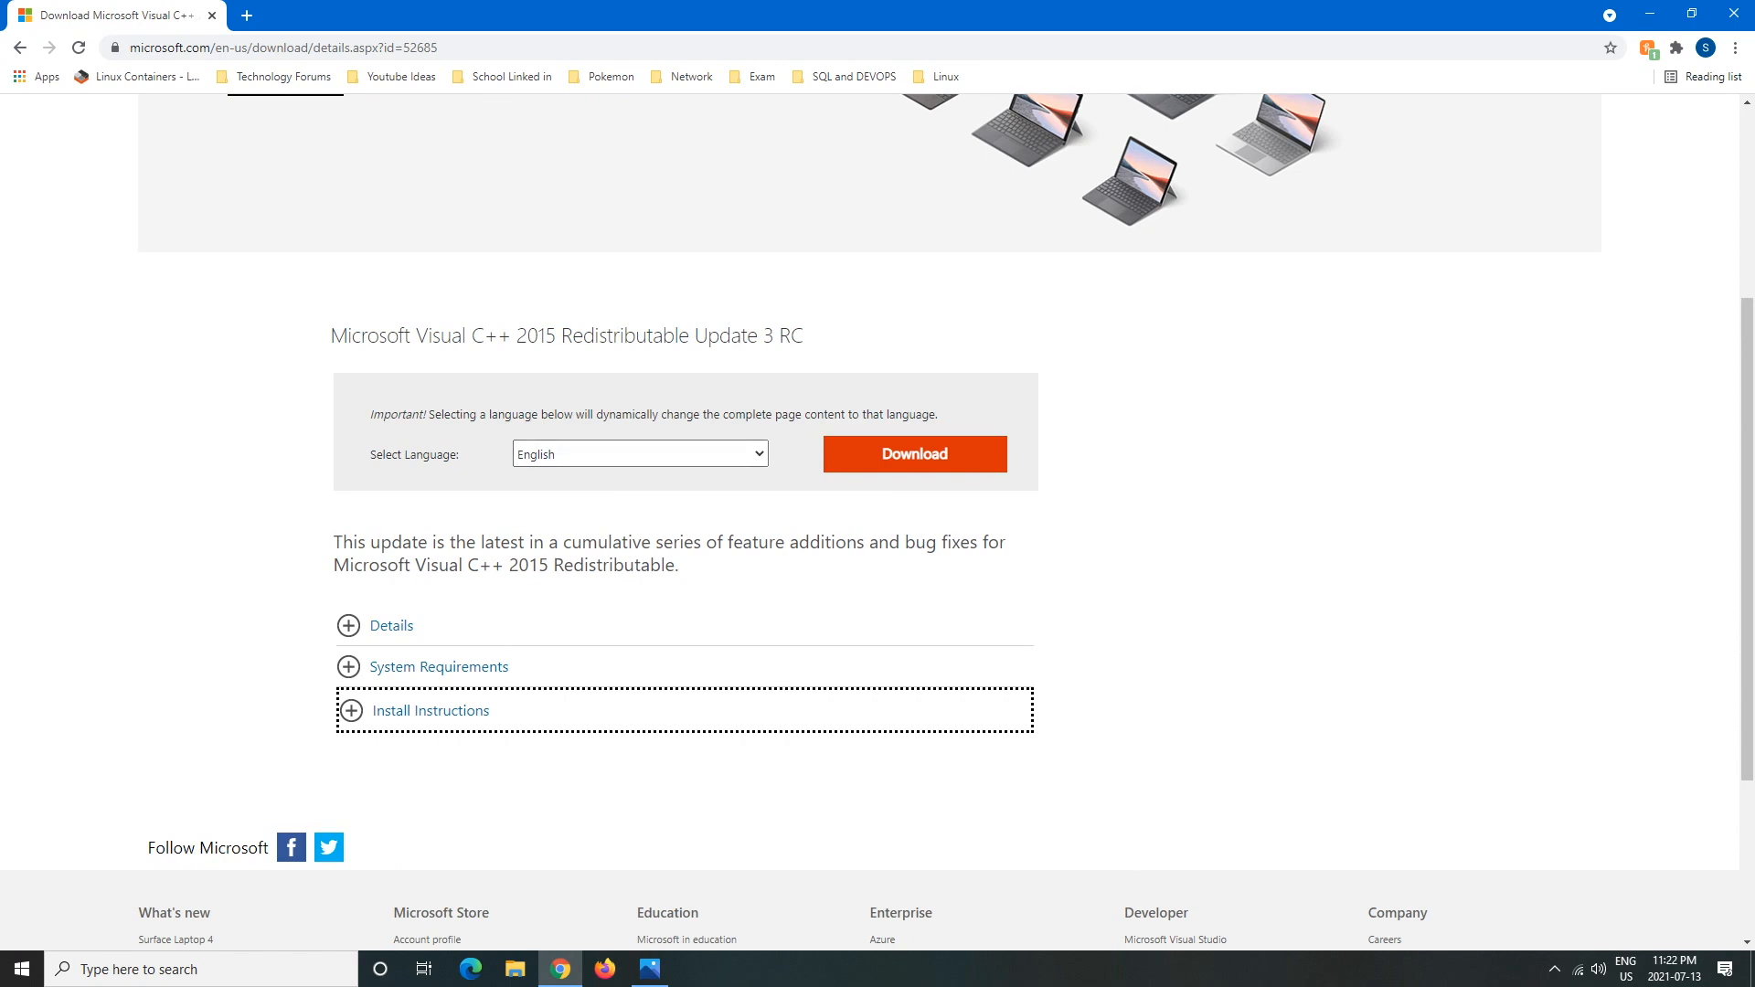
click(639, 454)
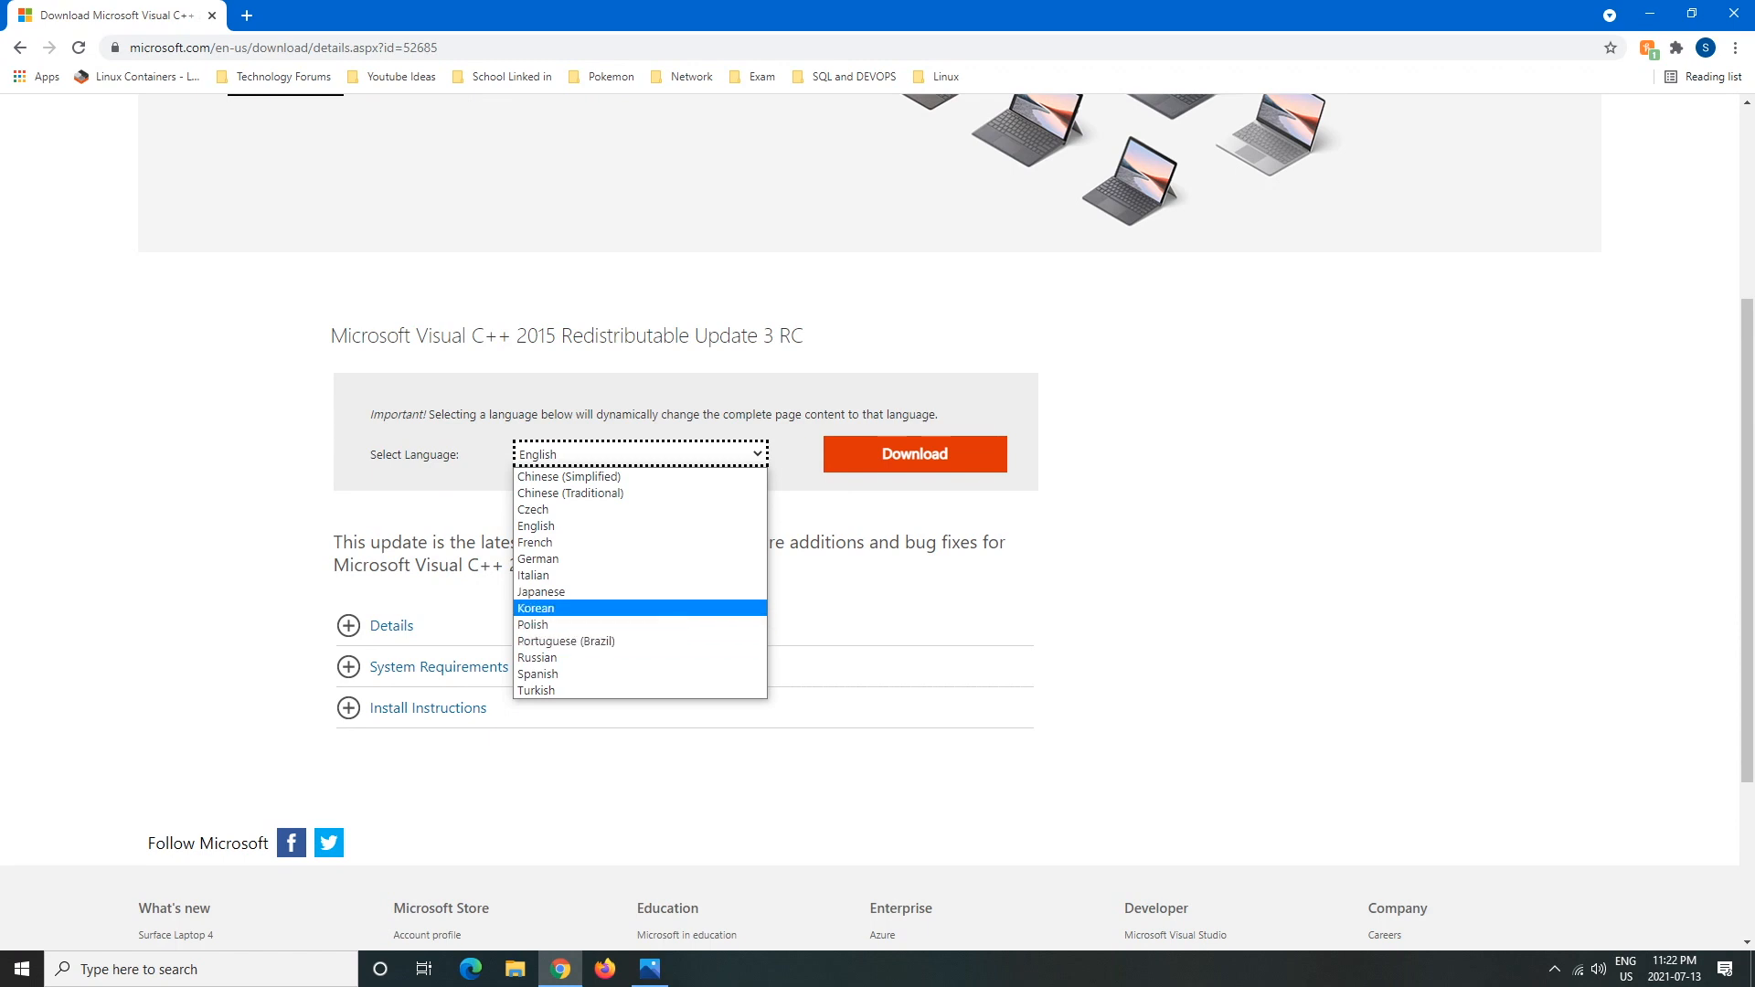
mouse_move(534, 542)
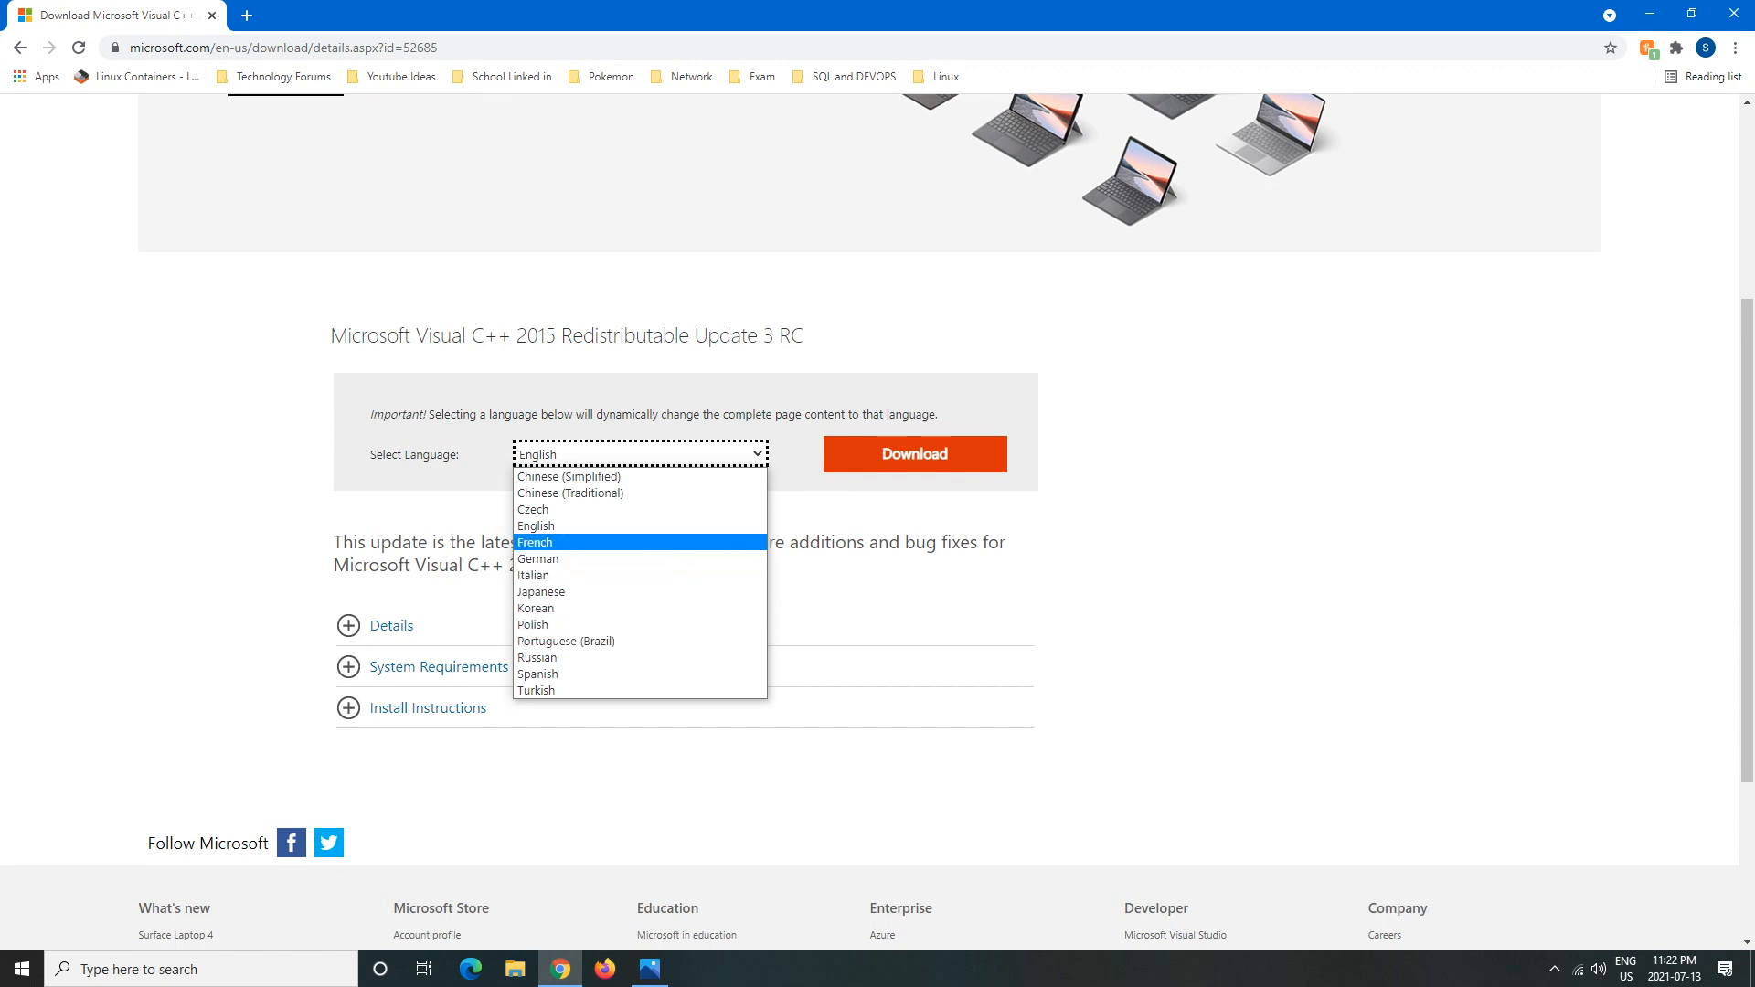
click(535, 527)
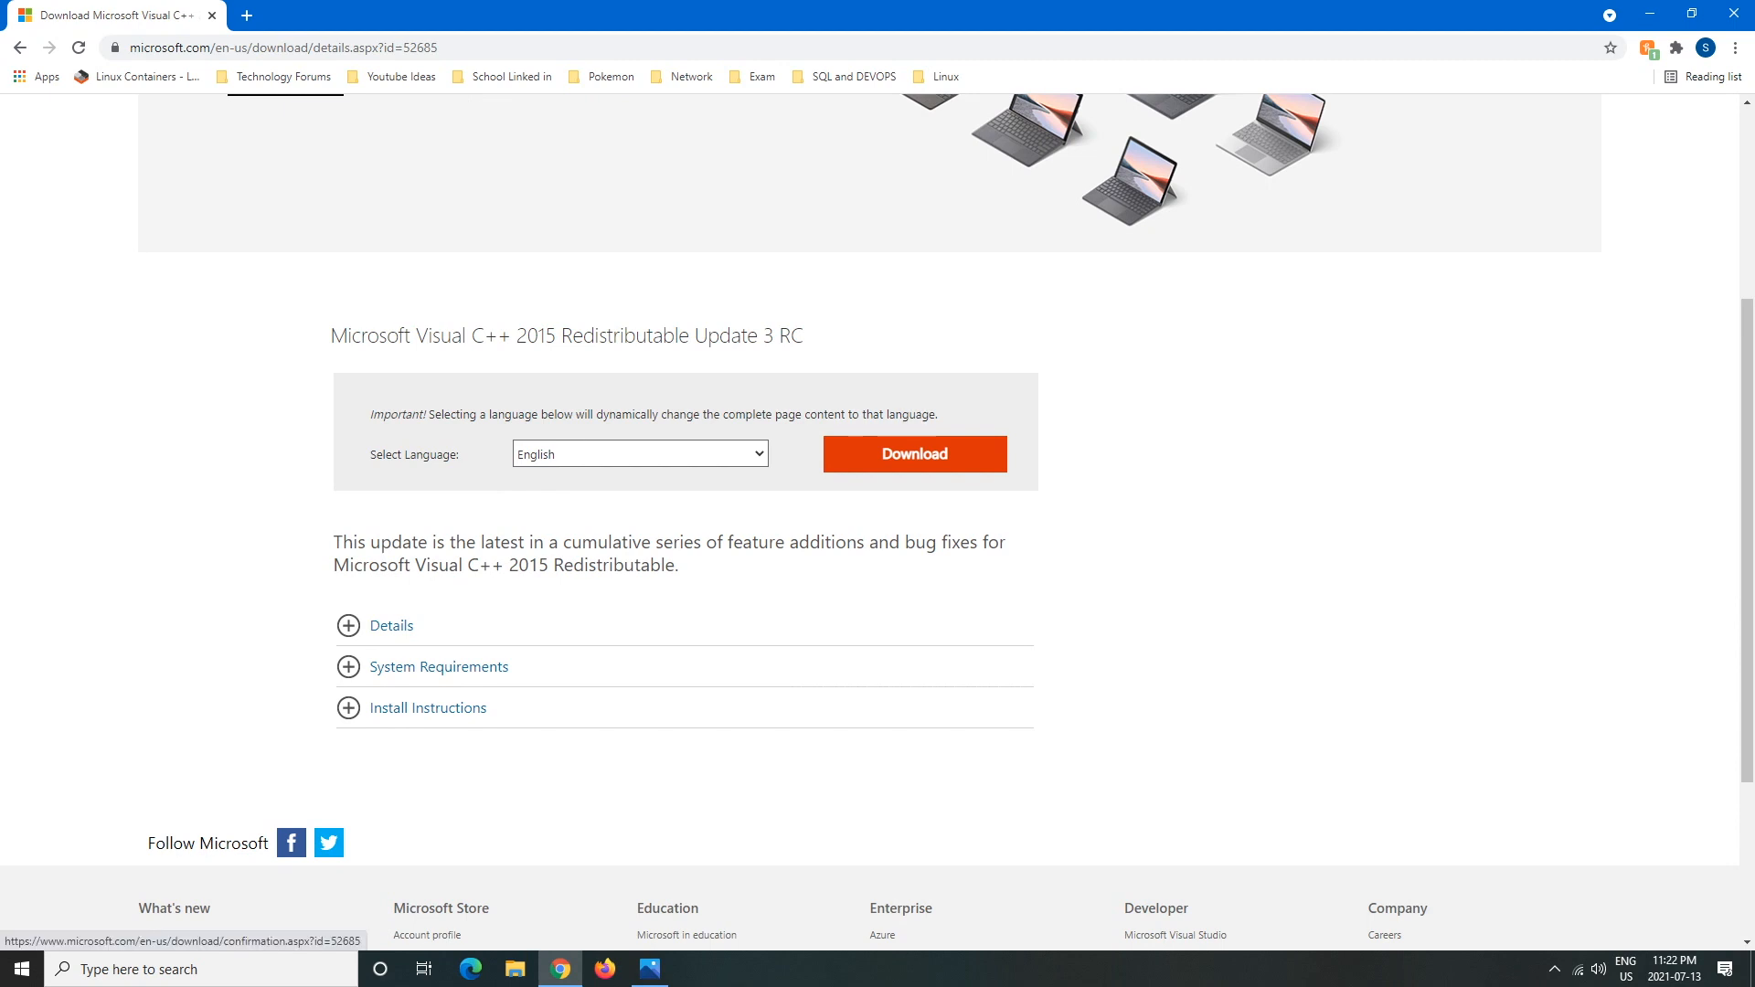
click(912, 454)
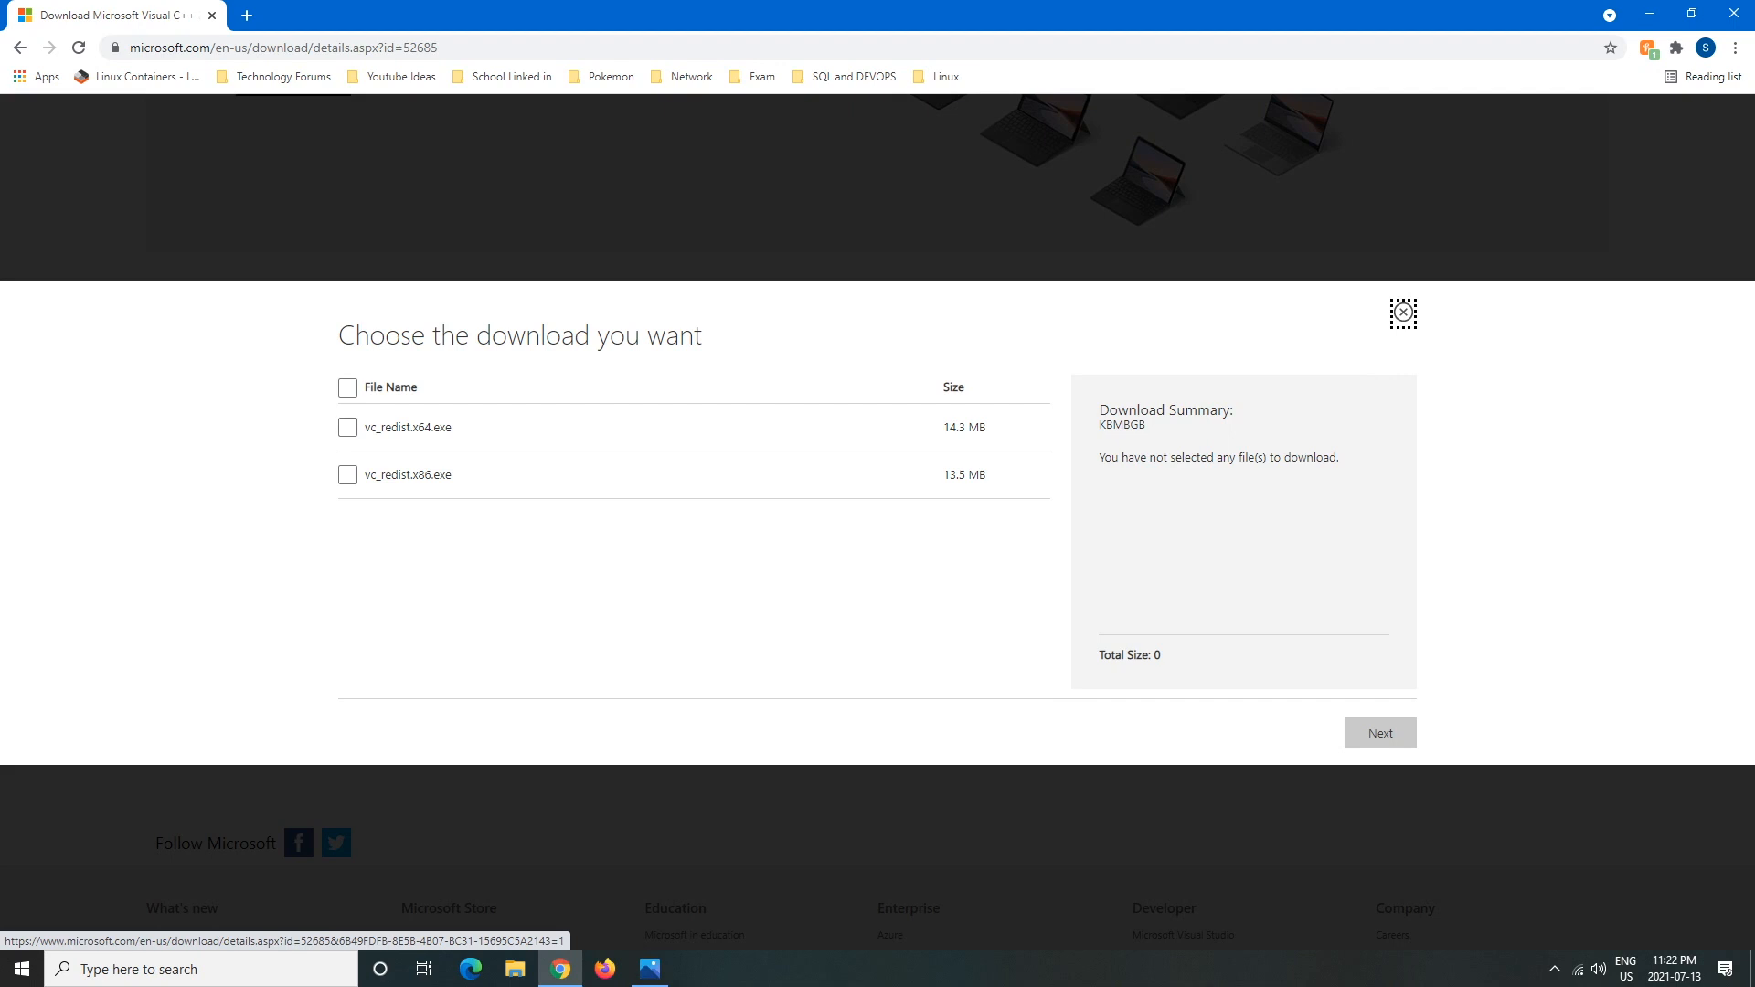
- Select only vc_redist.x64.exe and continue to the Save As dialog on the Desktop
click(347, 428)
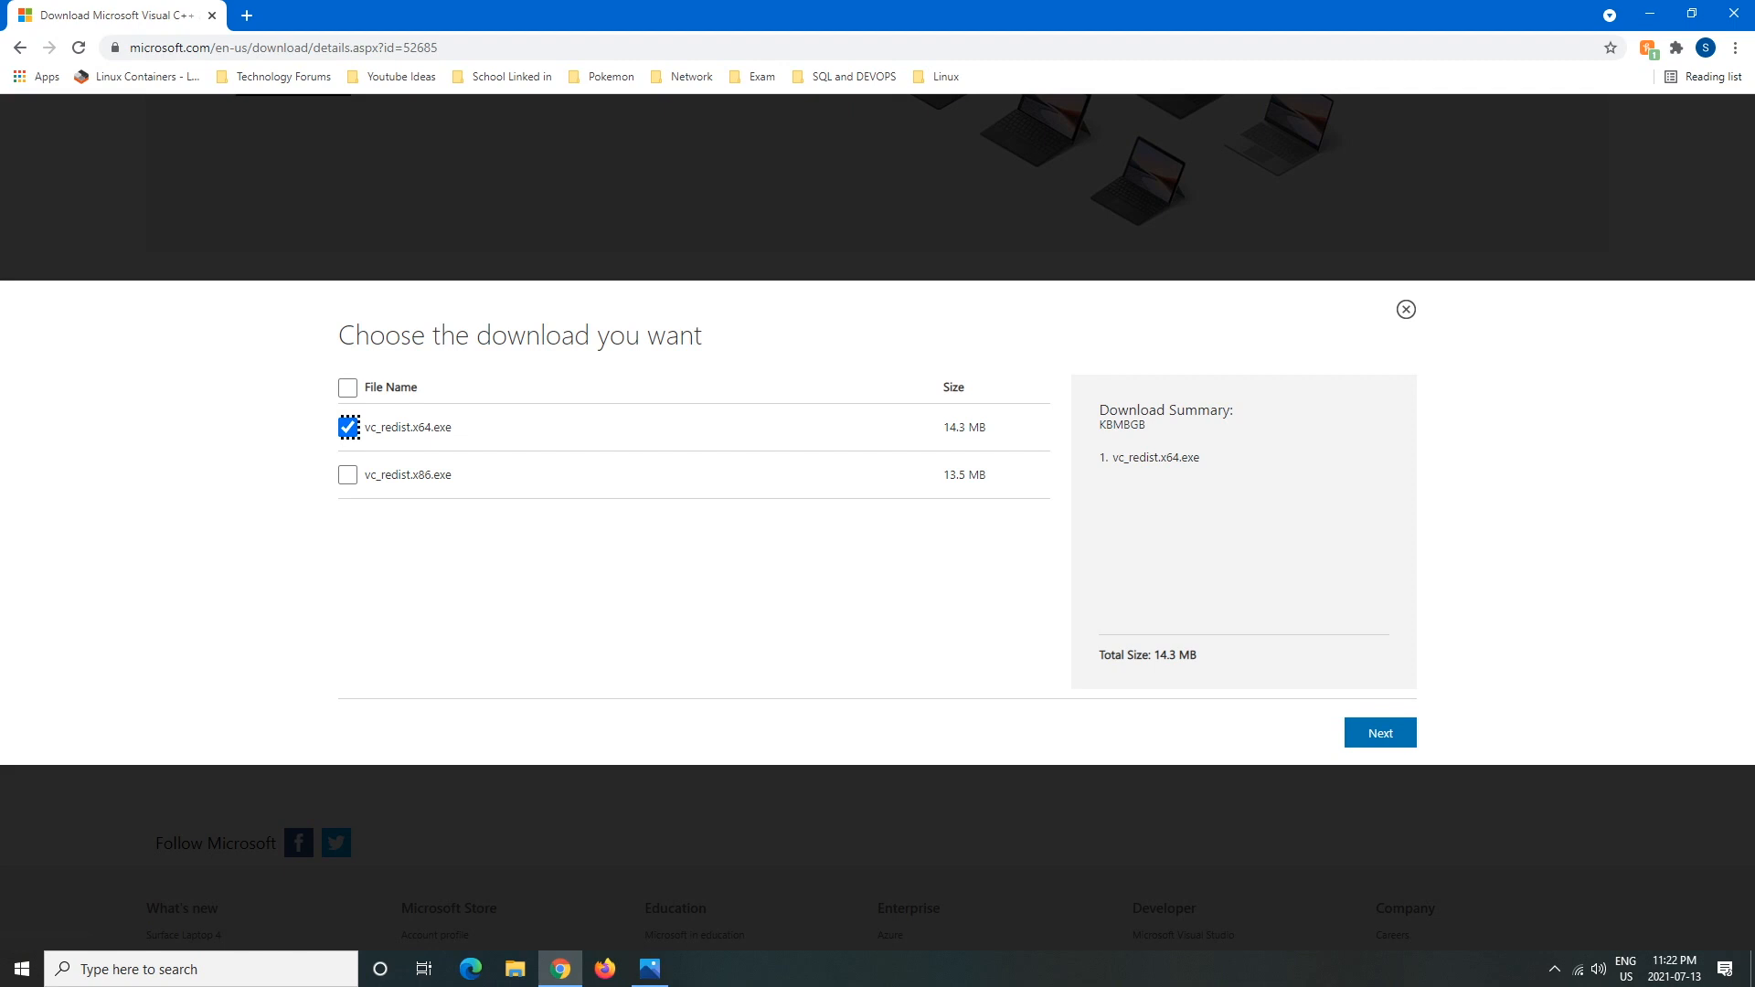
right_click(1242, 537)
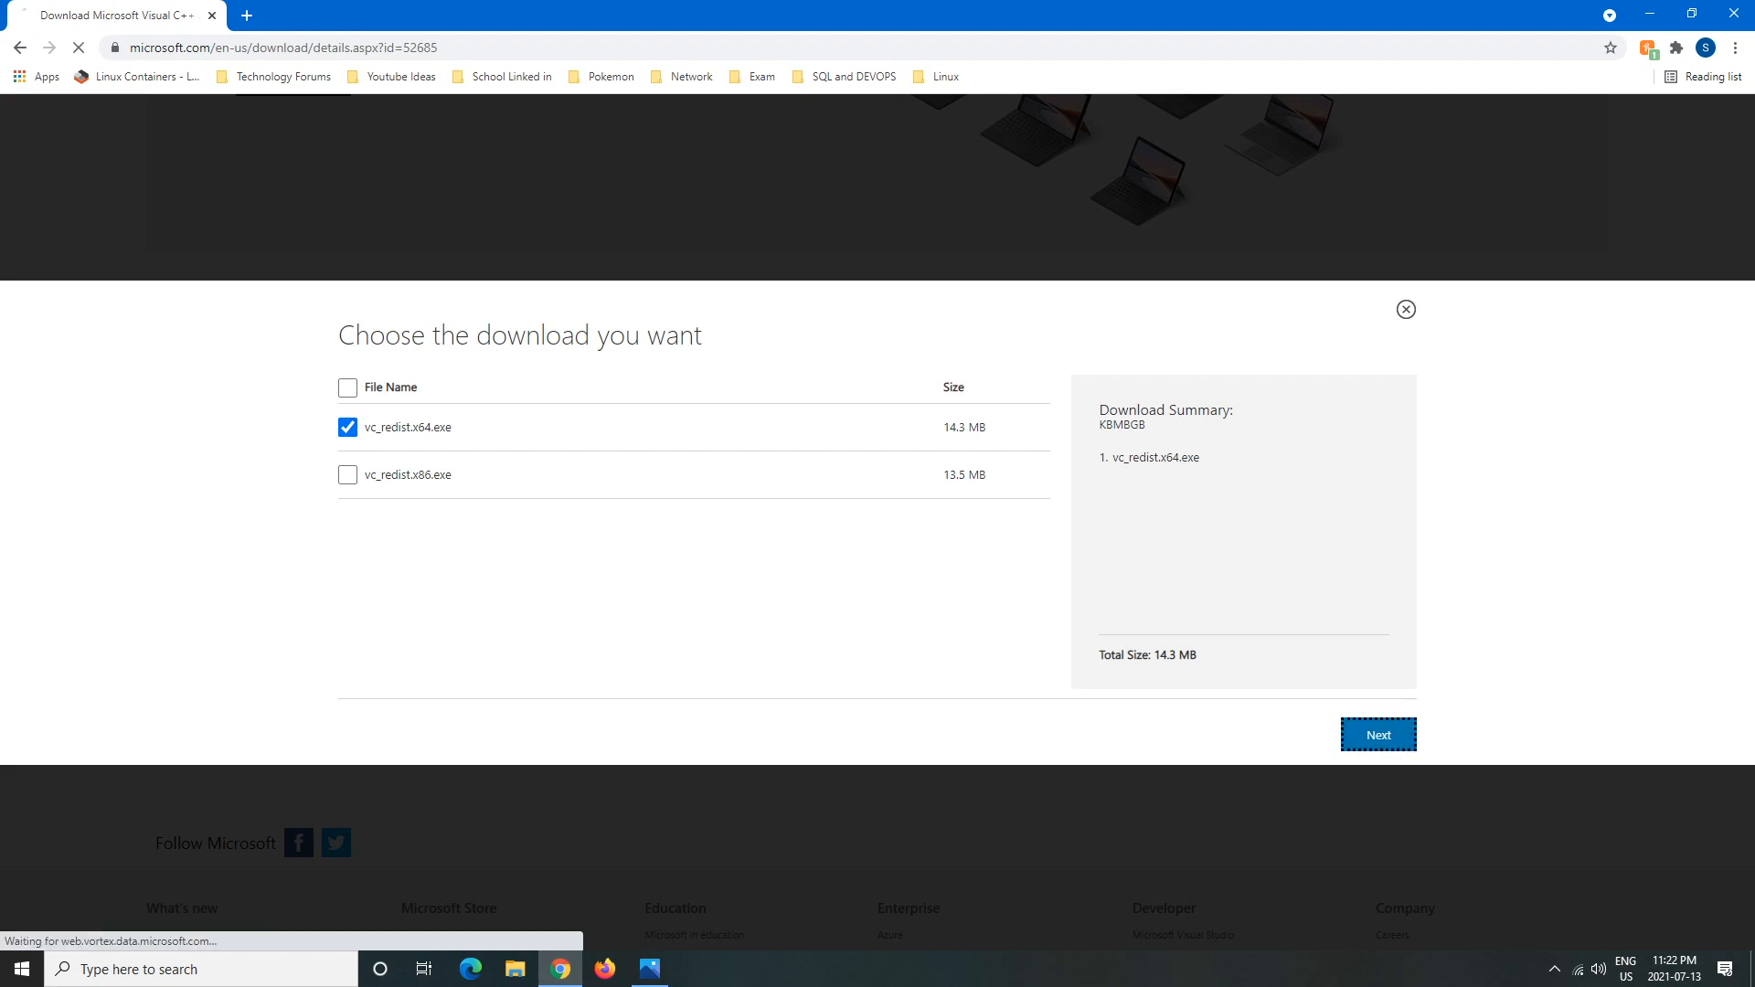
click(1378, 734)
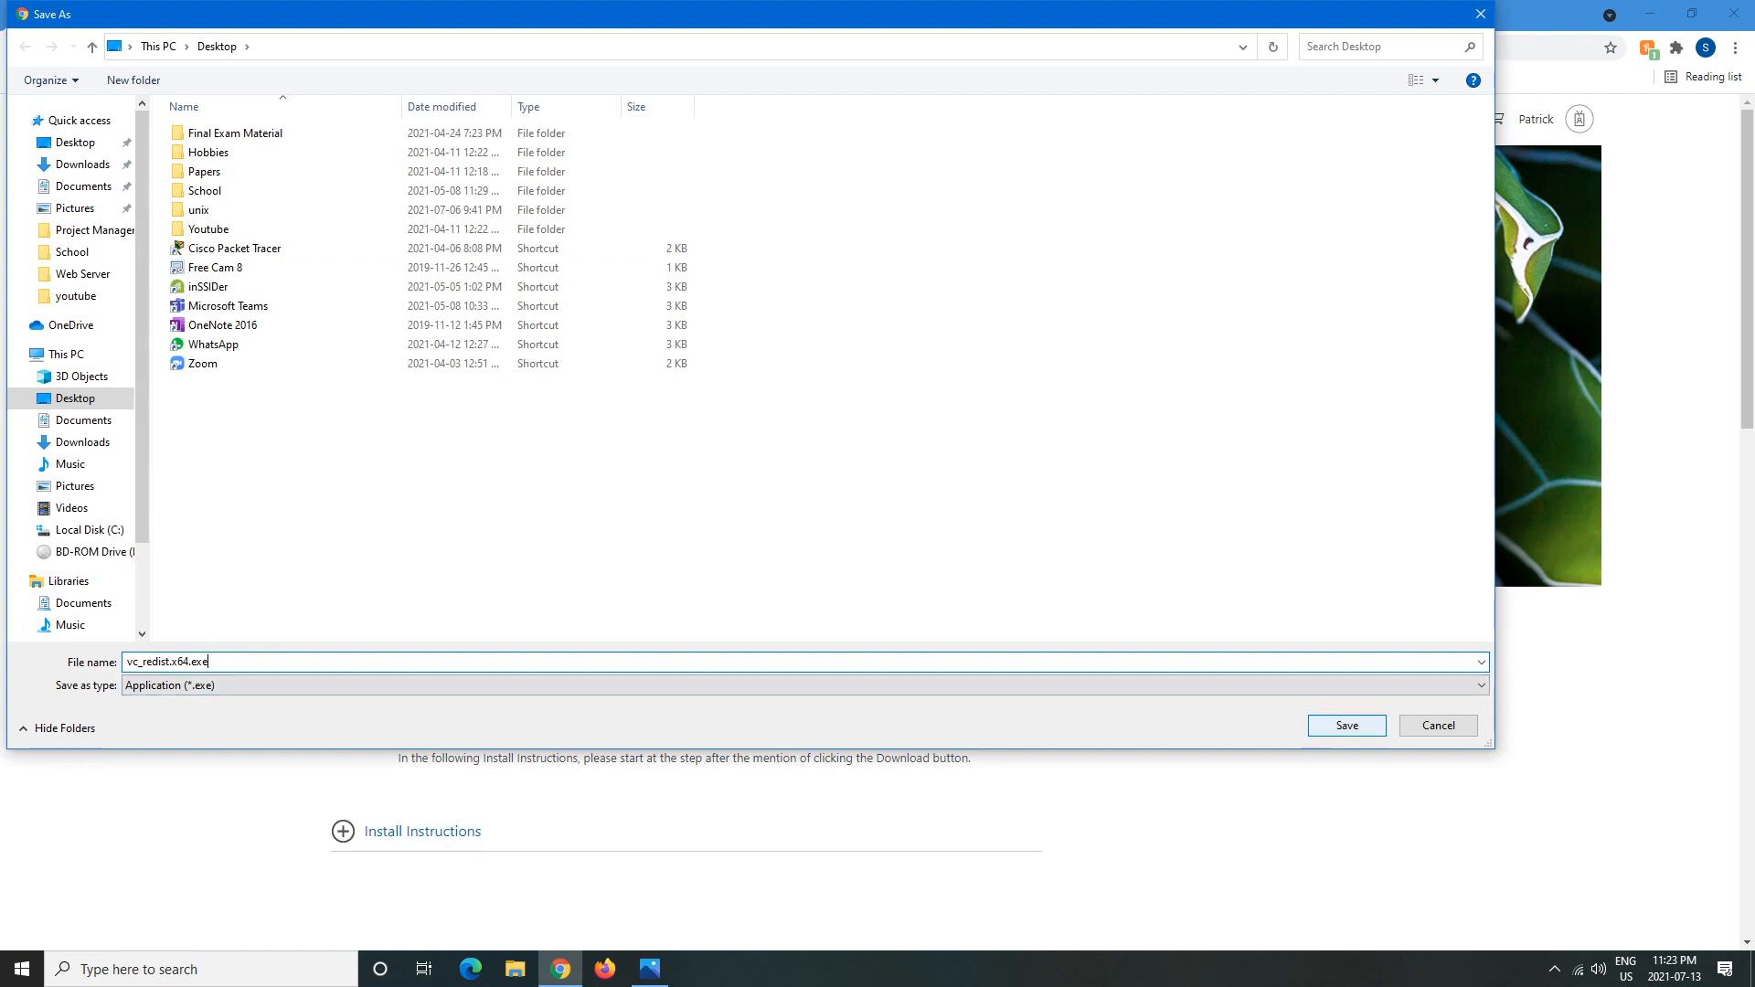
- Save vc_redist.x64.exe to the Desktop
click(1346, 724)
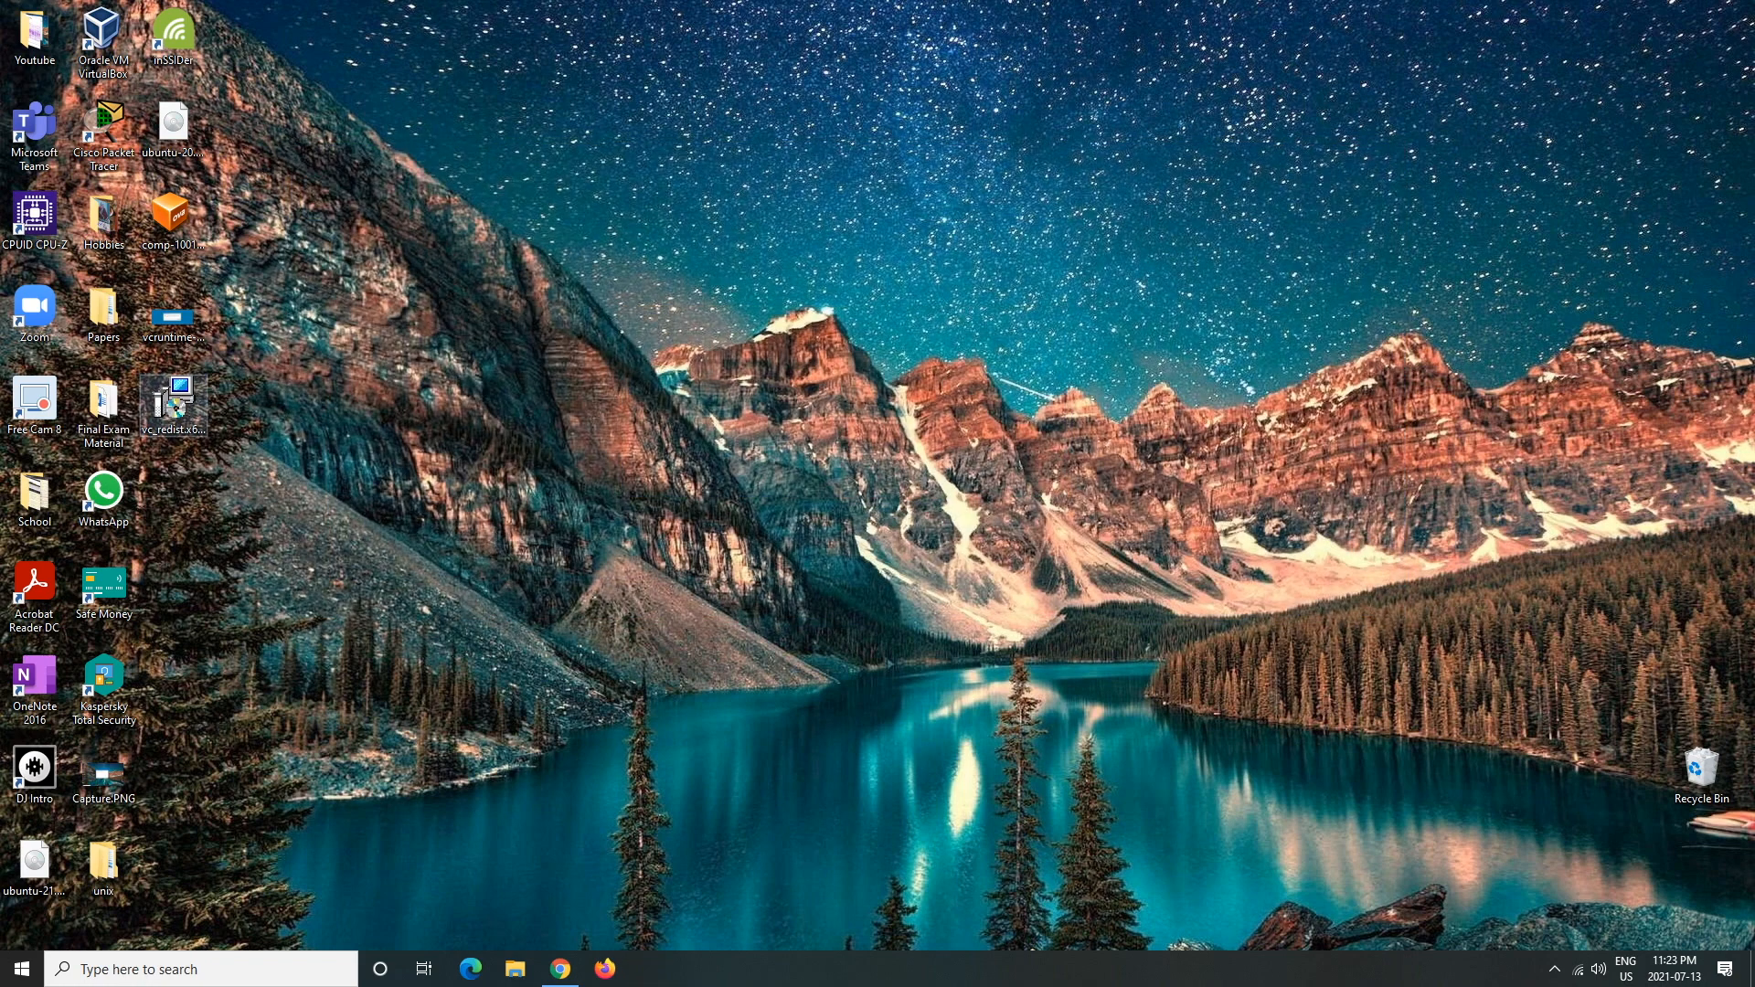
- Run vc_redist.x64.exe from the desktop
double_click(170, 399)
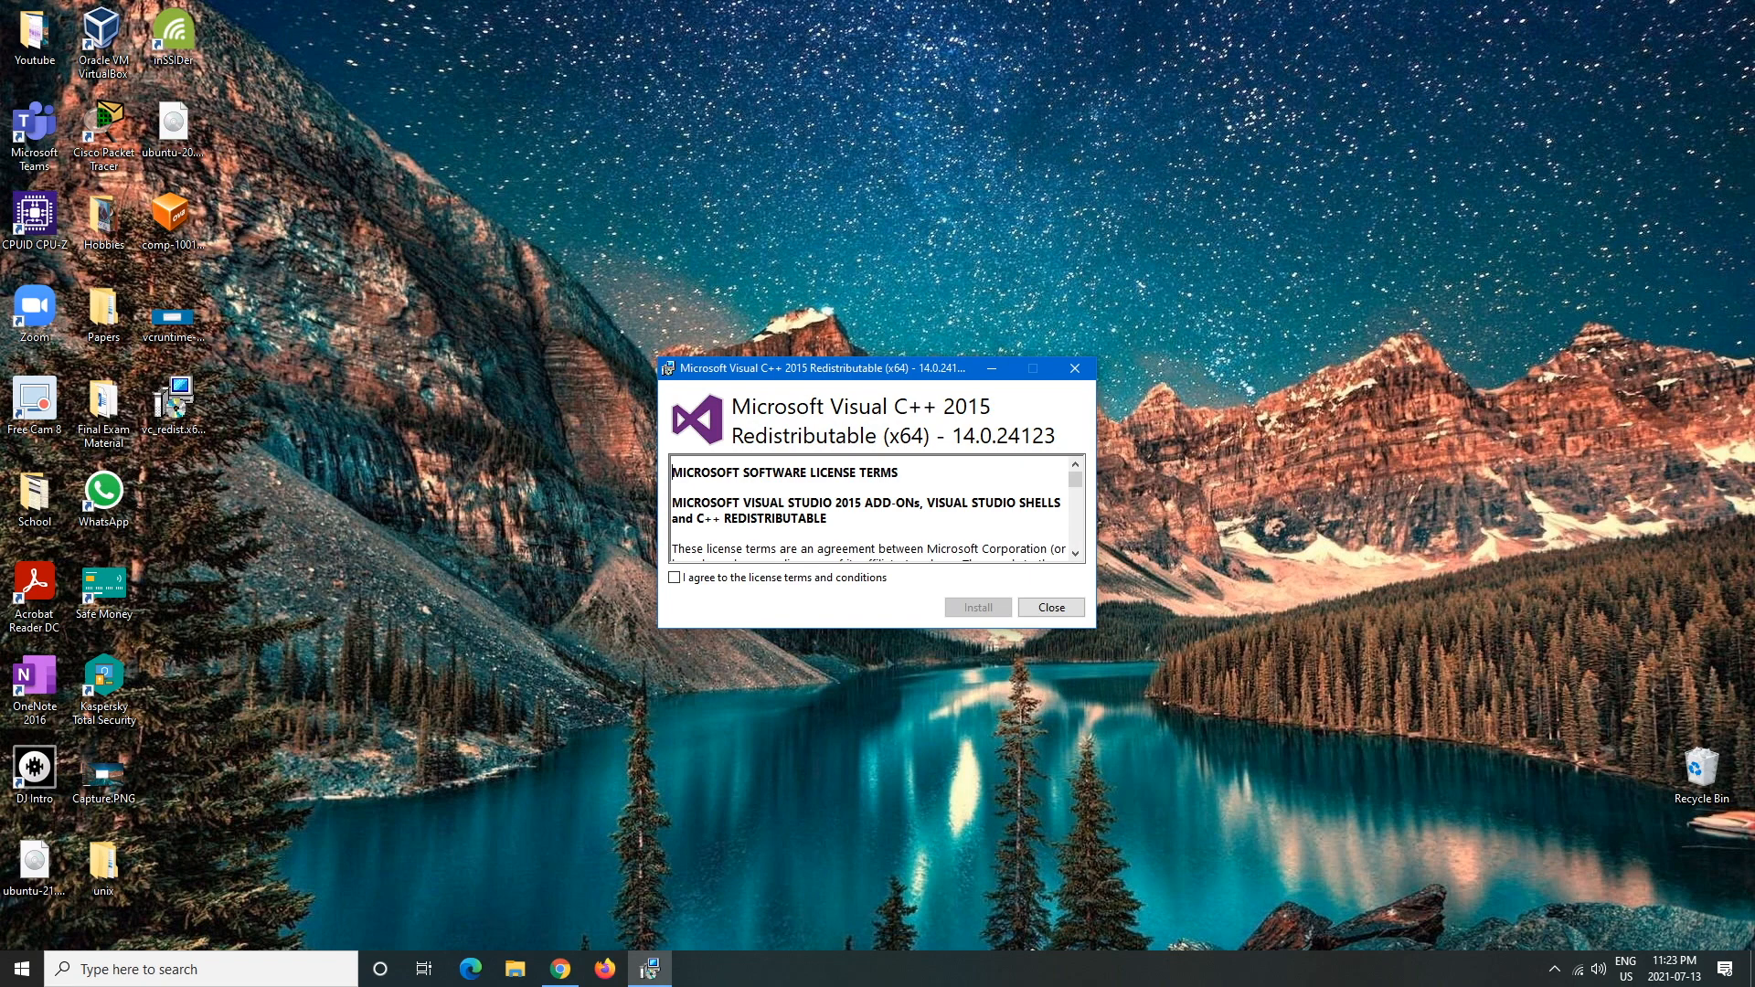
- Agree to the license, attempt the install, and close the 'another version installed' failure
scroll(down, 3)
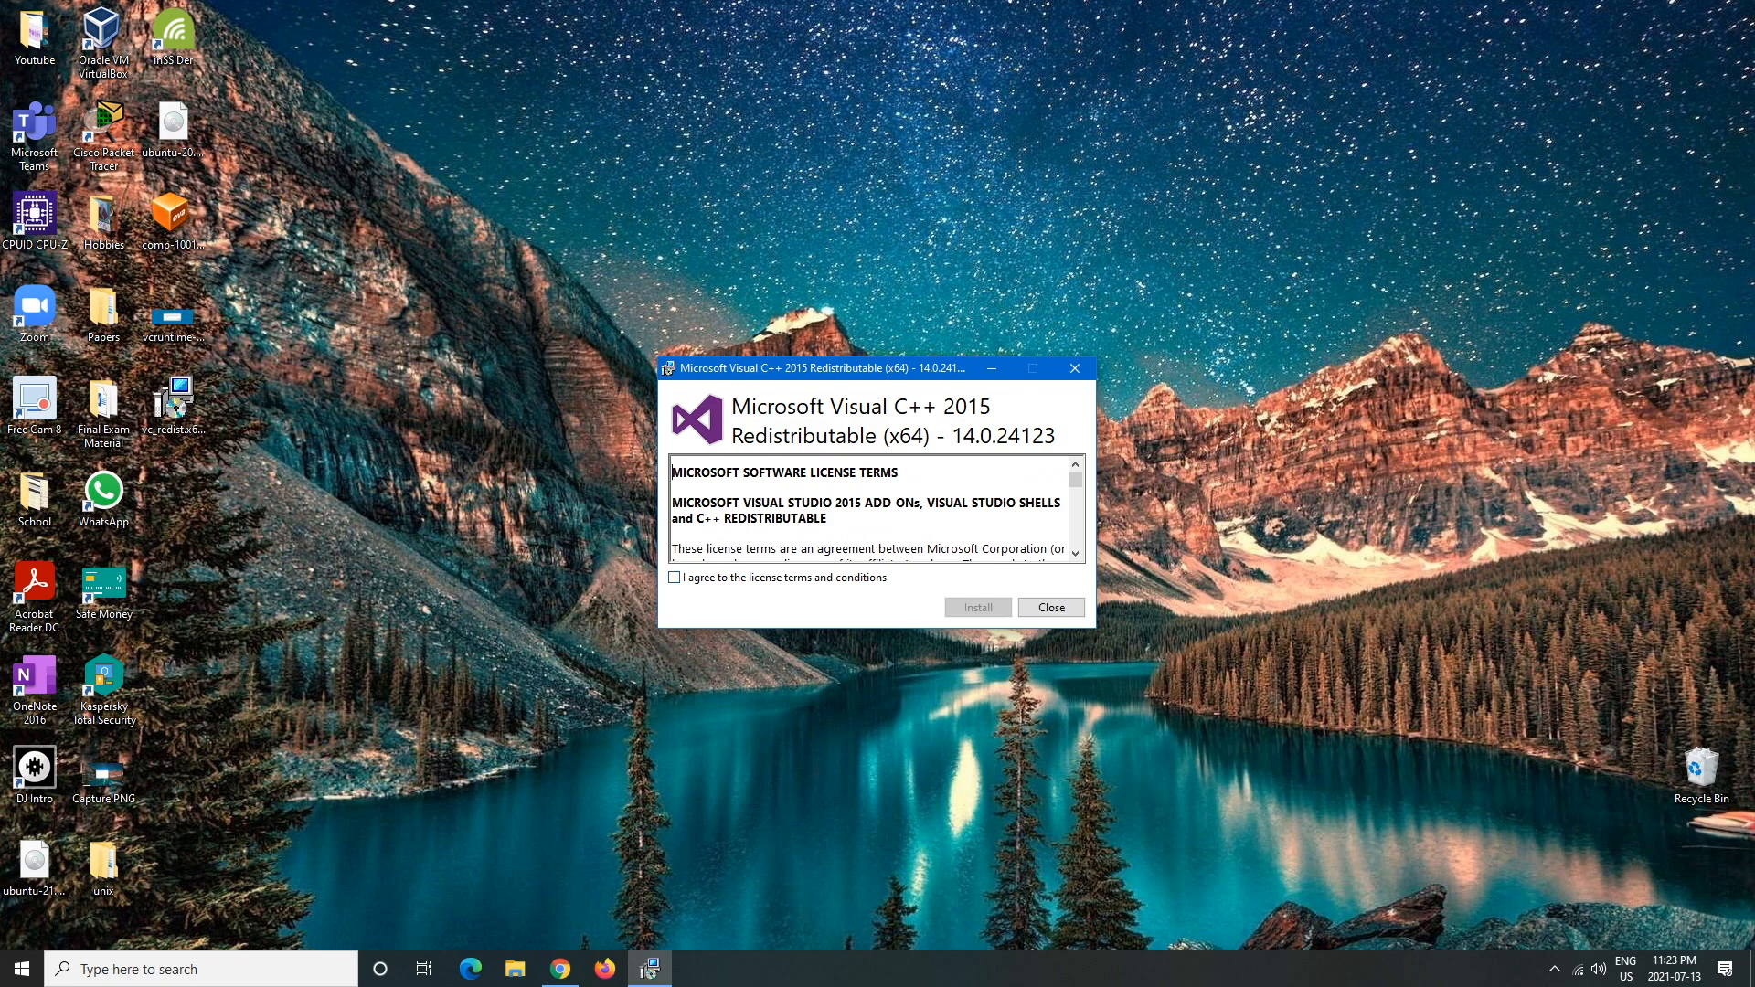
click(674, 577)
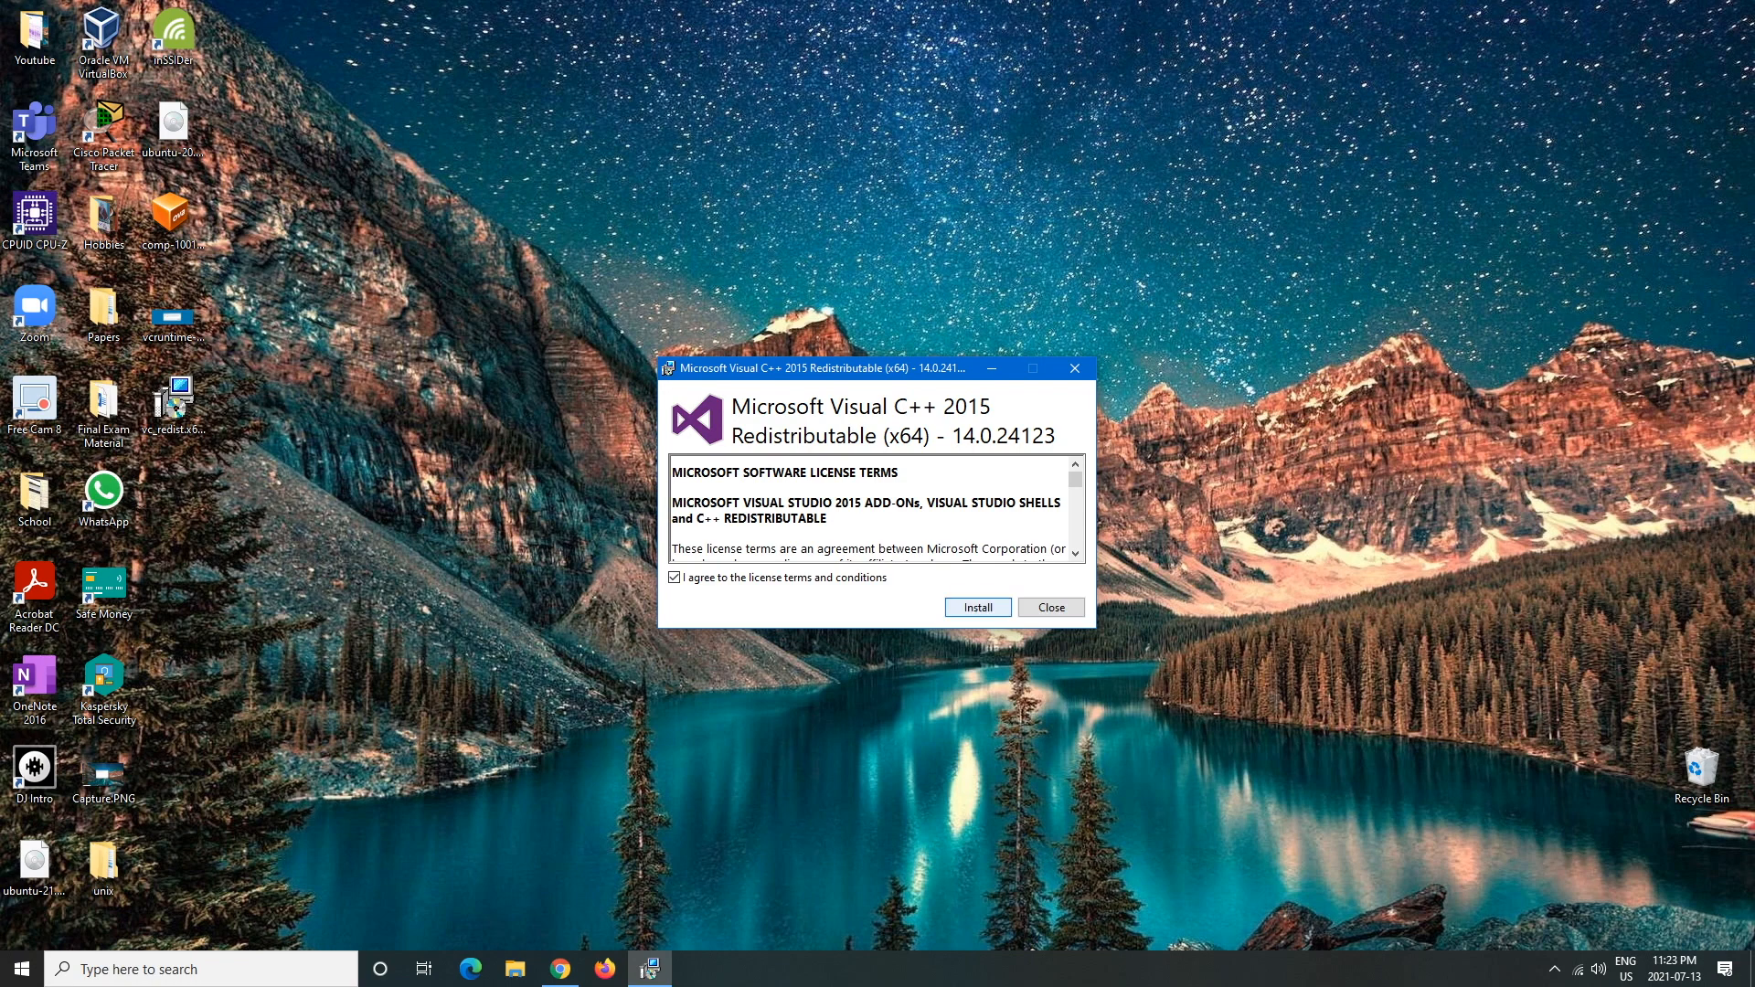
click(975, 607)
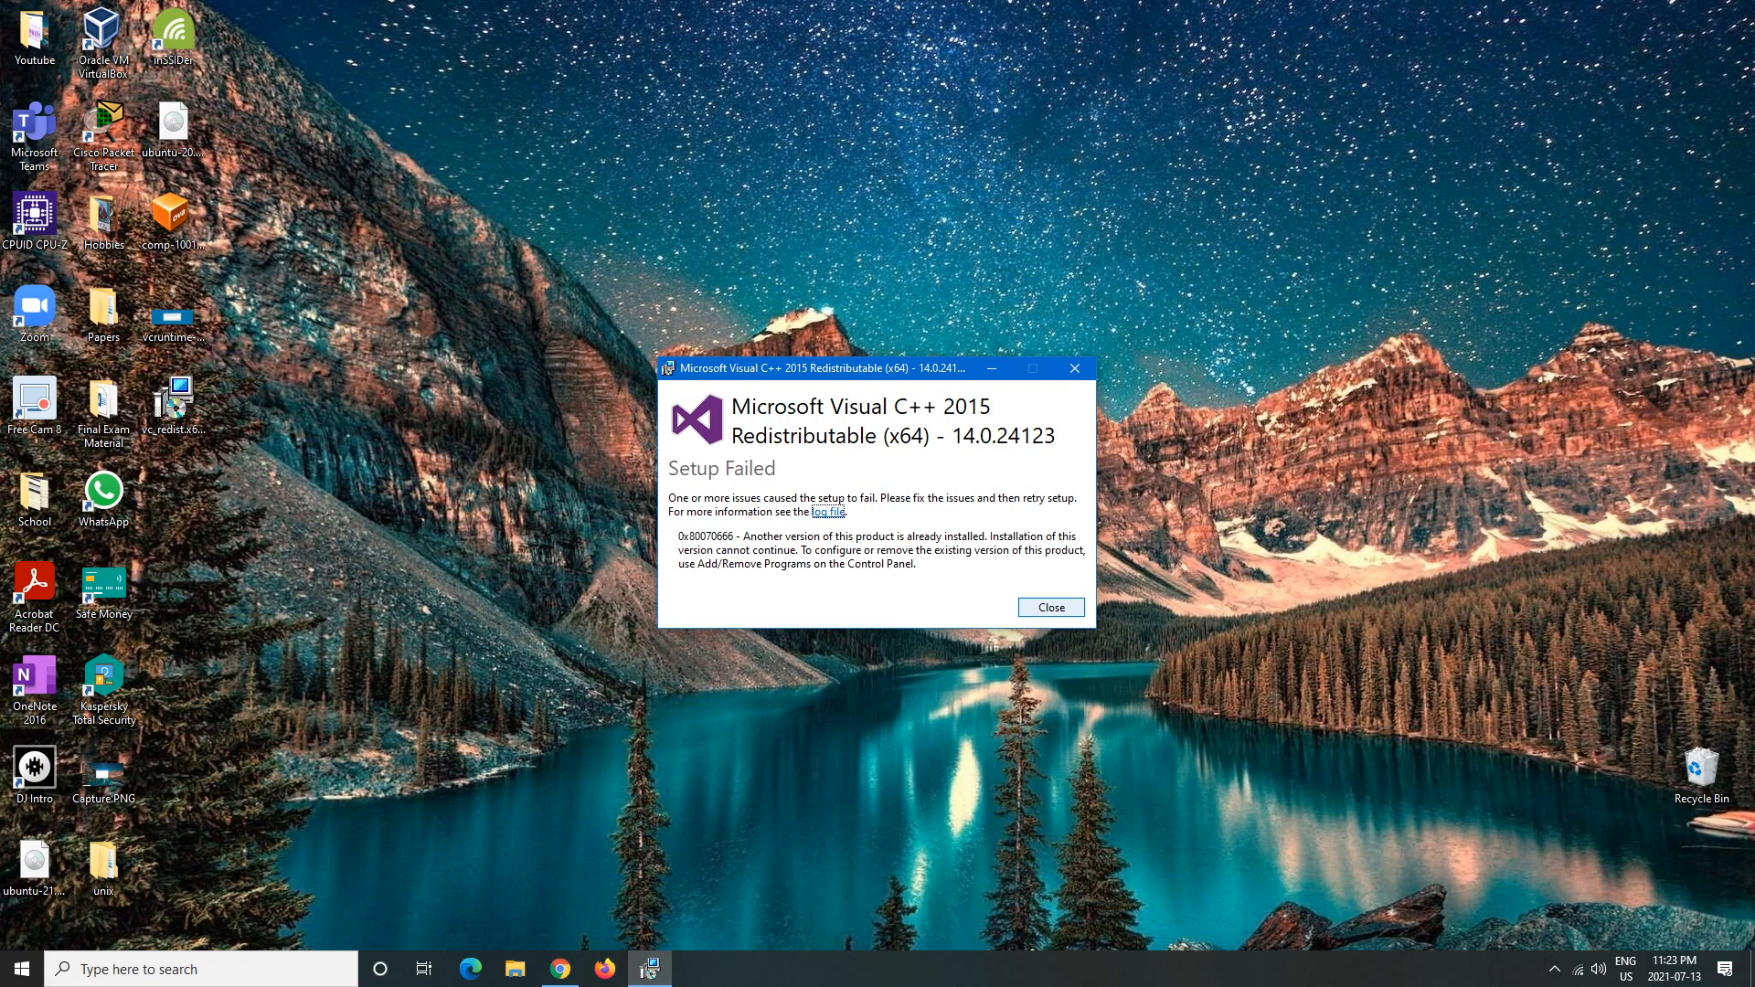
click(1048, 607)
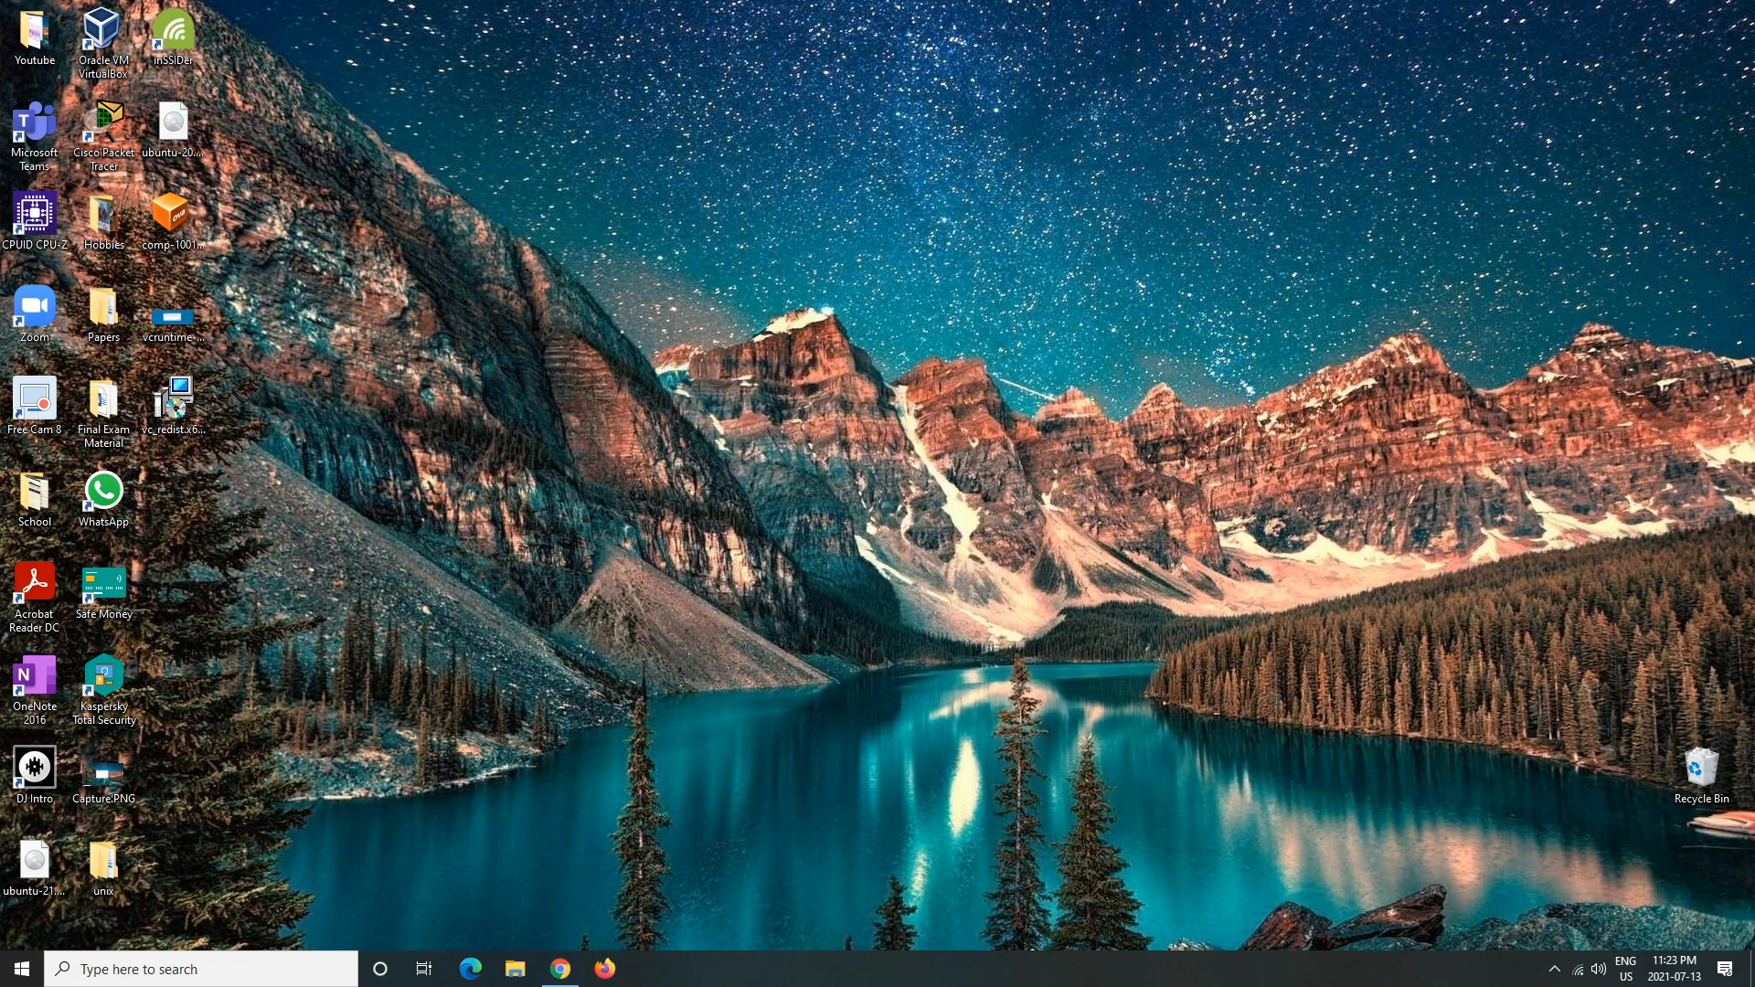
- Search 'add' to open Add or remove programs and scroll to the Visual C++ entries
text(add)
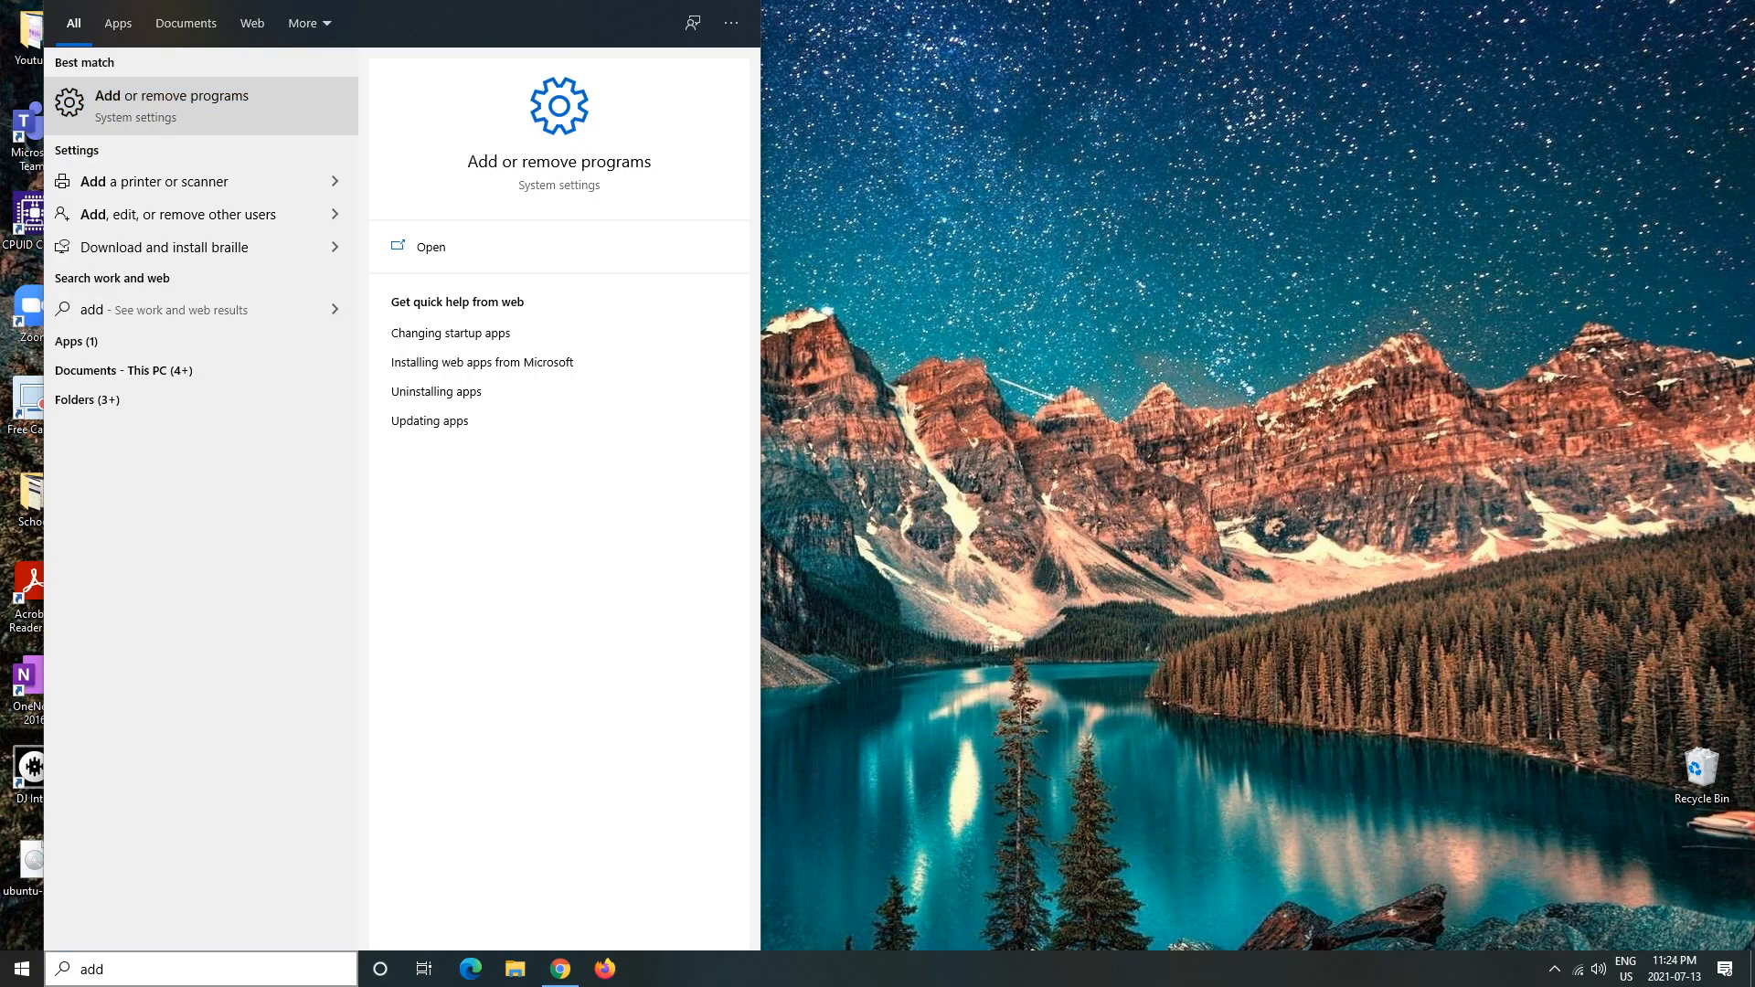
click(170, 105)
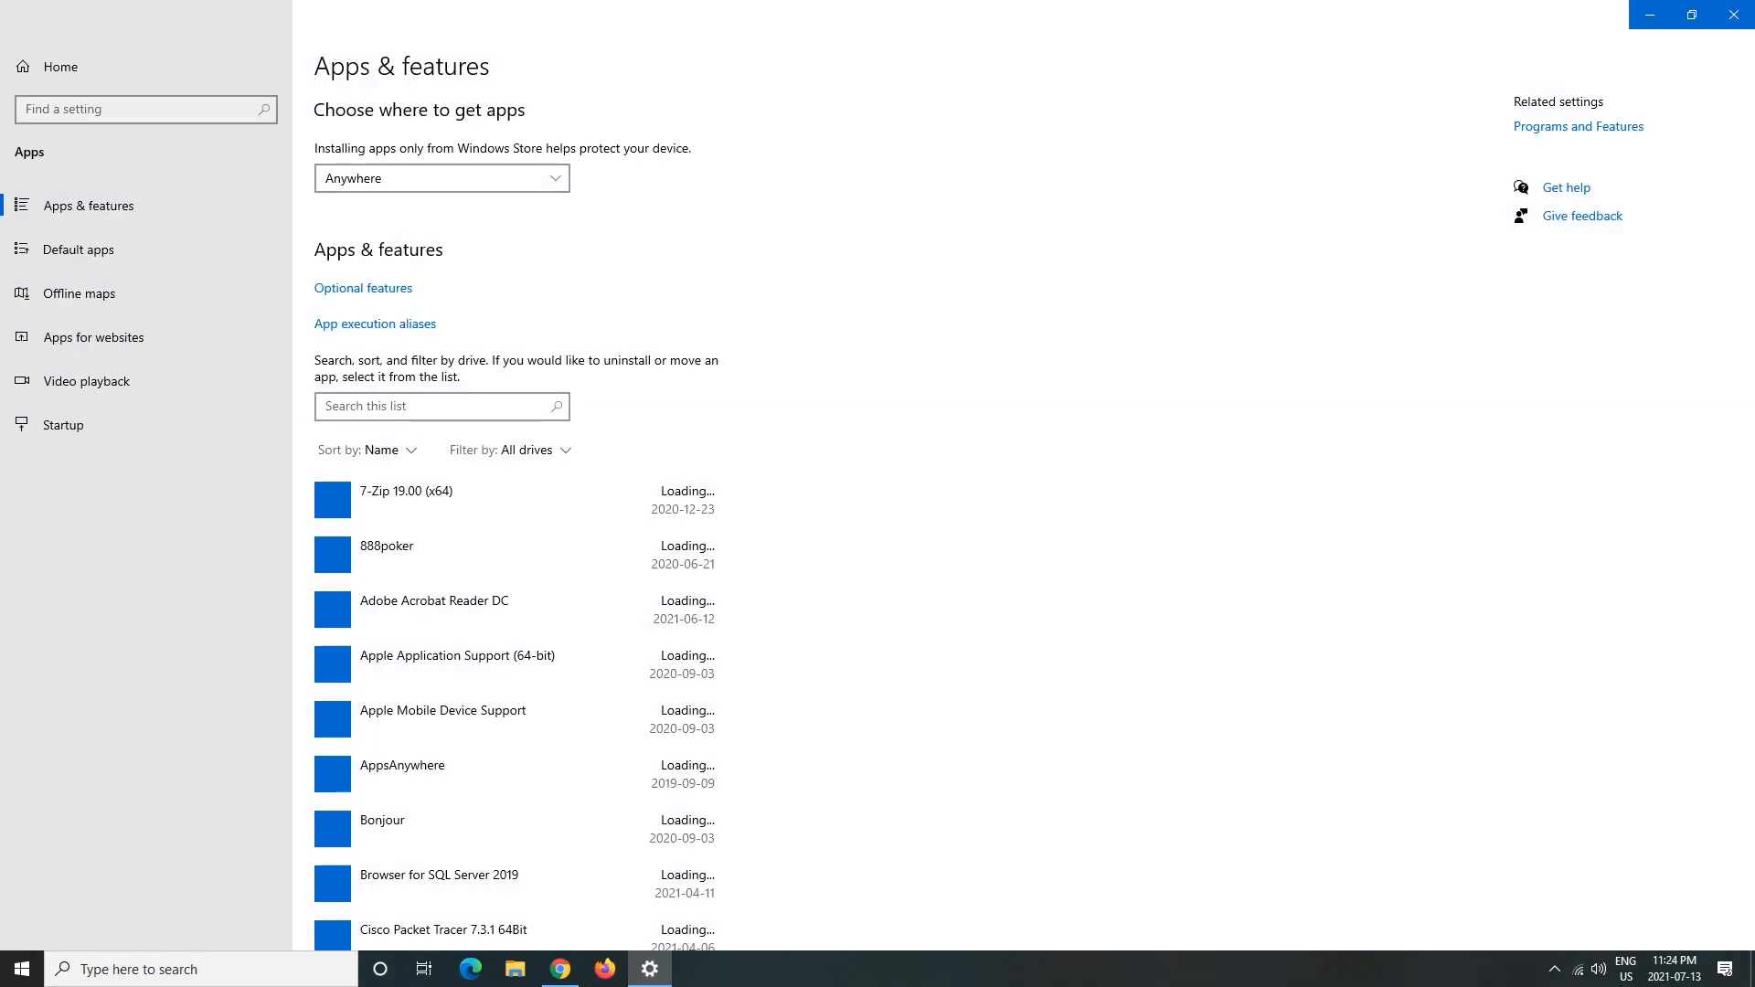
scroll(down, 3)
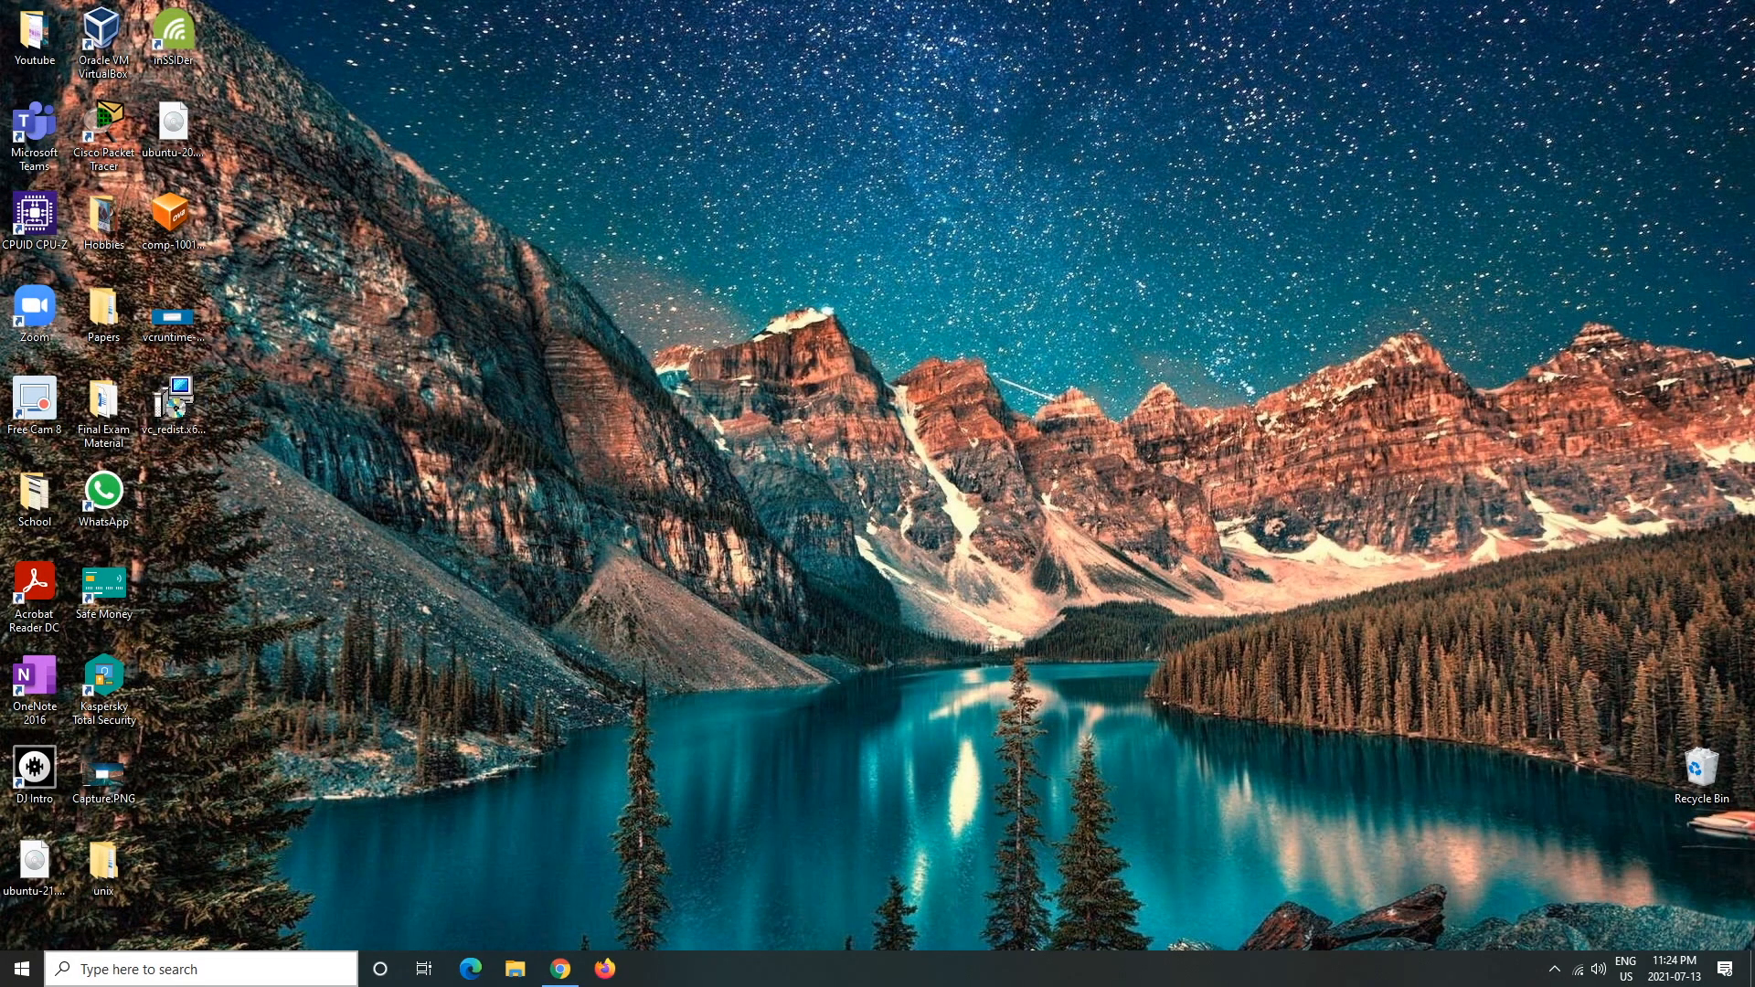
text(add)
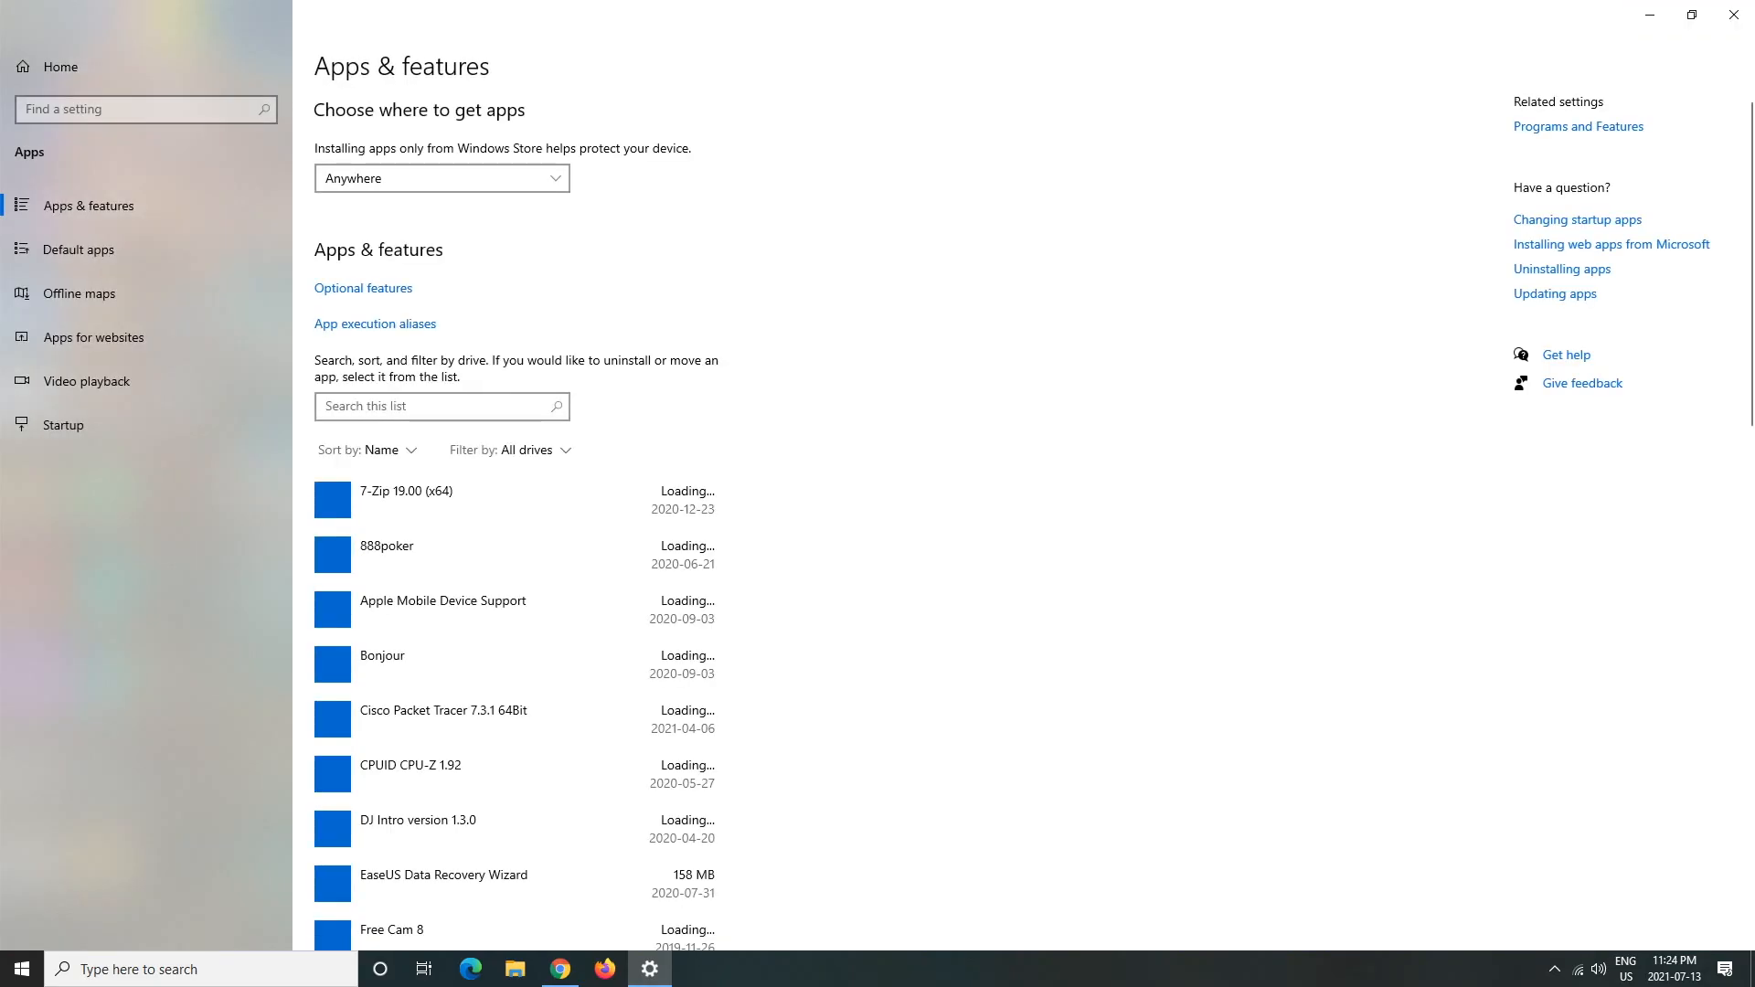
scroll(down, 3)
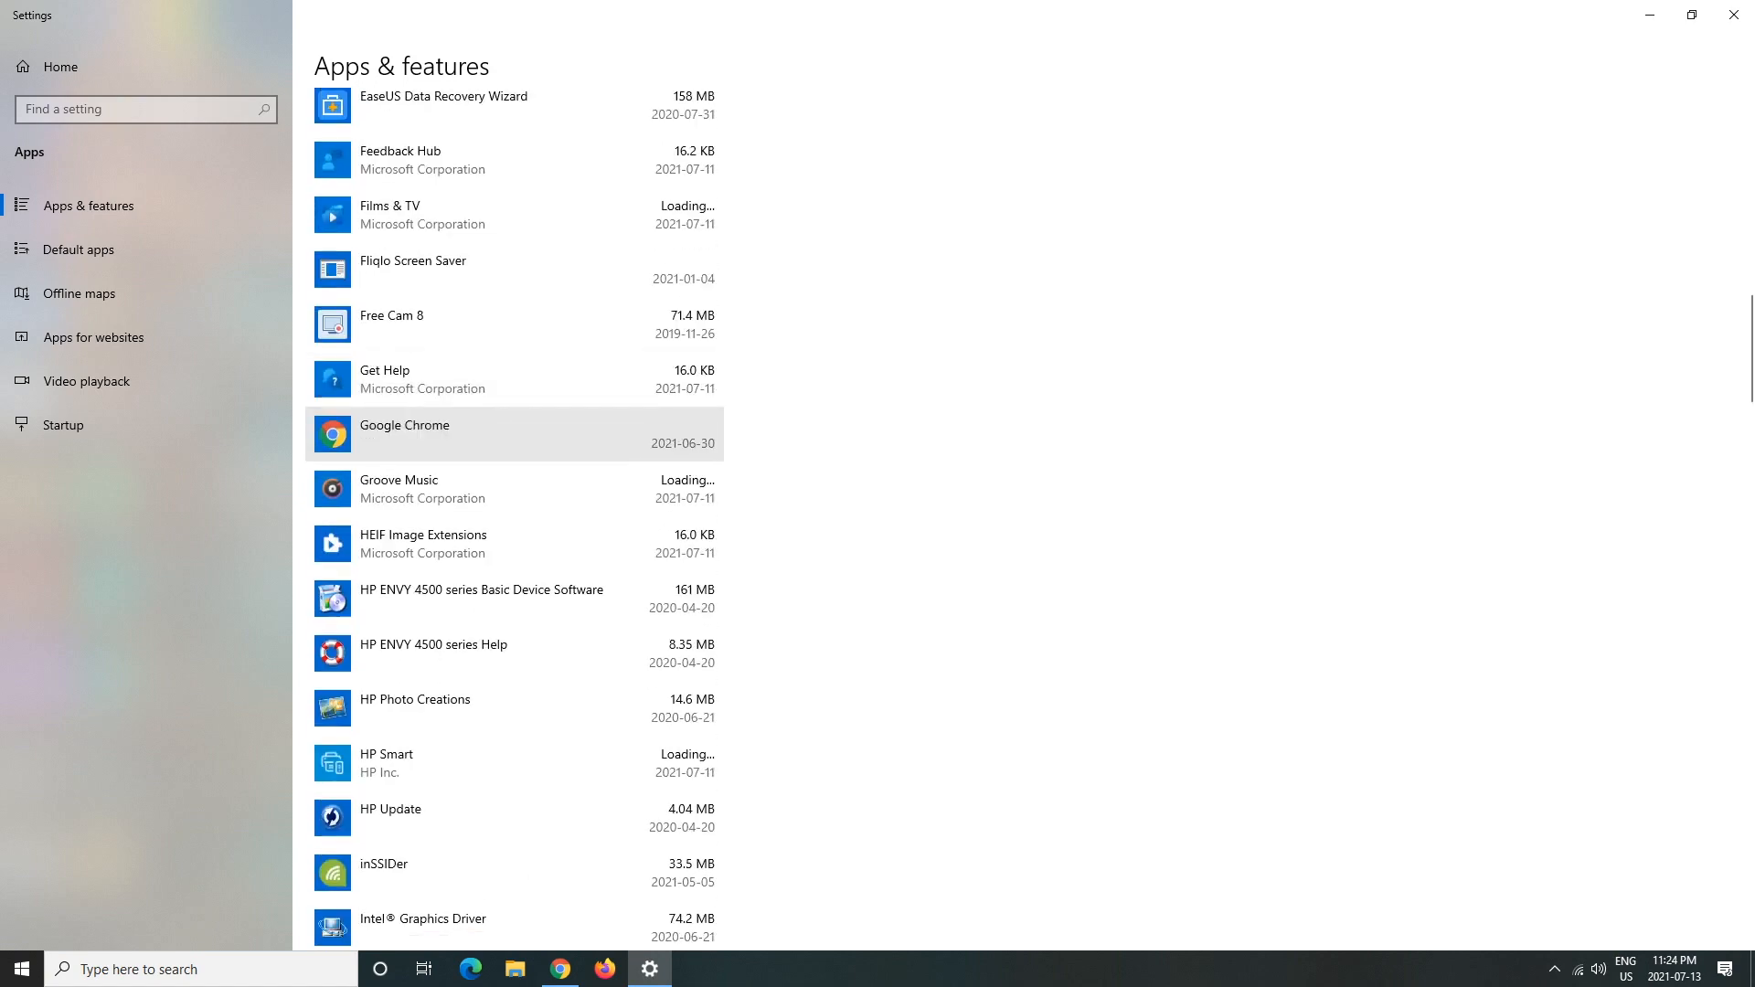
scroll(down, 3)
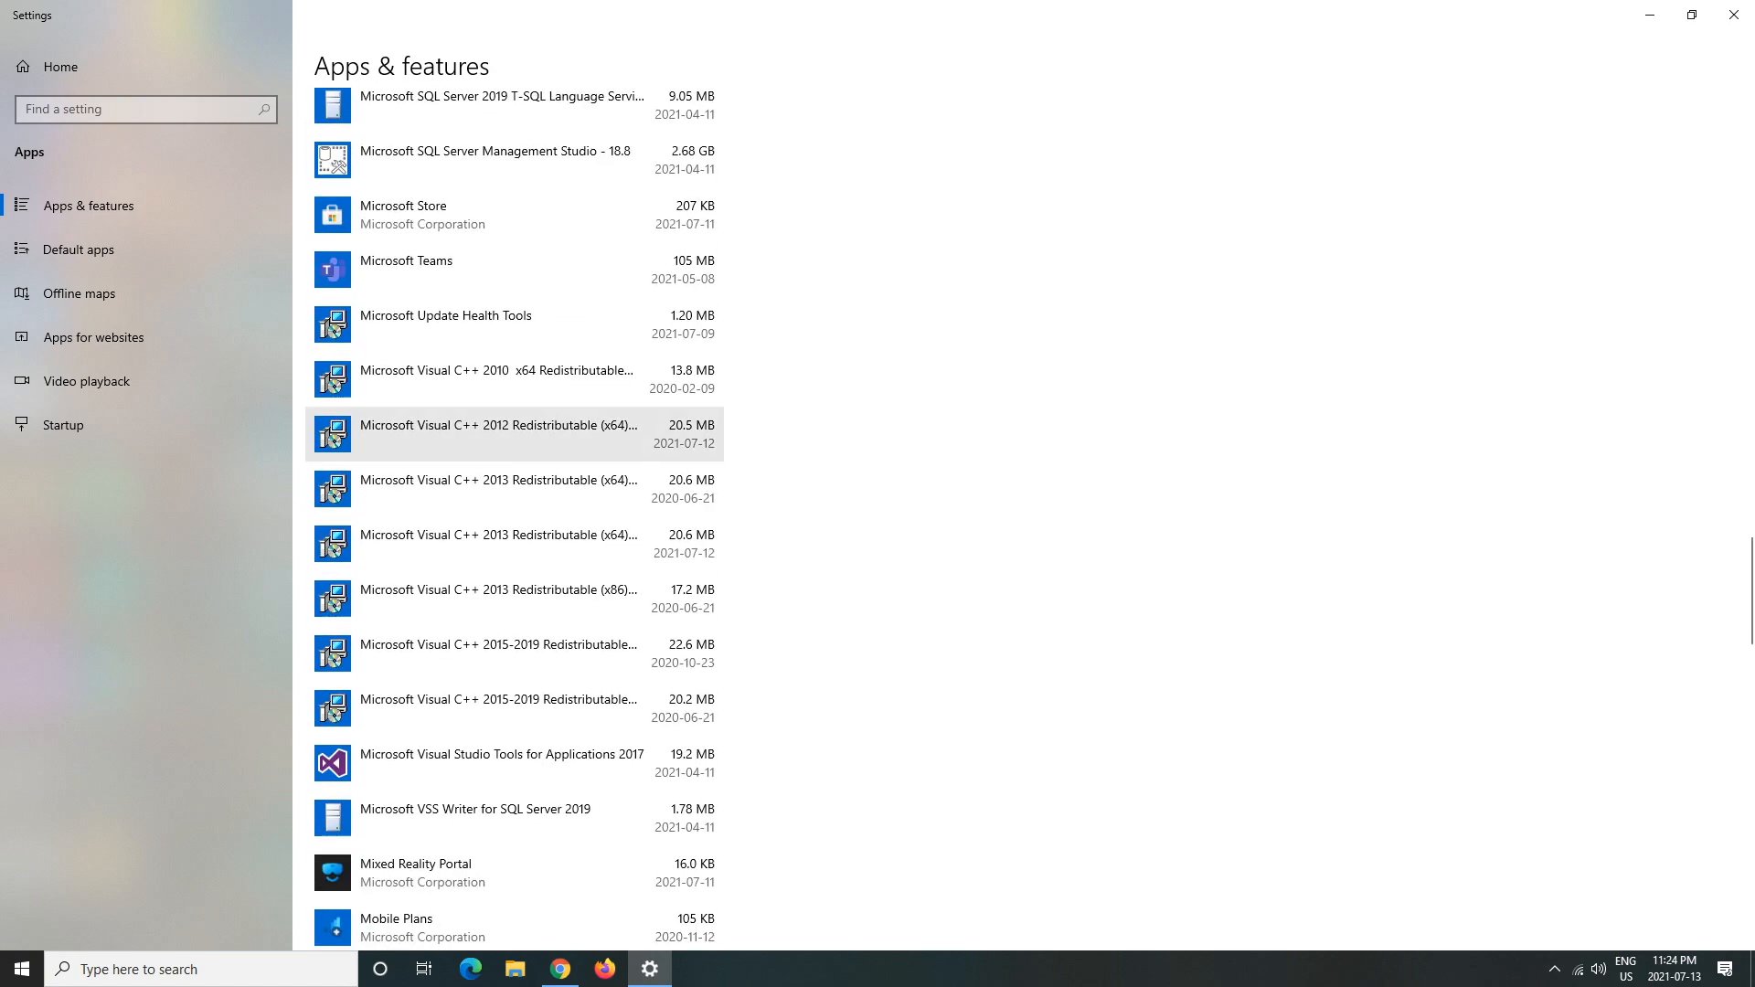
mouse_move(509, 598)
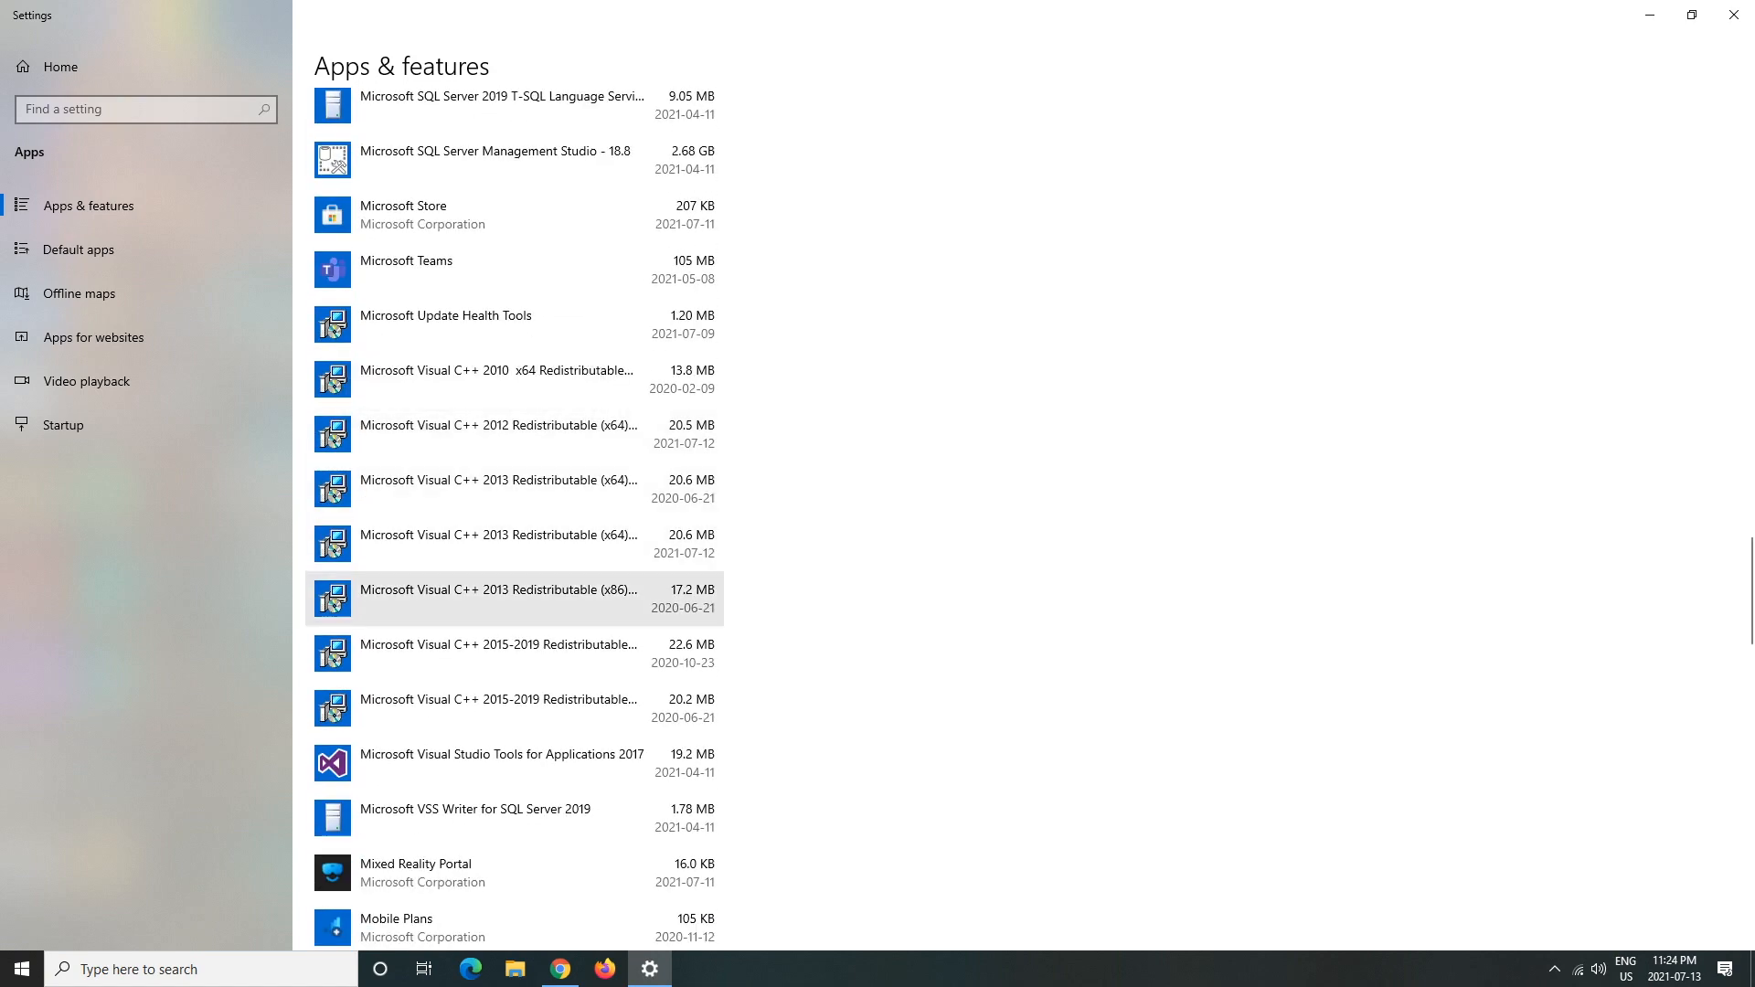
mouse_move(498, 653)
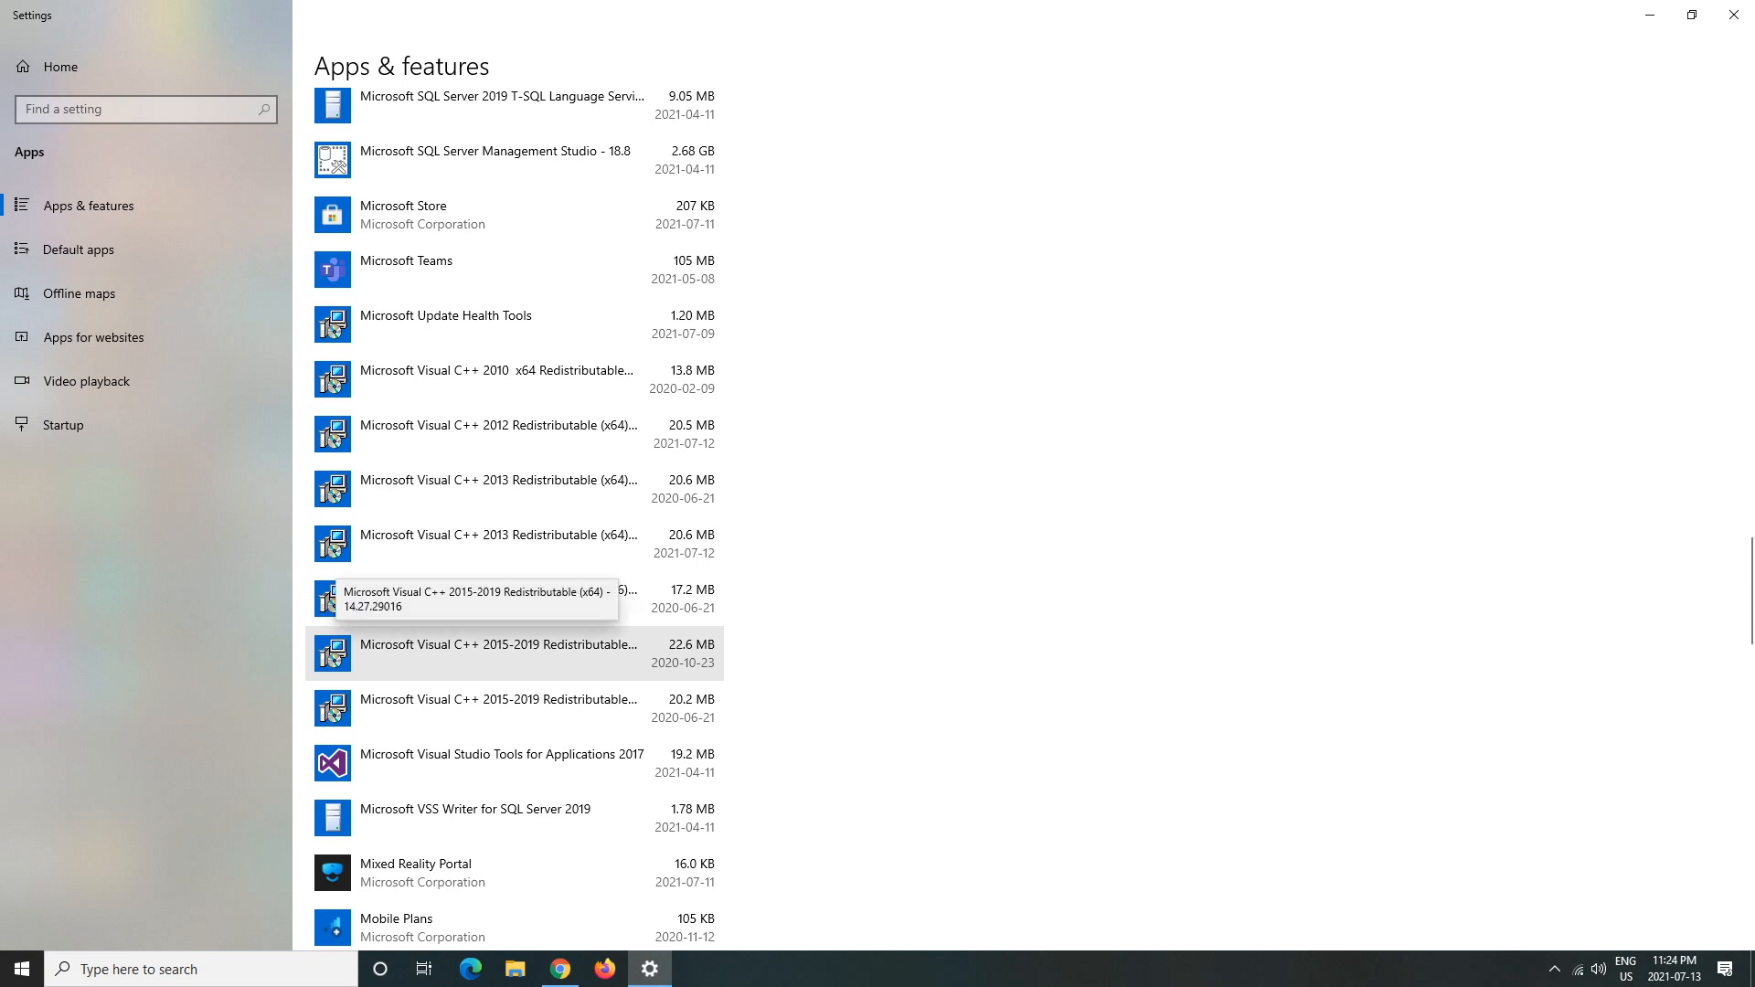
- Run Modify Setup on the 2015-2019 x64 redistributable 14.27.29016 and choose Uninstall
click(498, 653)
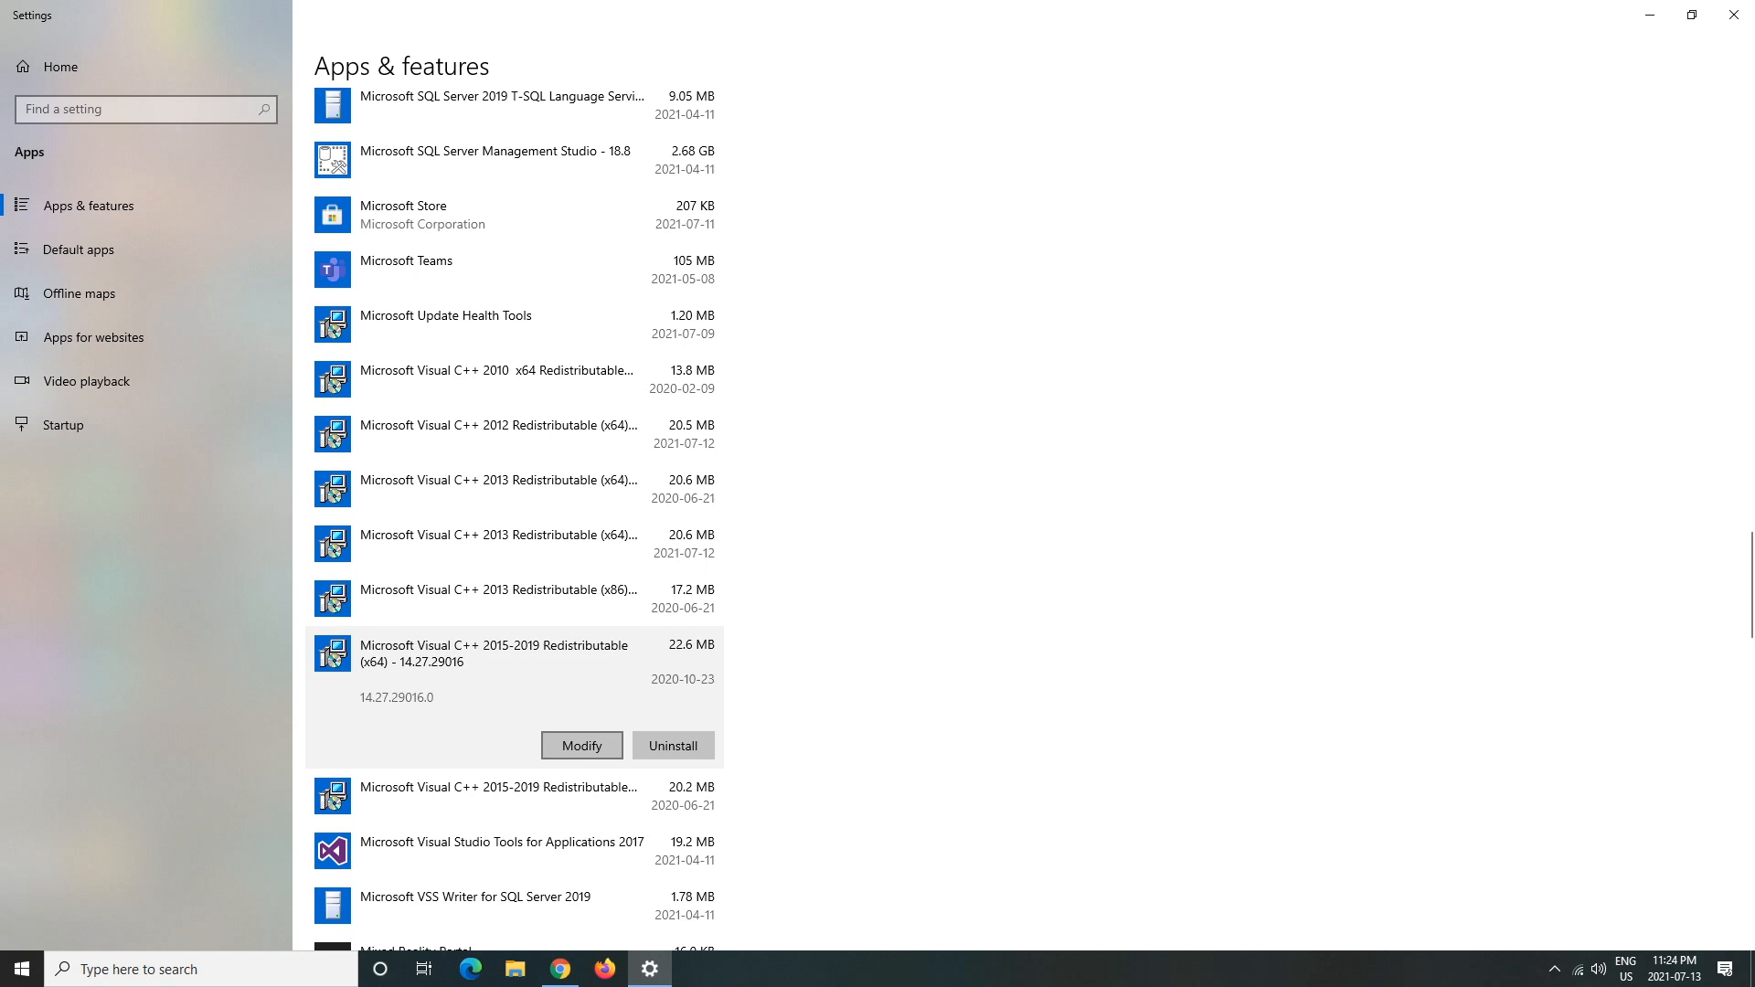
click(581, 744)
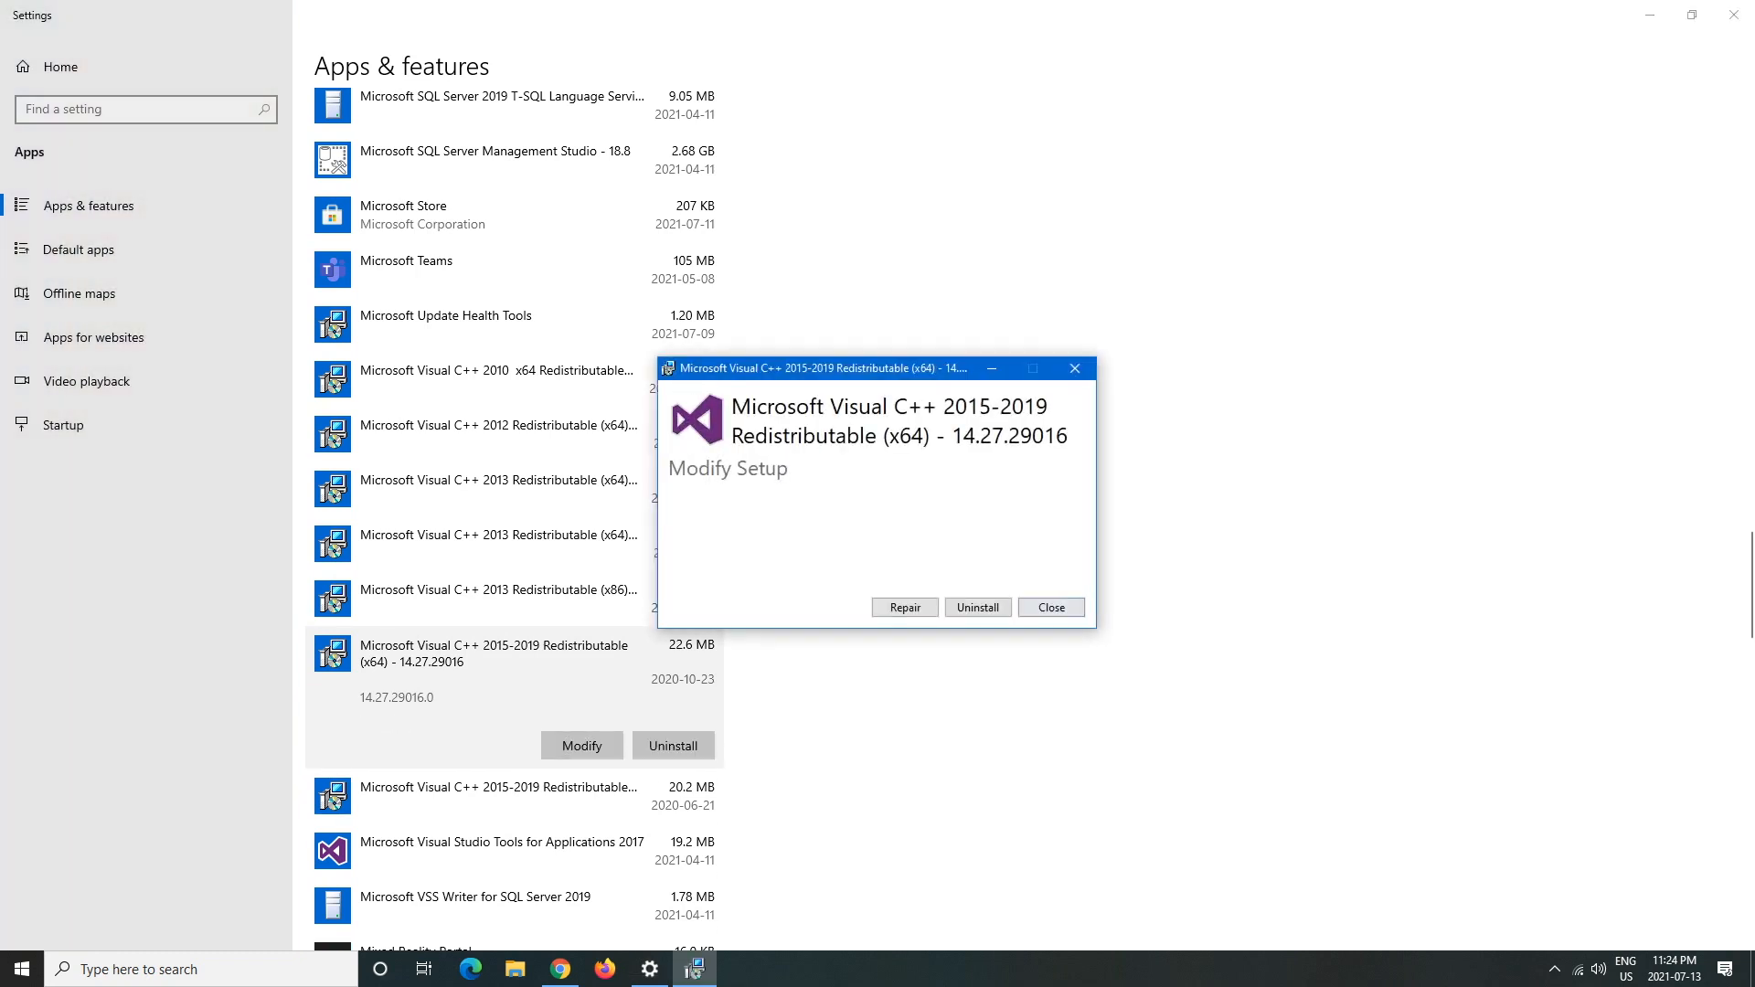
click(1049, 607)
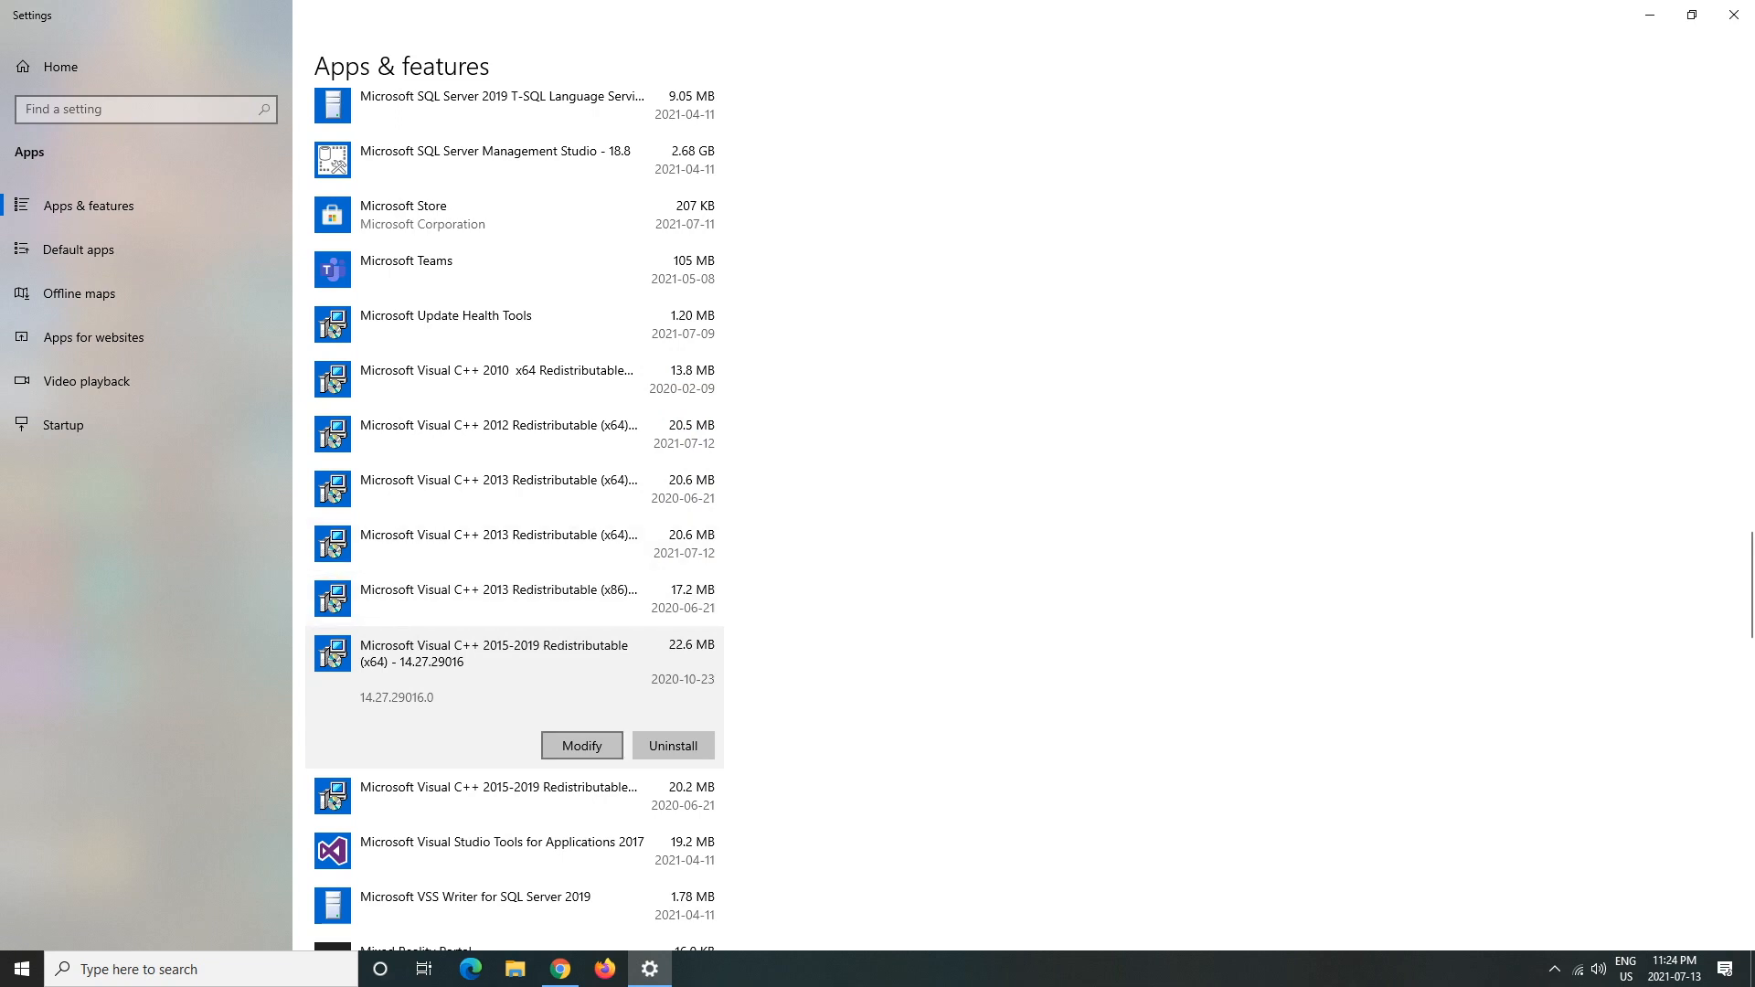
click(581, 746)
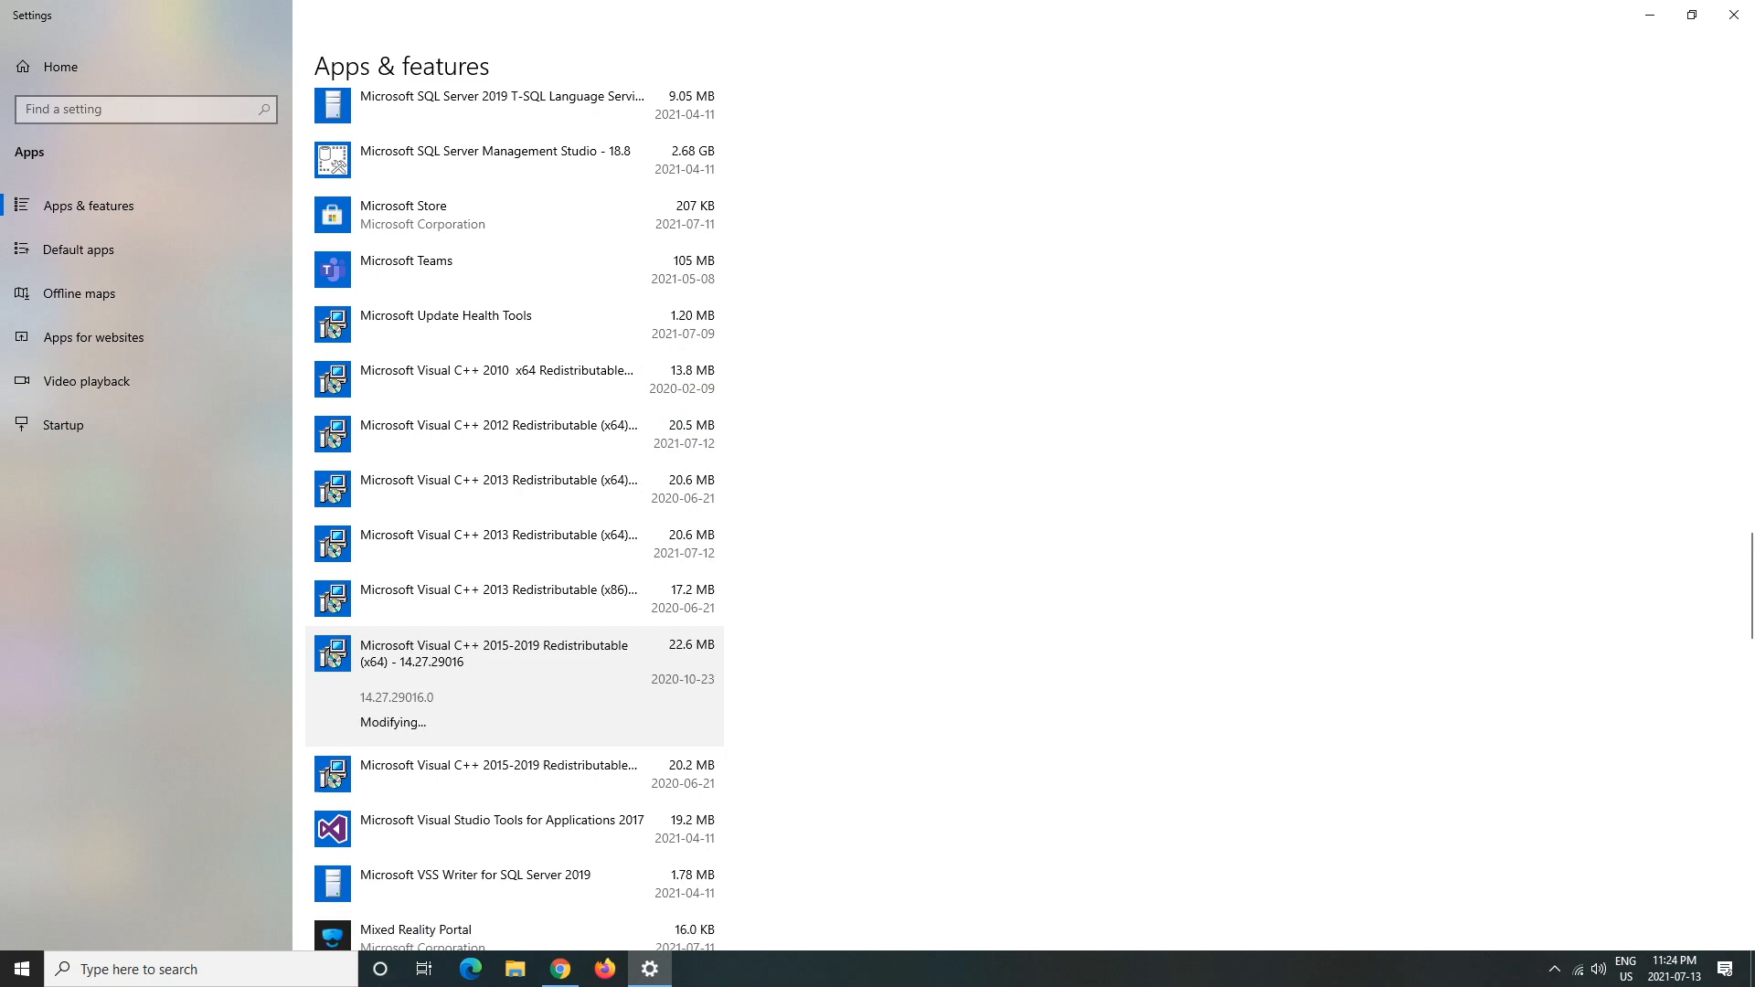
click(581, 744)
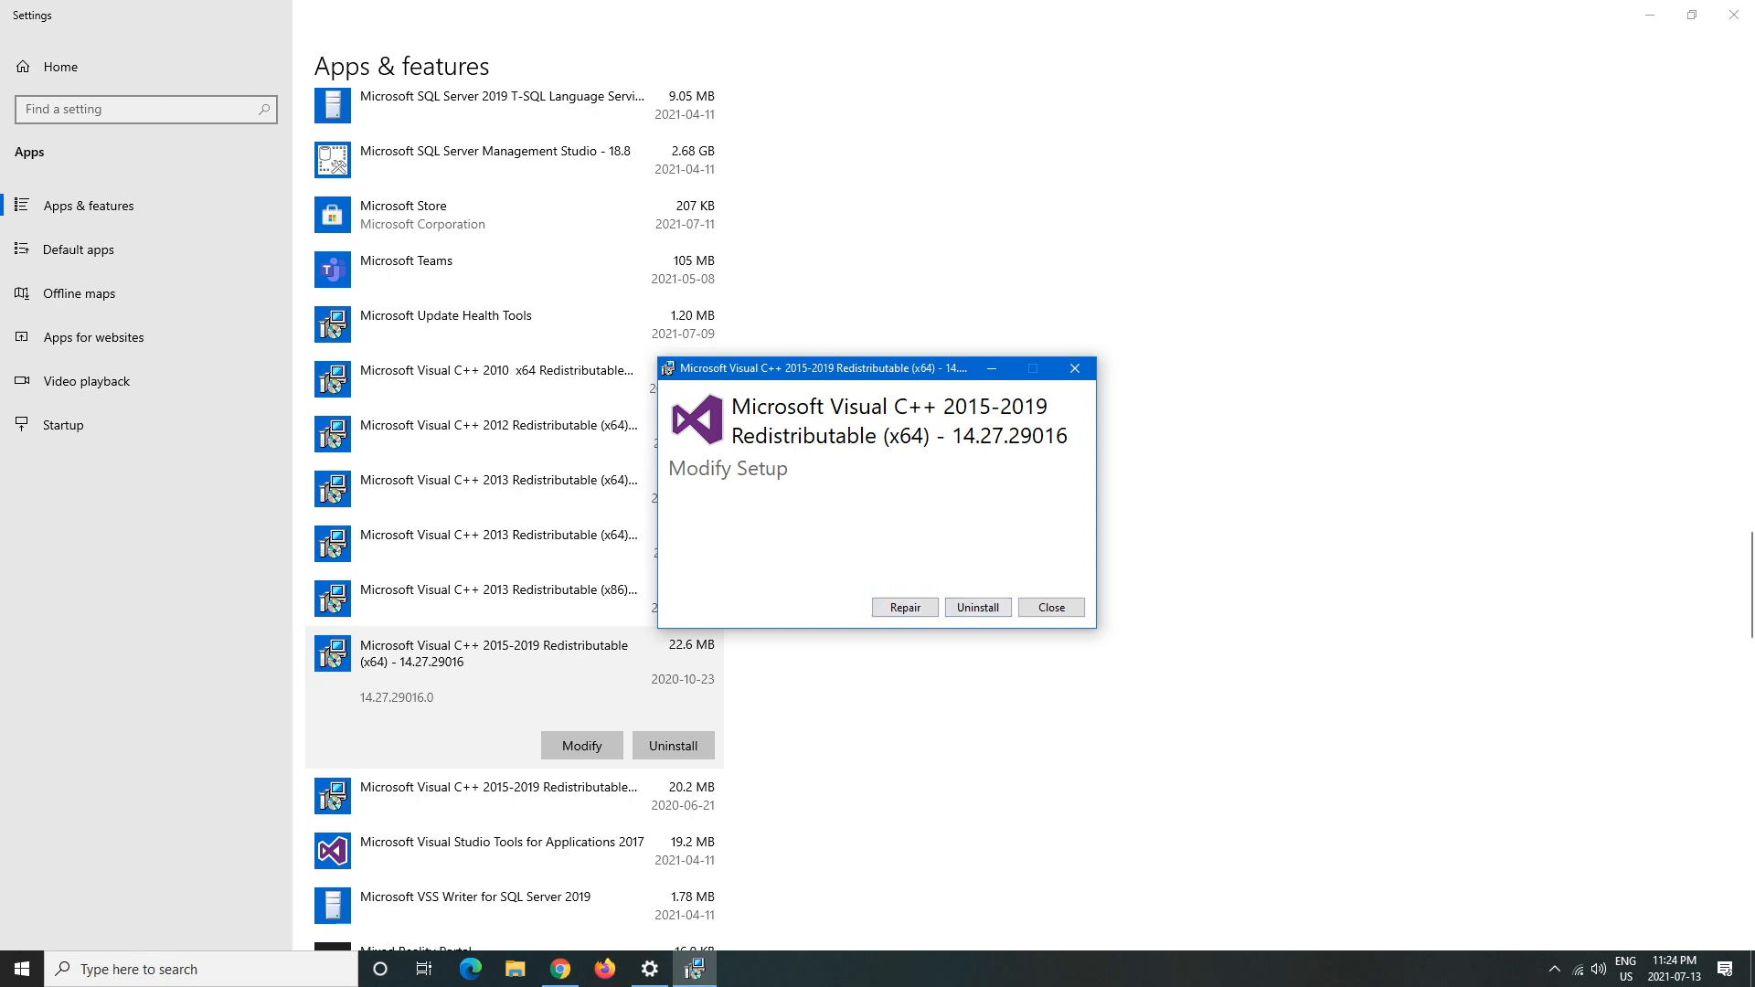
click(904, 607)
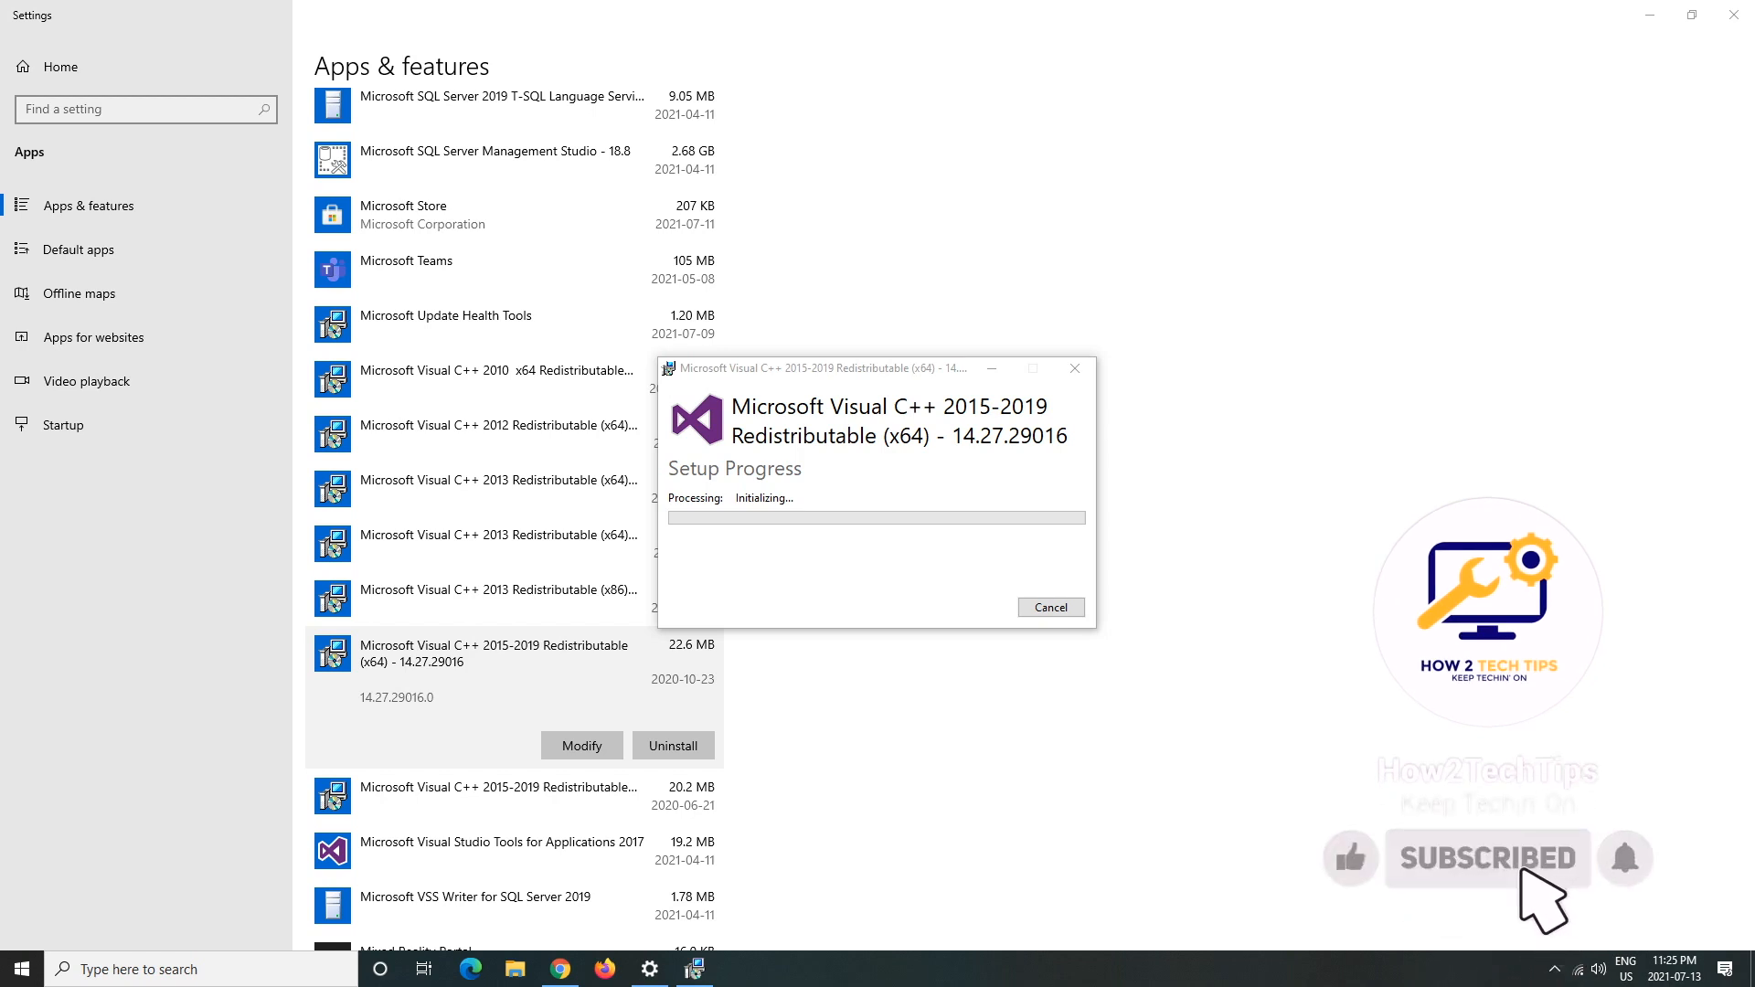
mouse_move(1650, 896)
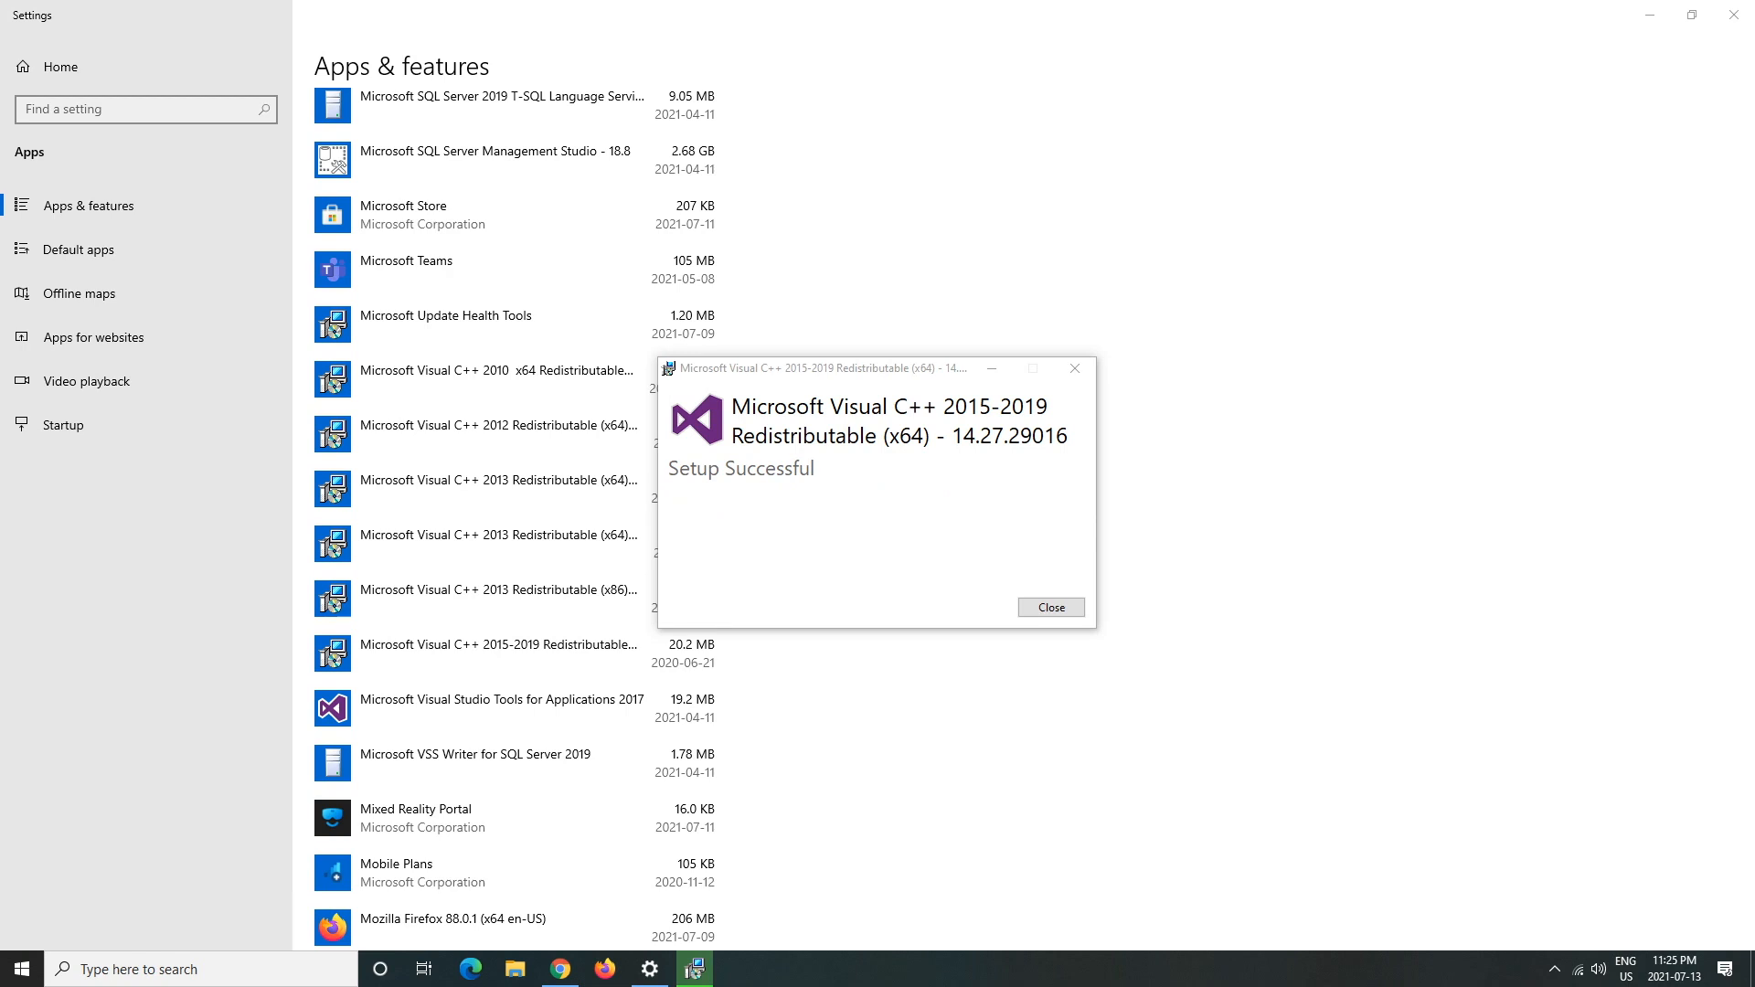
- Uninstall the 2015-2019 x86 redistributable 14.20.27508 and close its finished setup window
click(1048, 607)
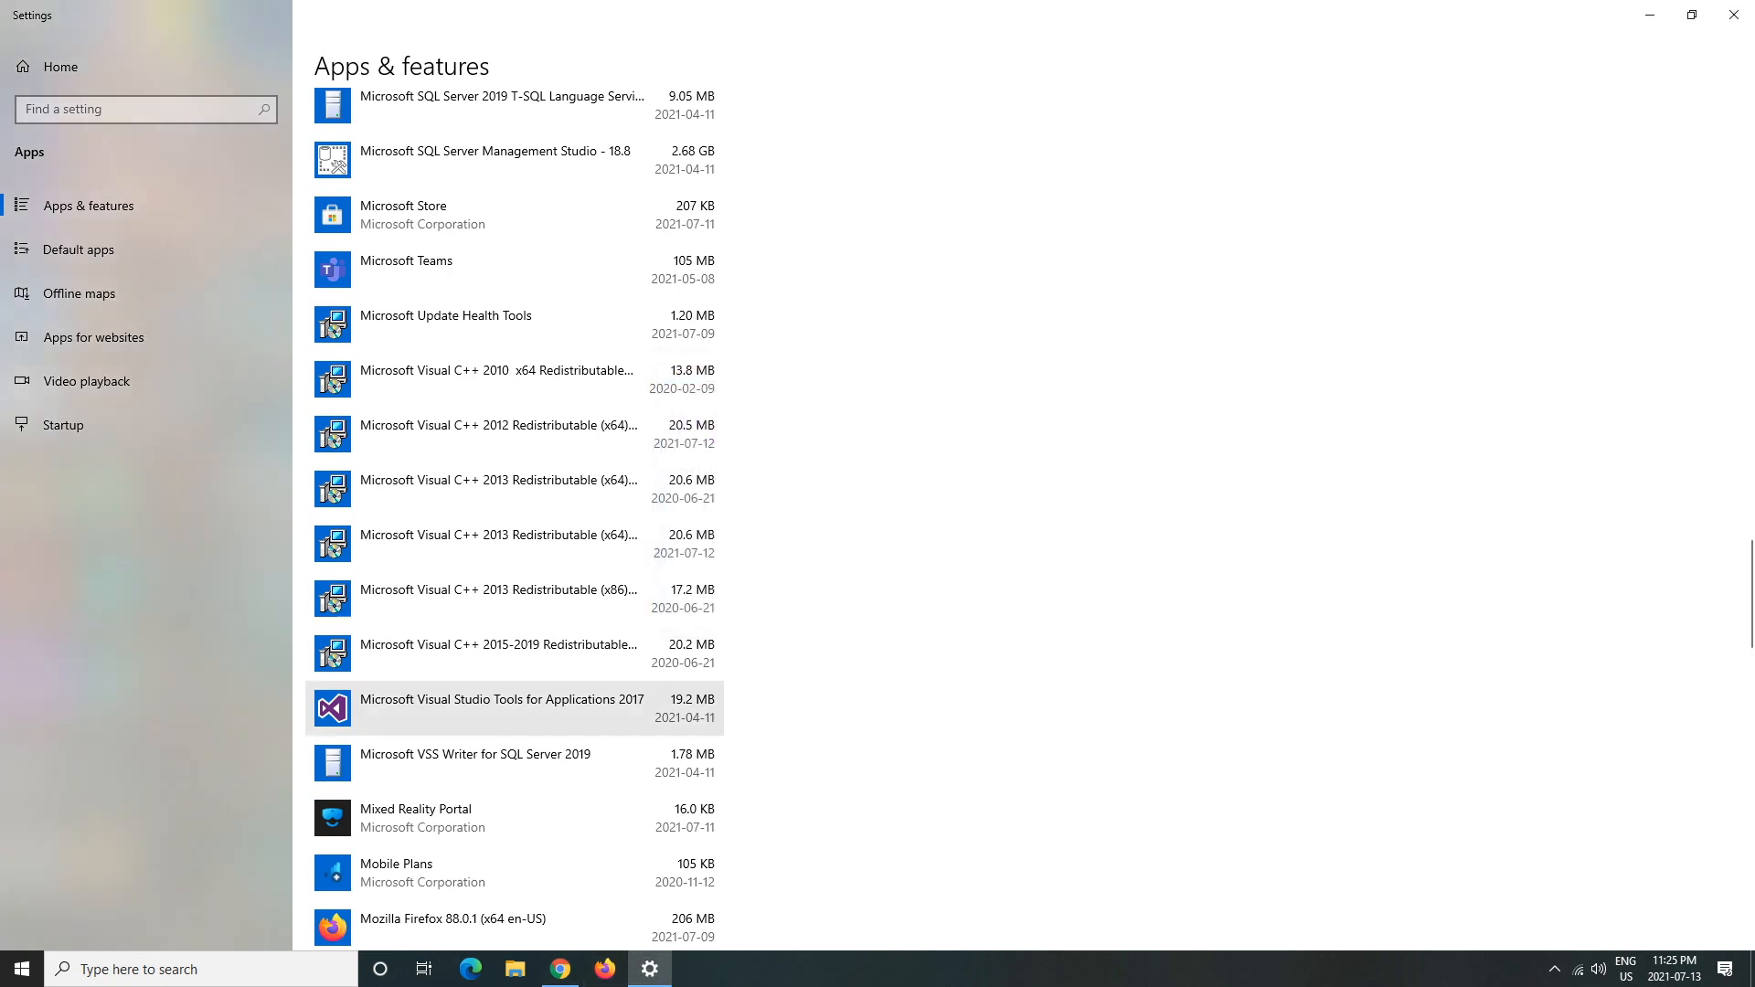
click(498, 653)
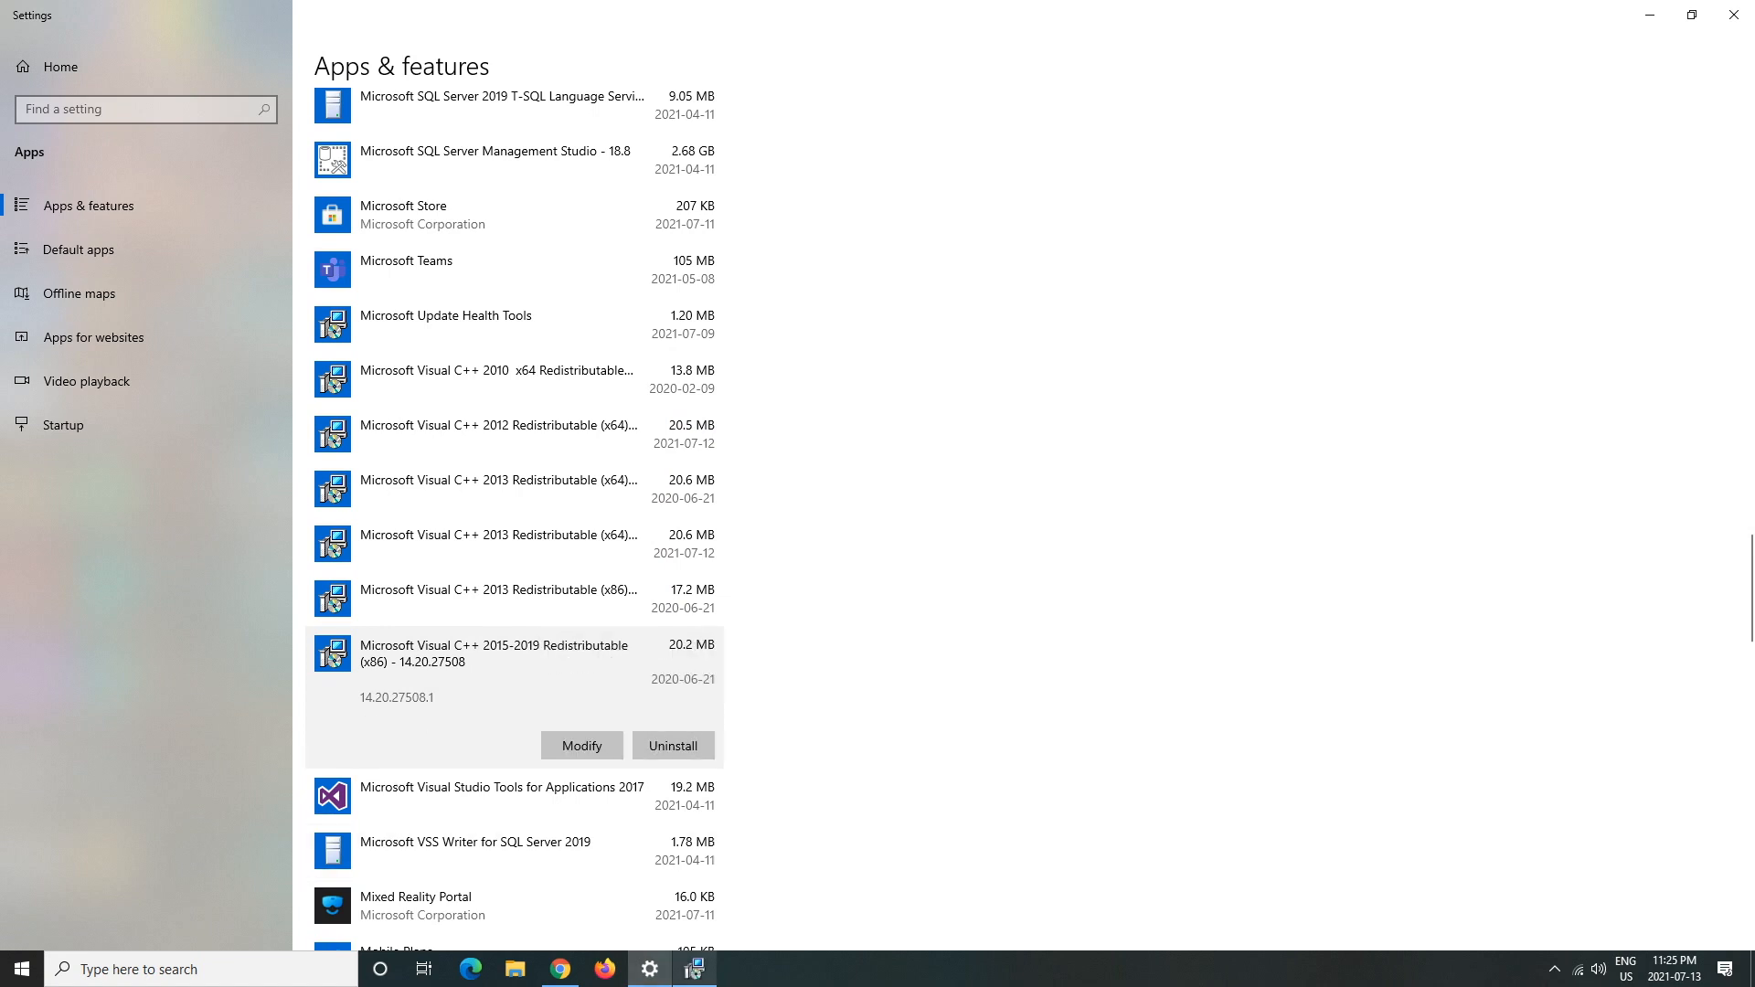
click(581, 744)
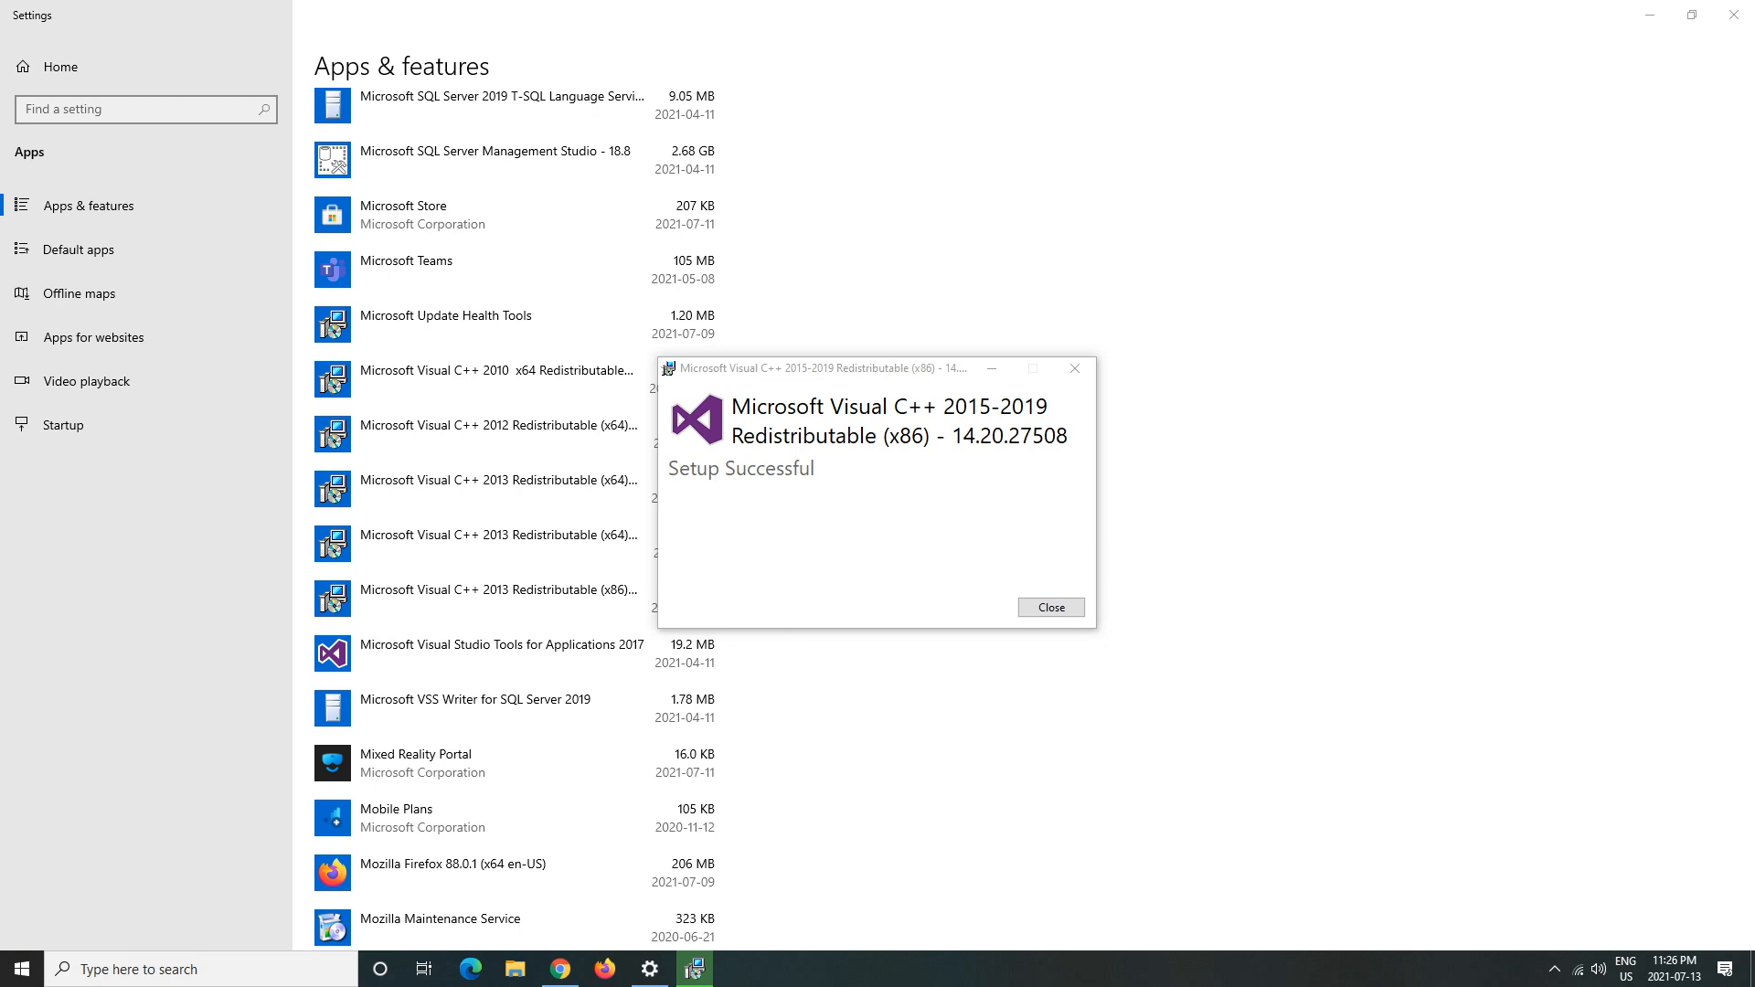
click(1049, 607)
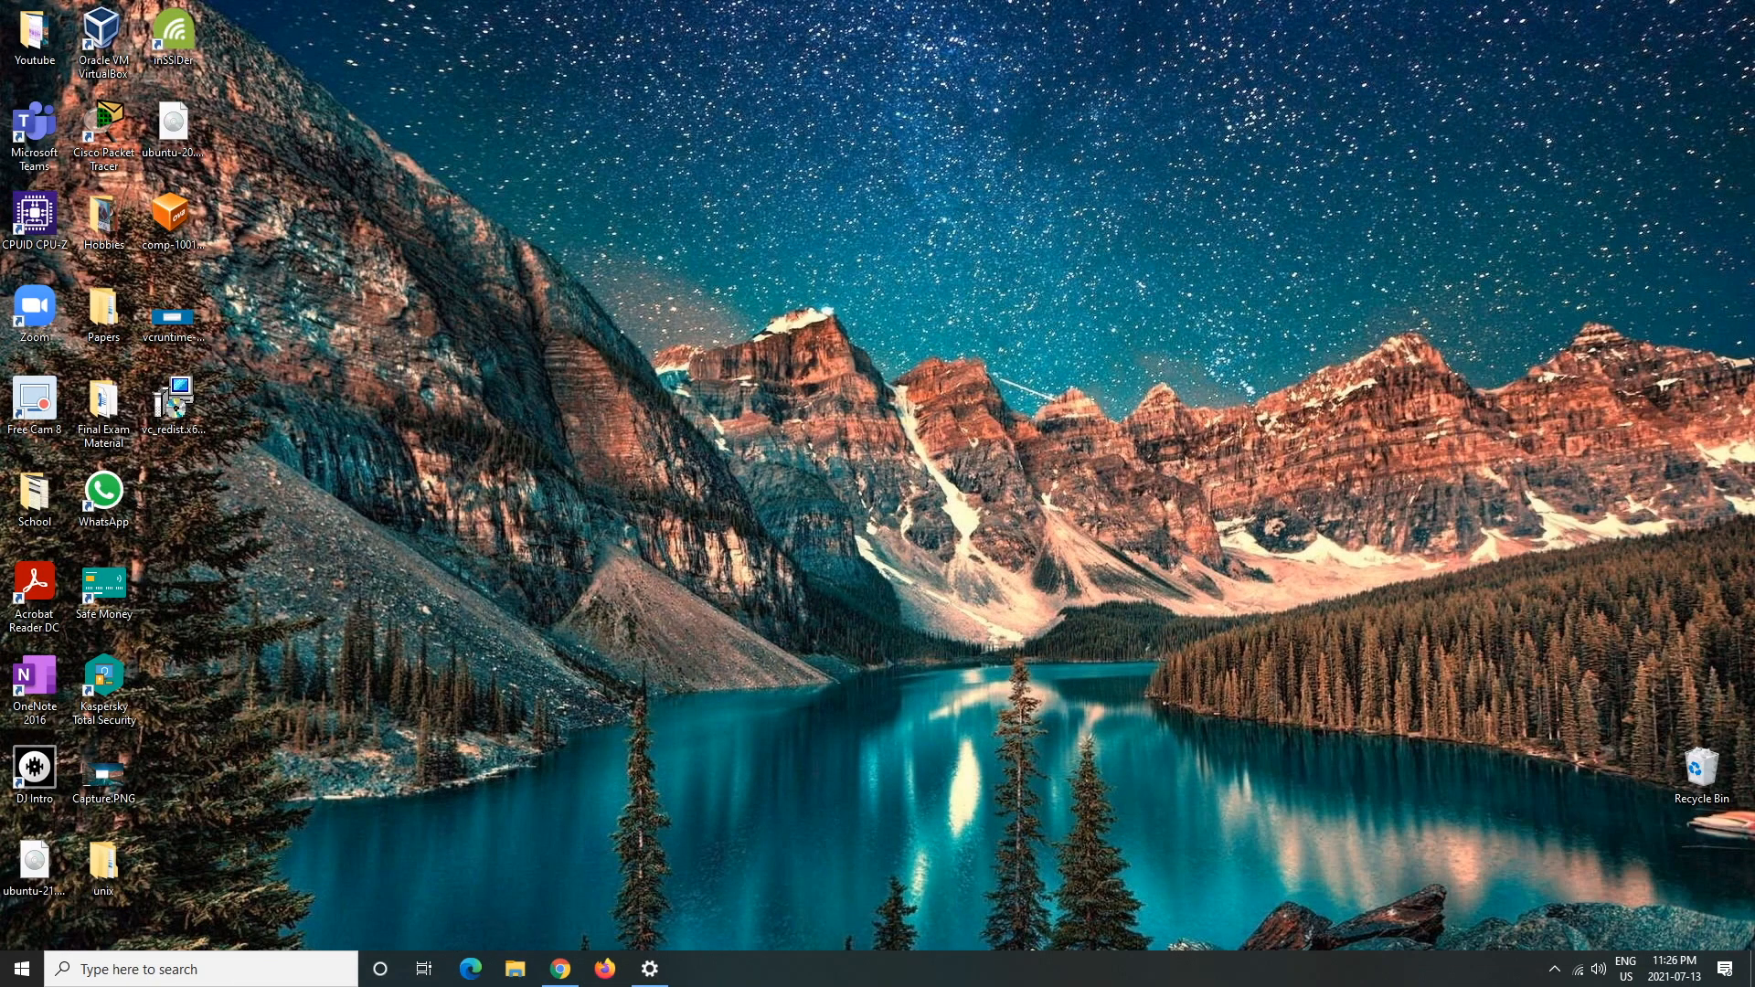
- Run vc_redist.x64.exe, accept the license, install version 14.0.24123, and close setup
double_click(173, 399)
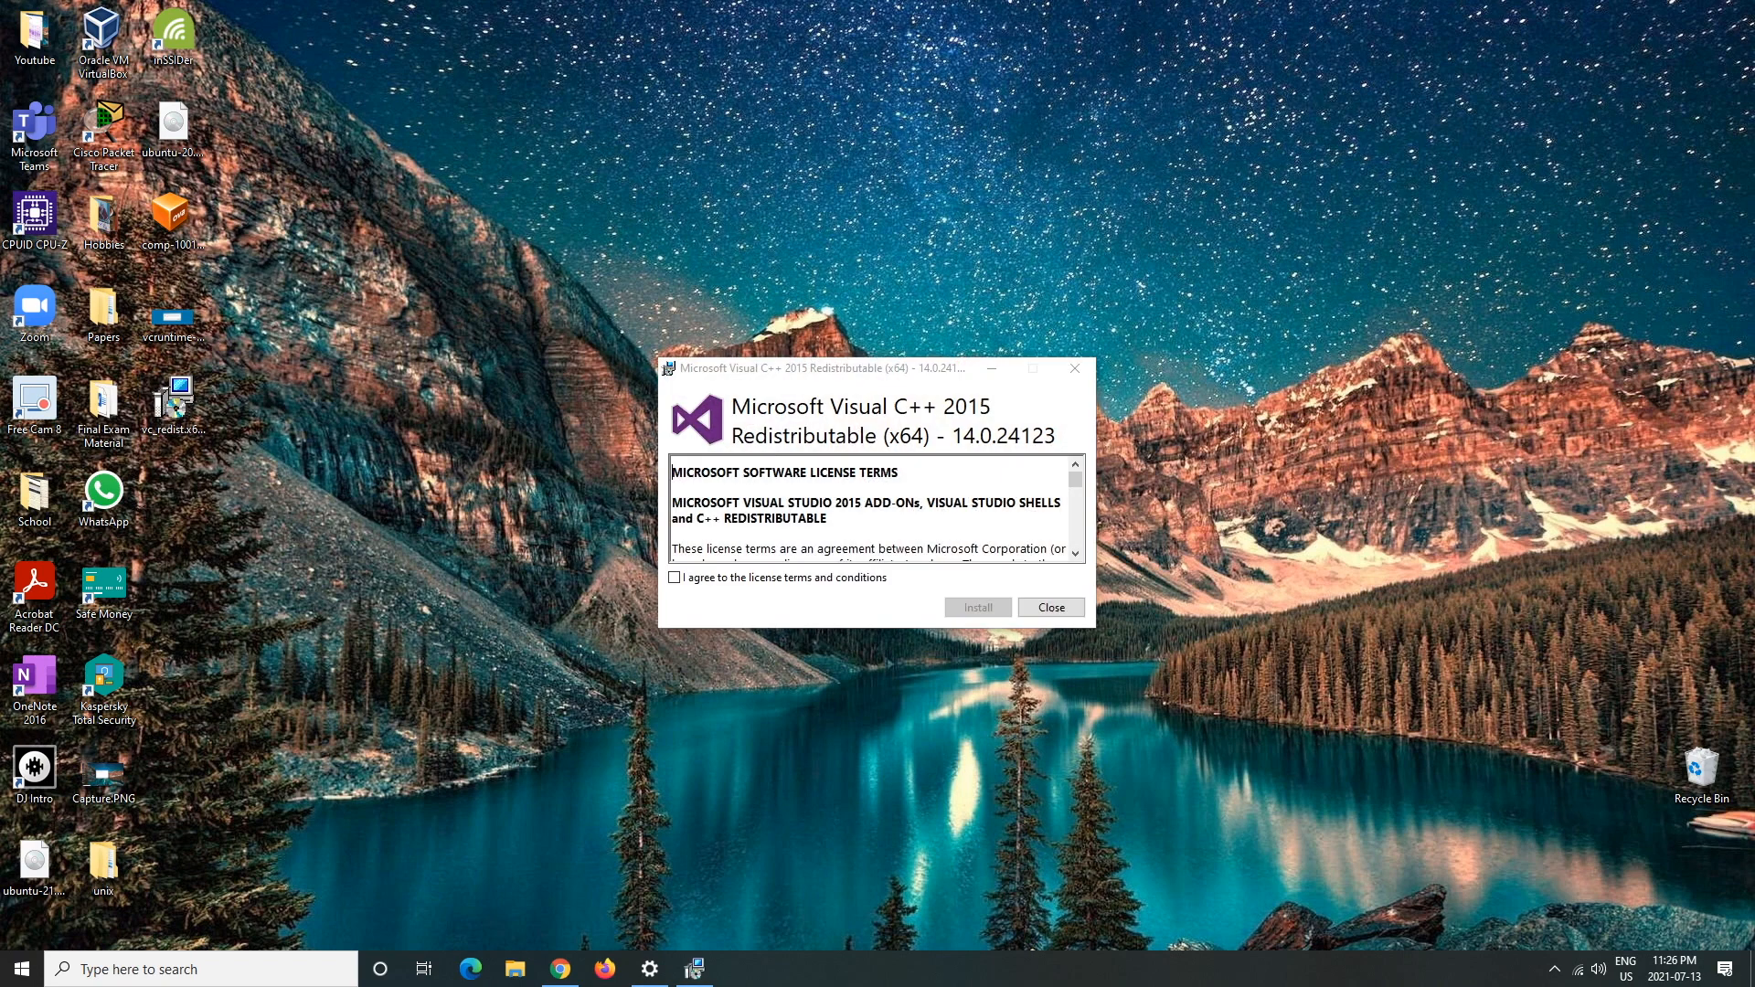
scroll(down, 3)
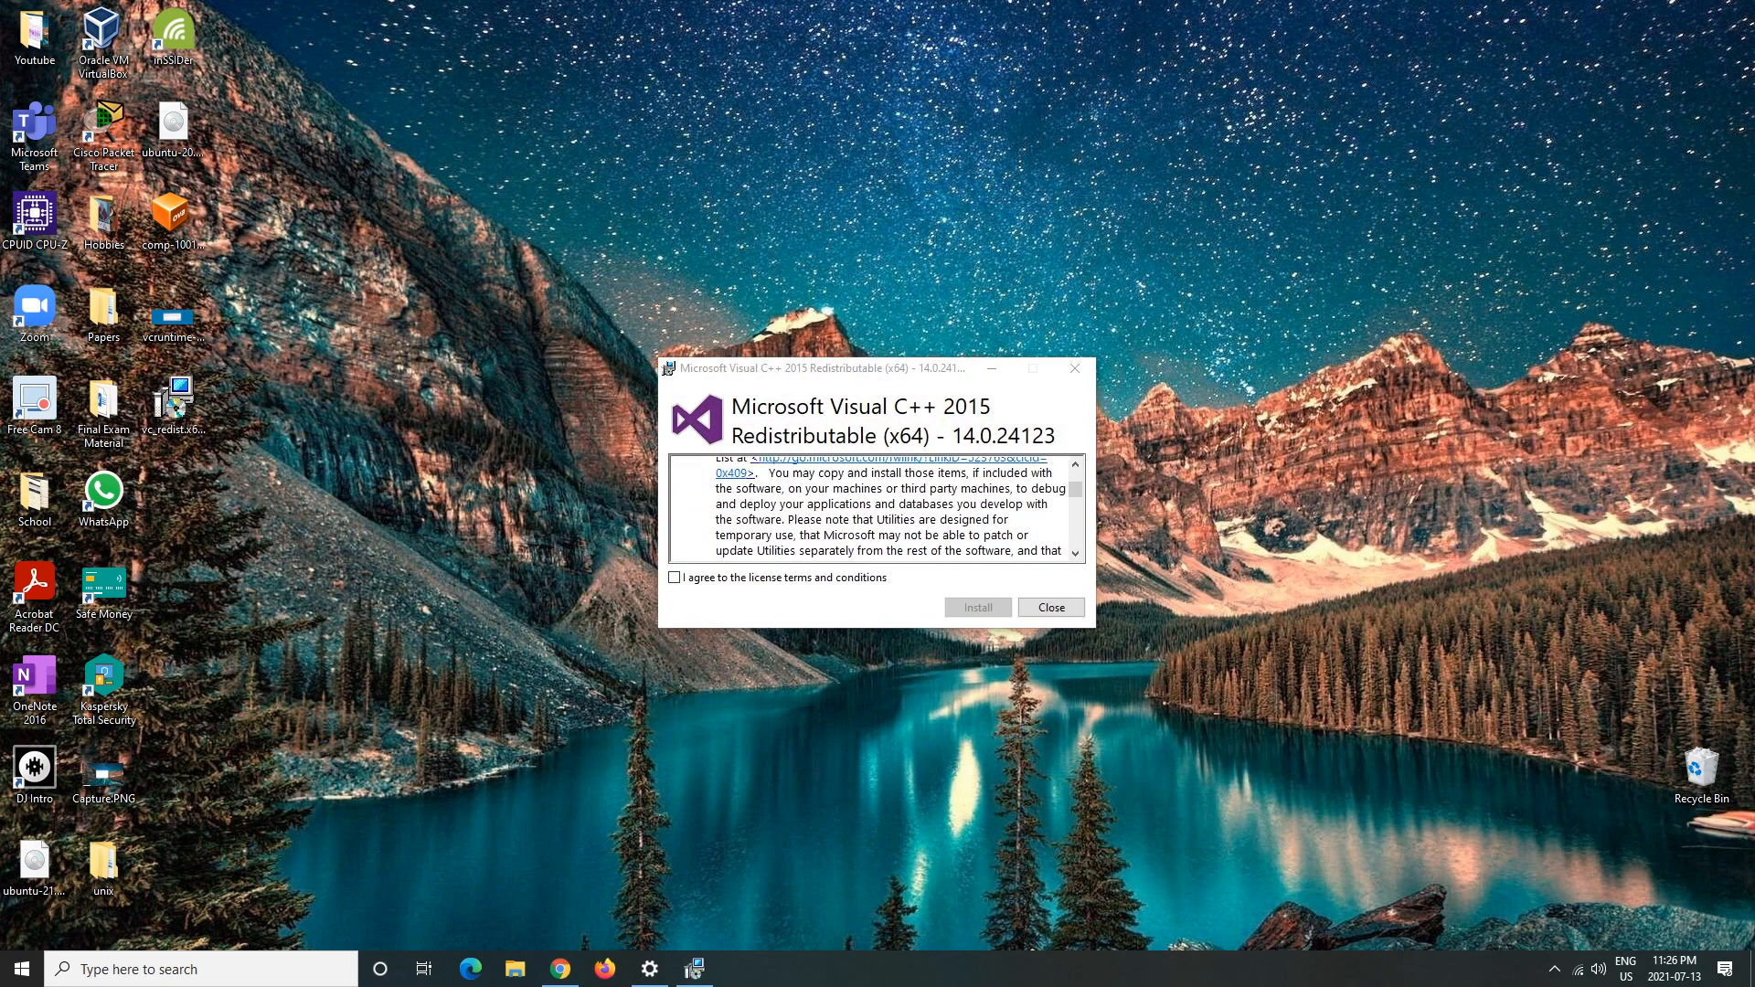
click(674, 577)
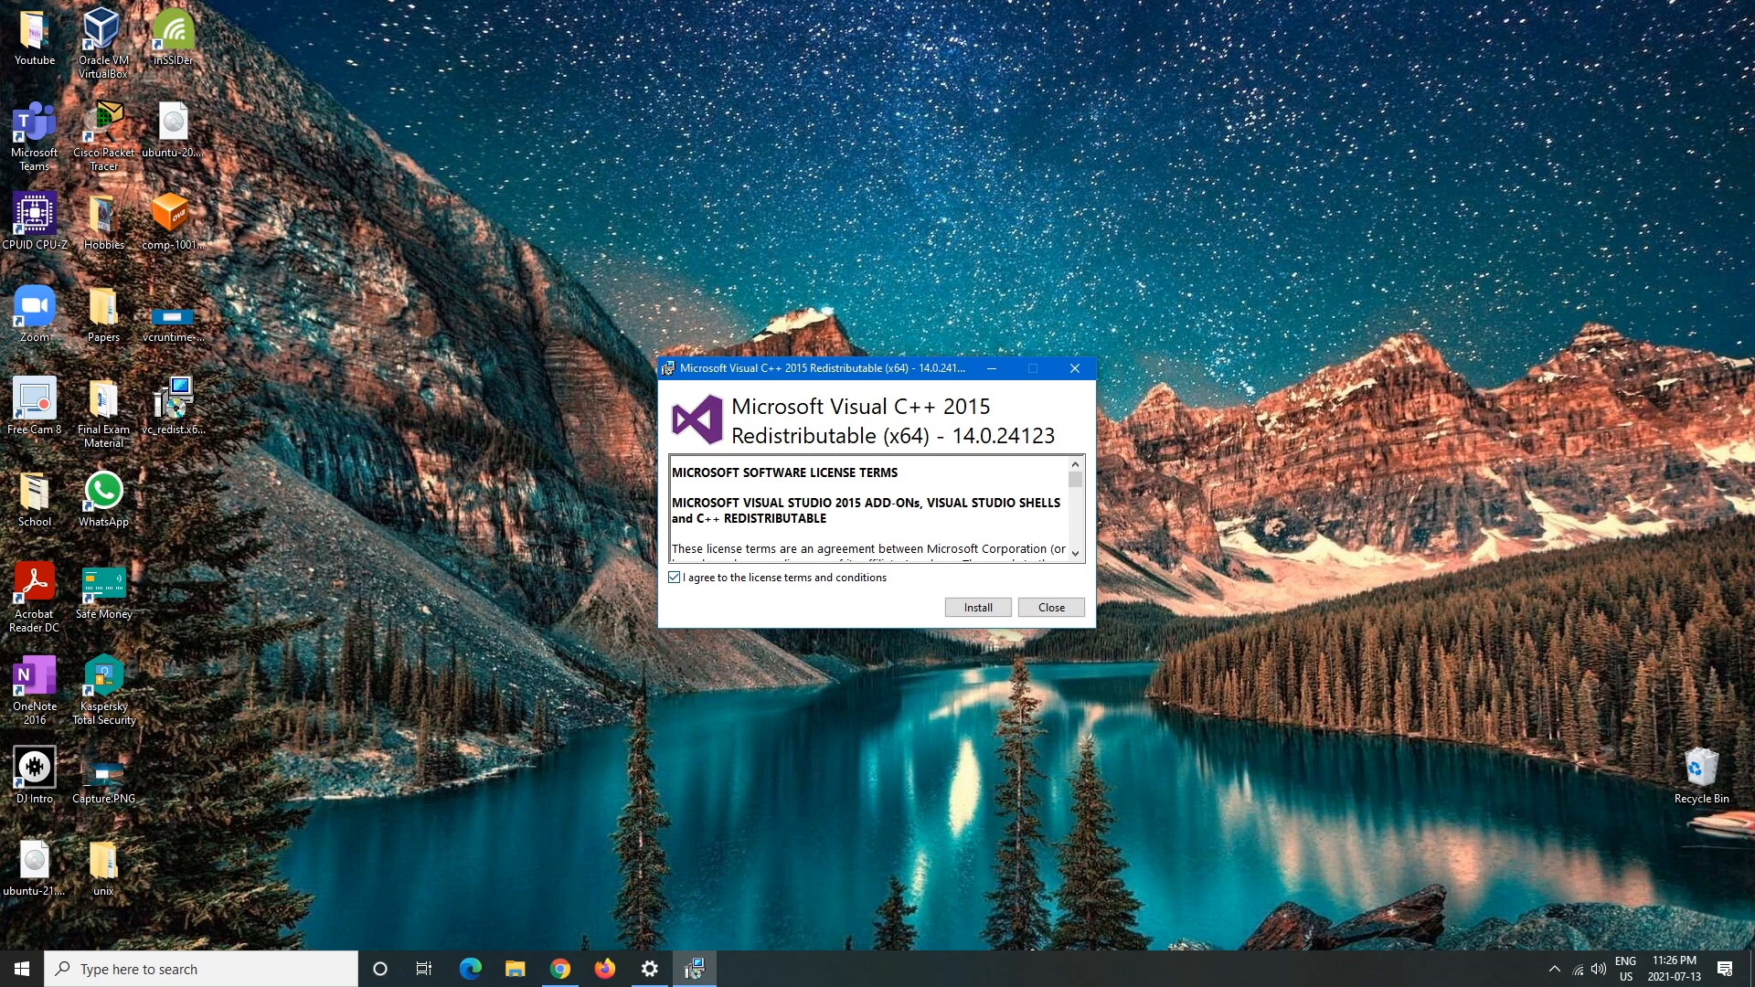
click(976, 607)
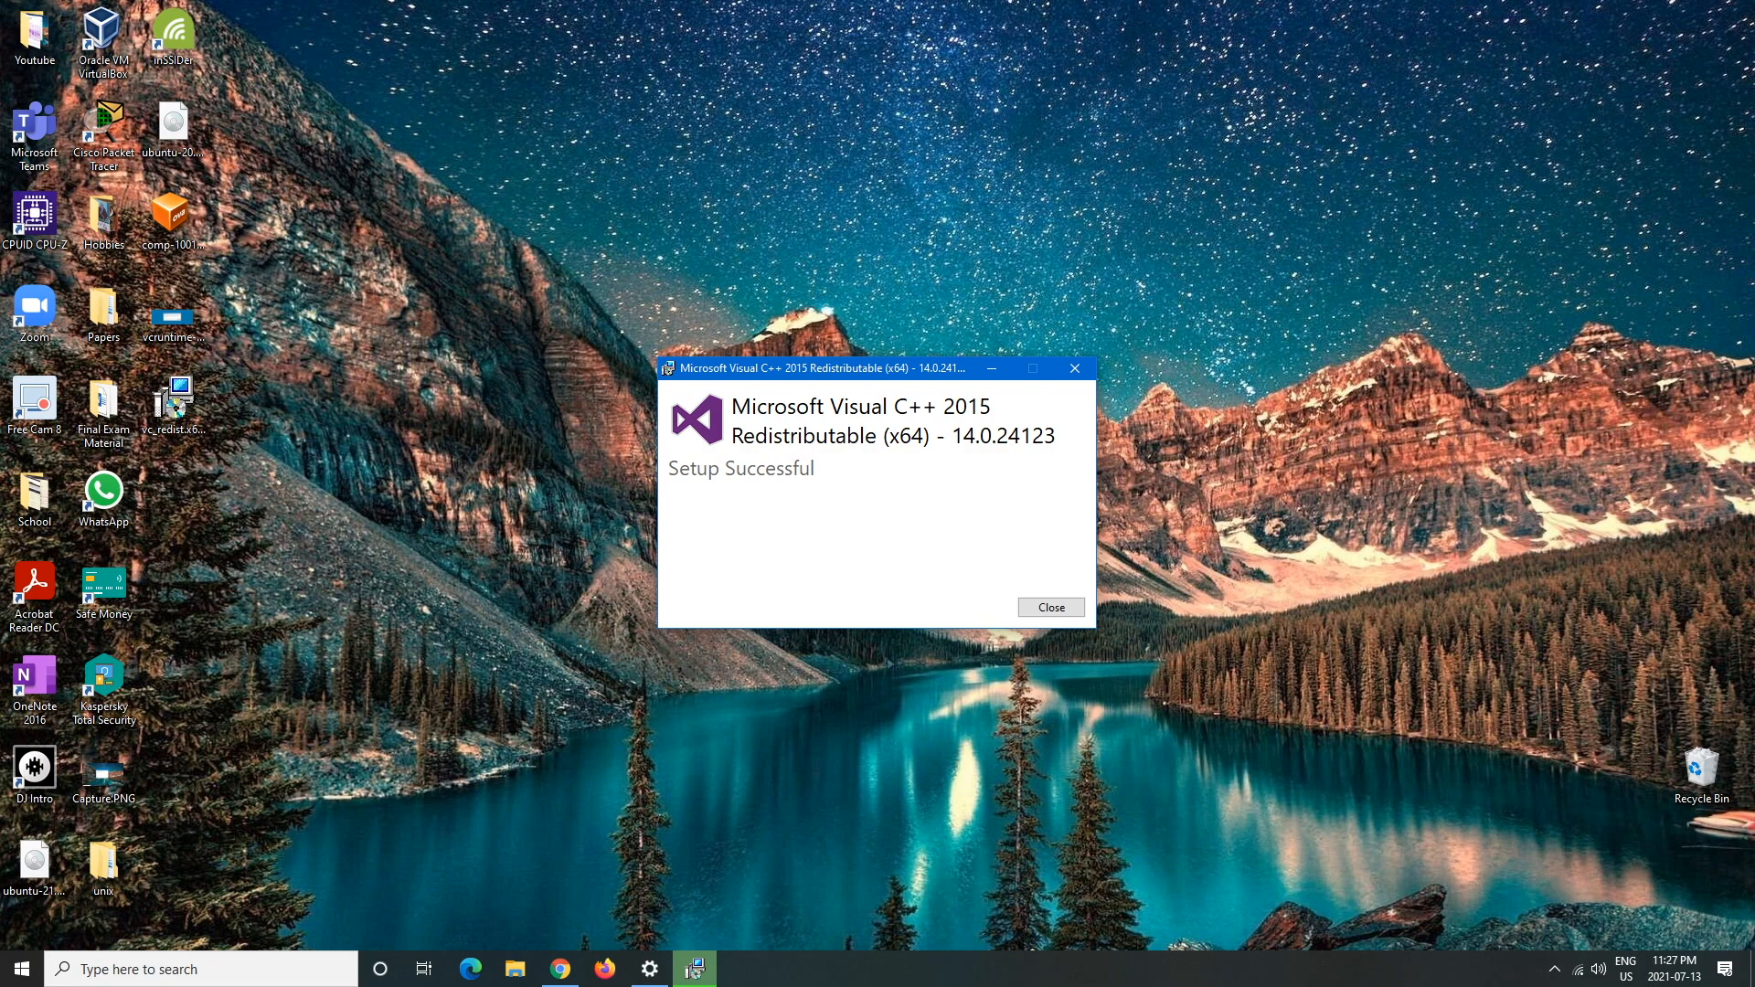
click(1047, 607)
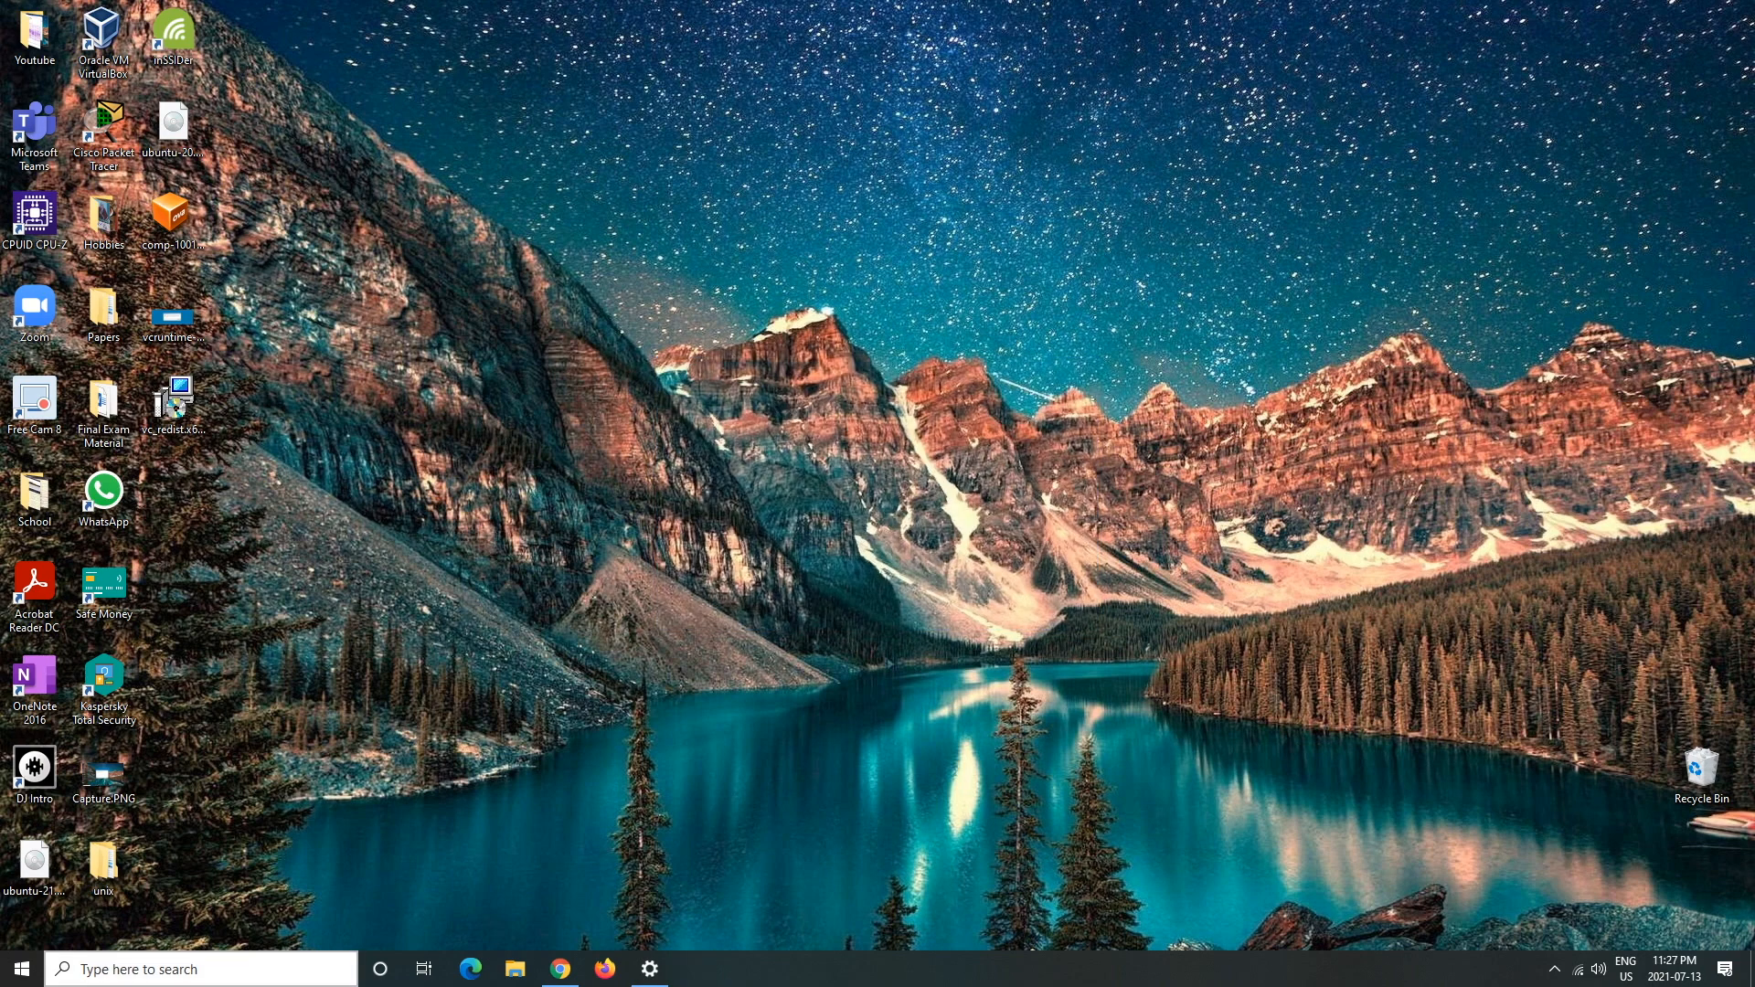
- Search 'add or remove programs' and select the Visual C++ 2015 Redistributable (x64) 14.0.24123 entry
text(add)
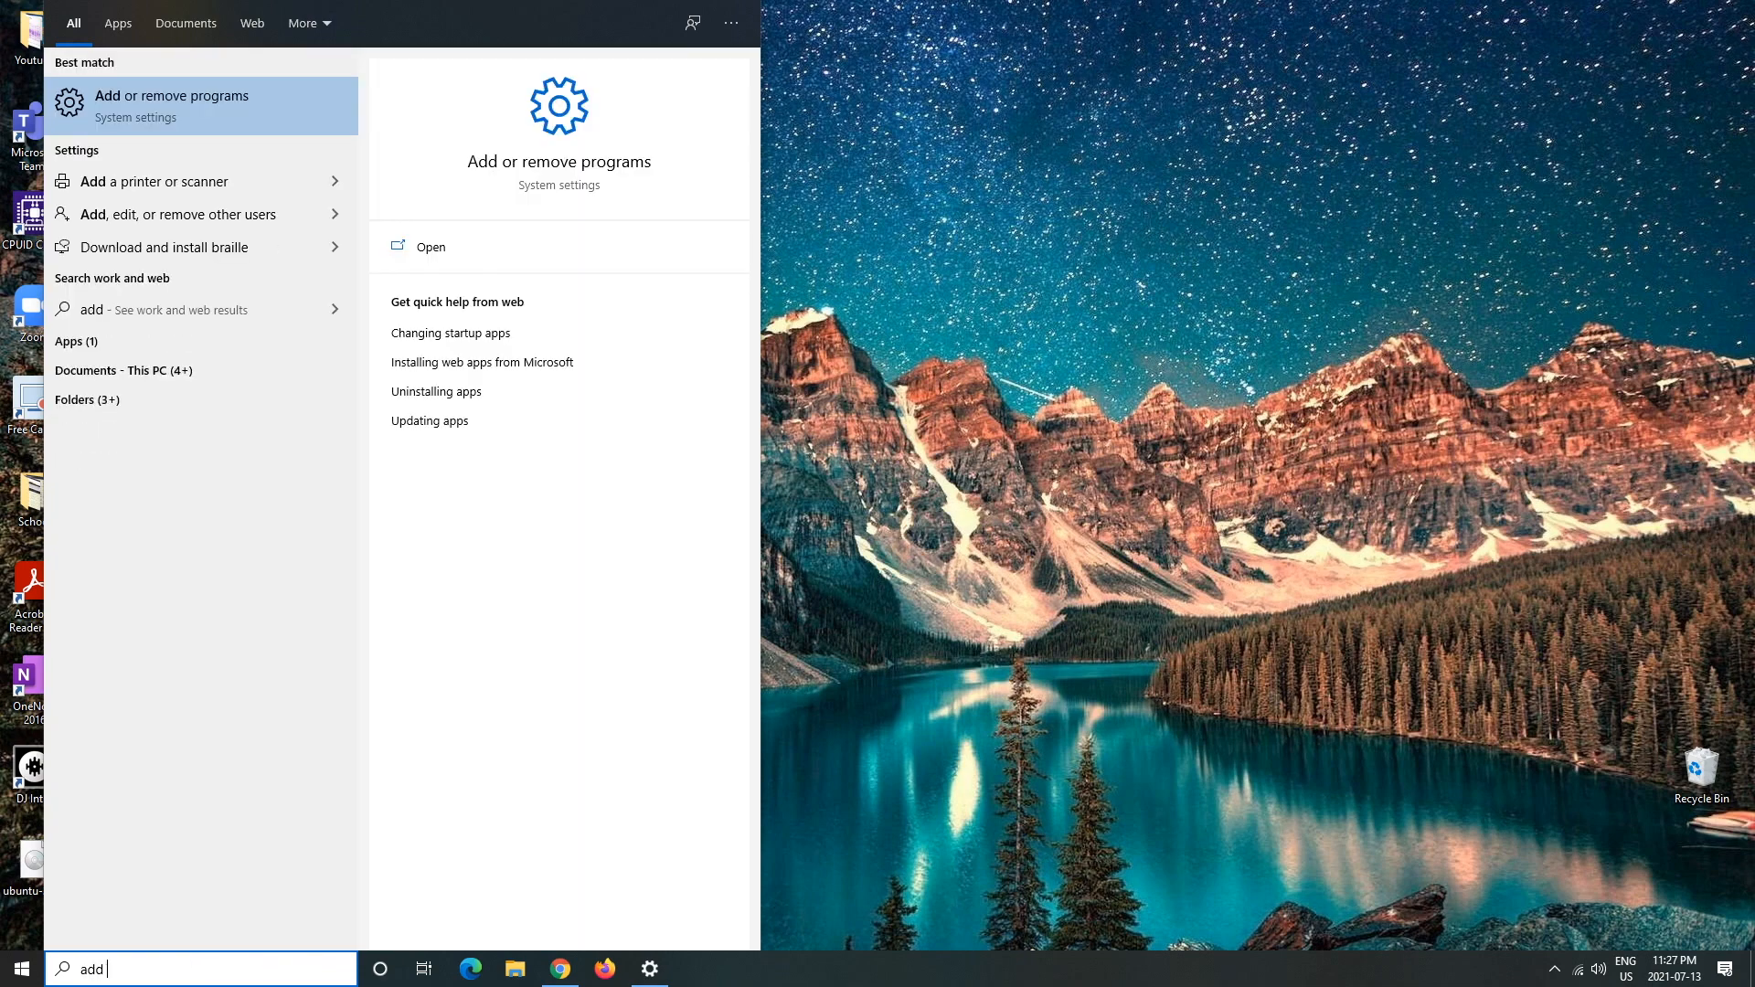
text(or remove prog)
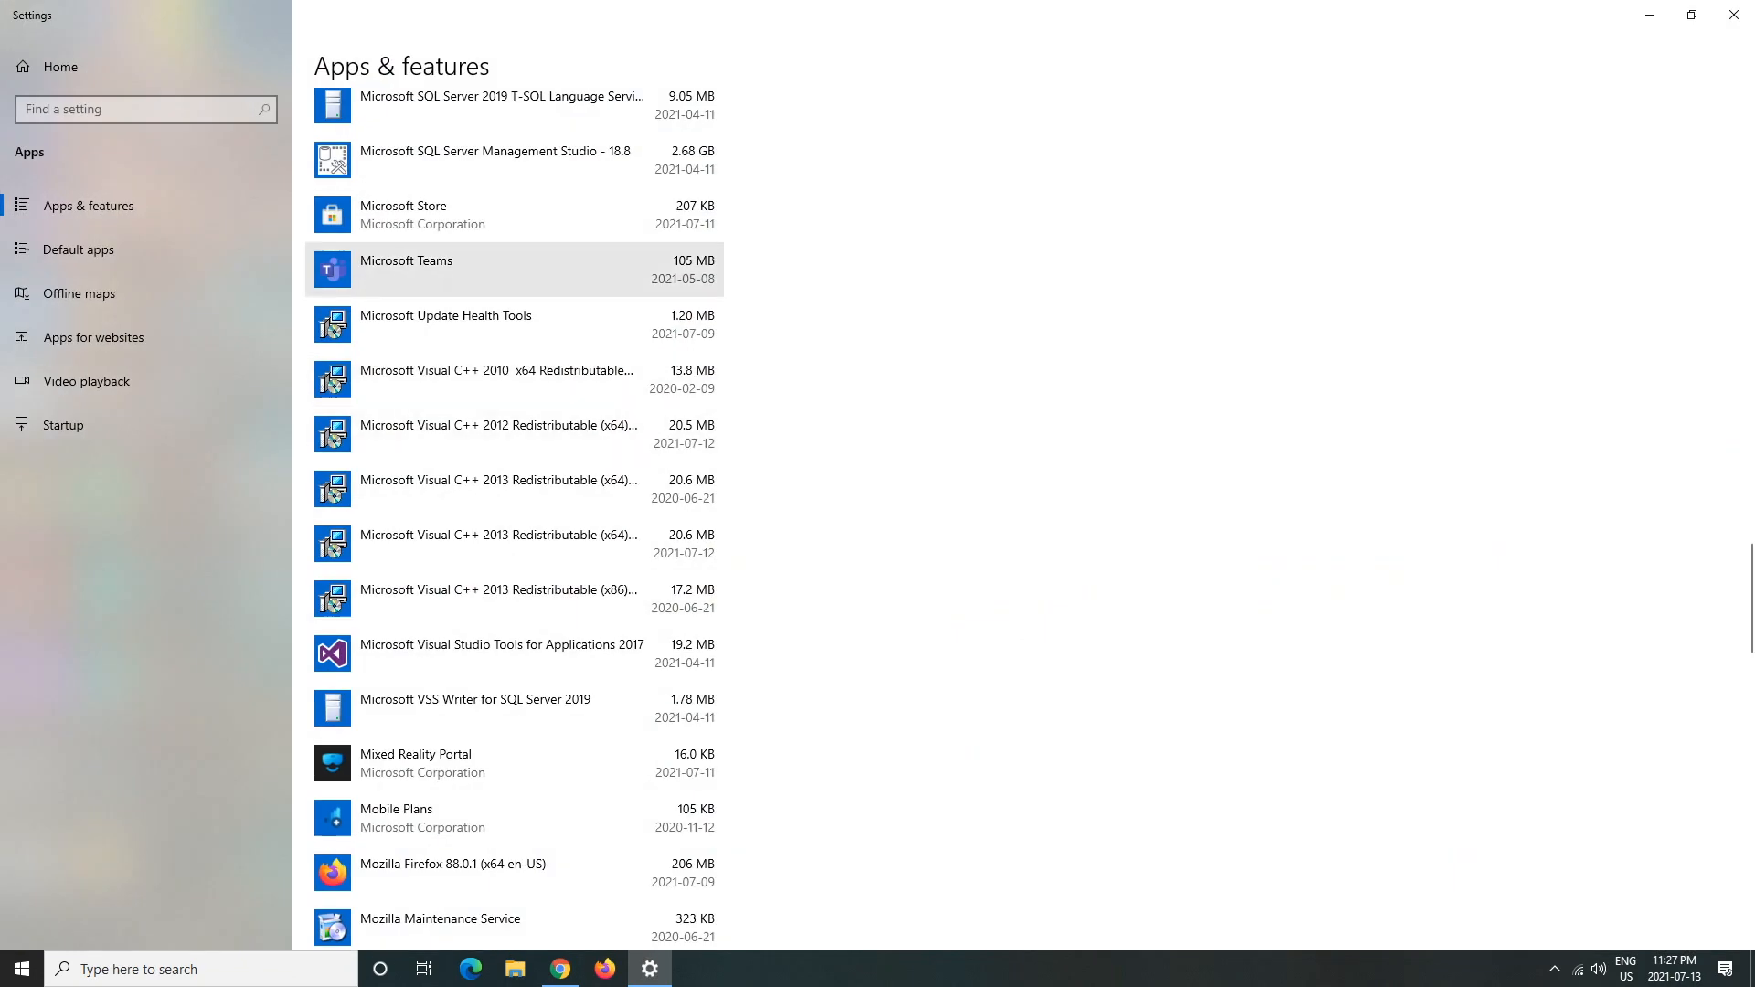
scroll(up, 3)
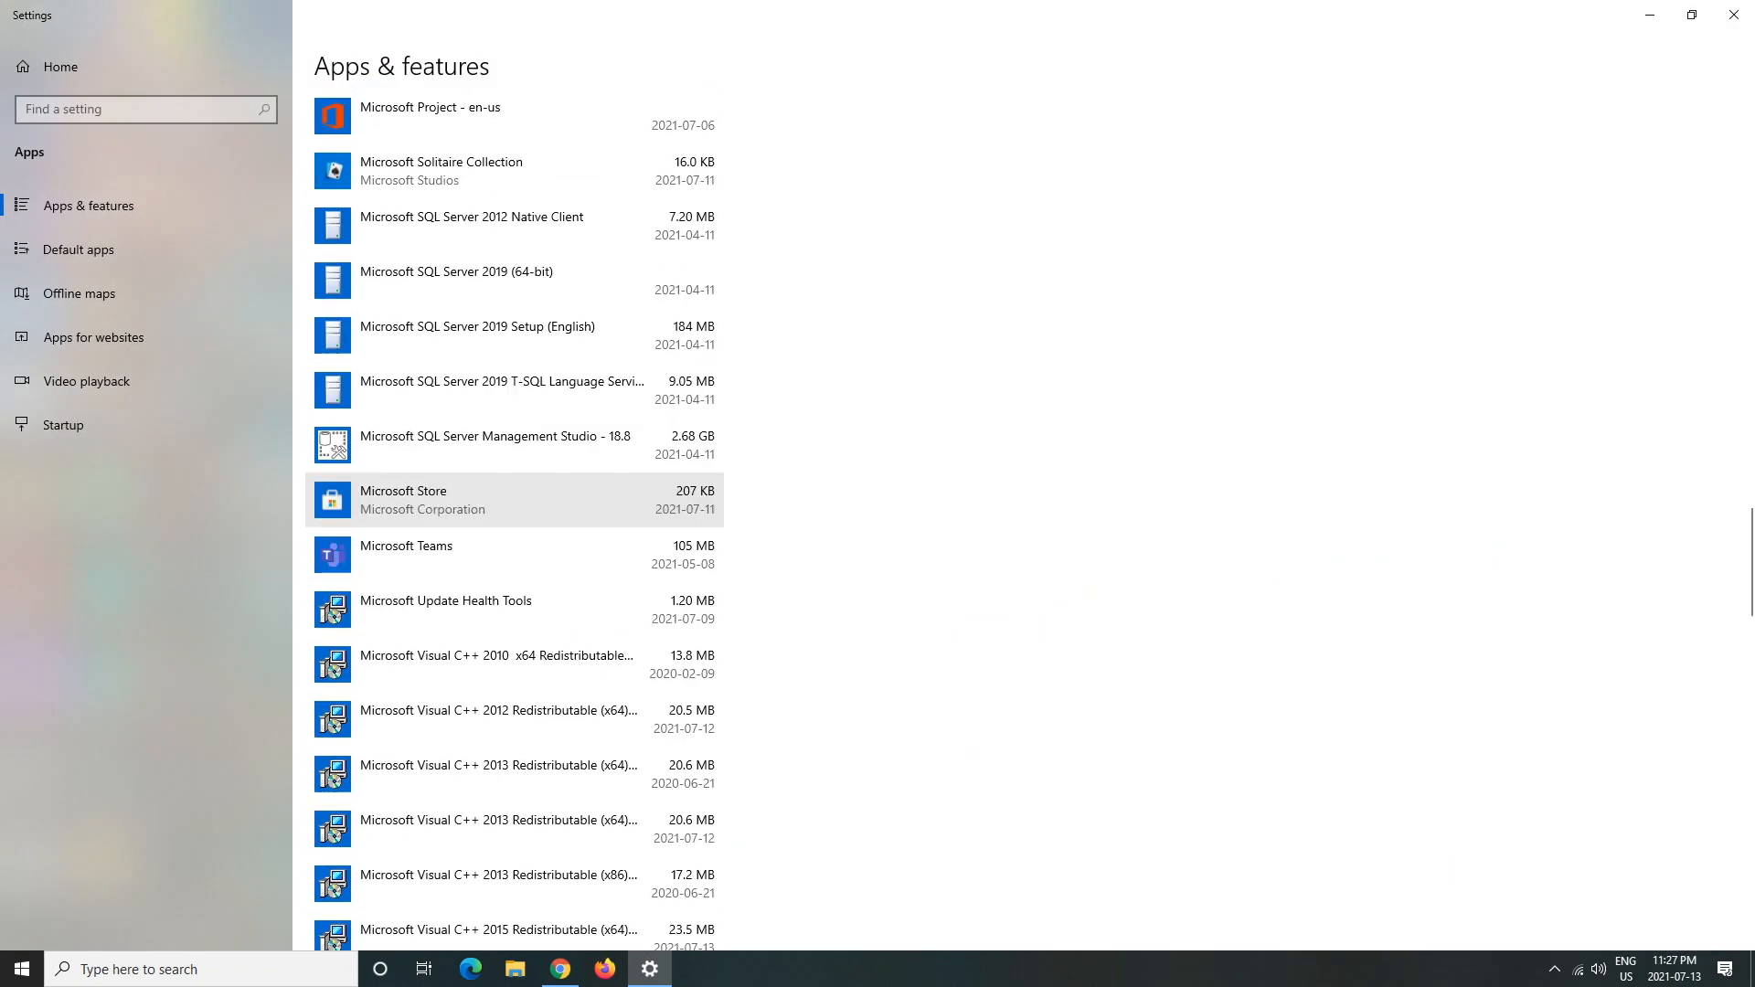
scroll(down, 3)
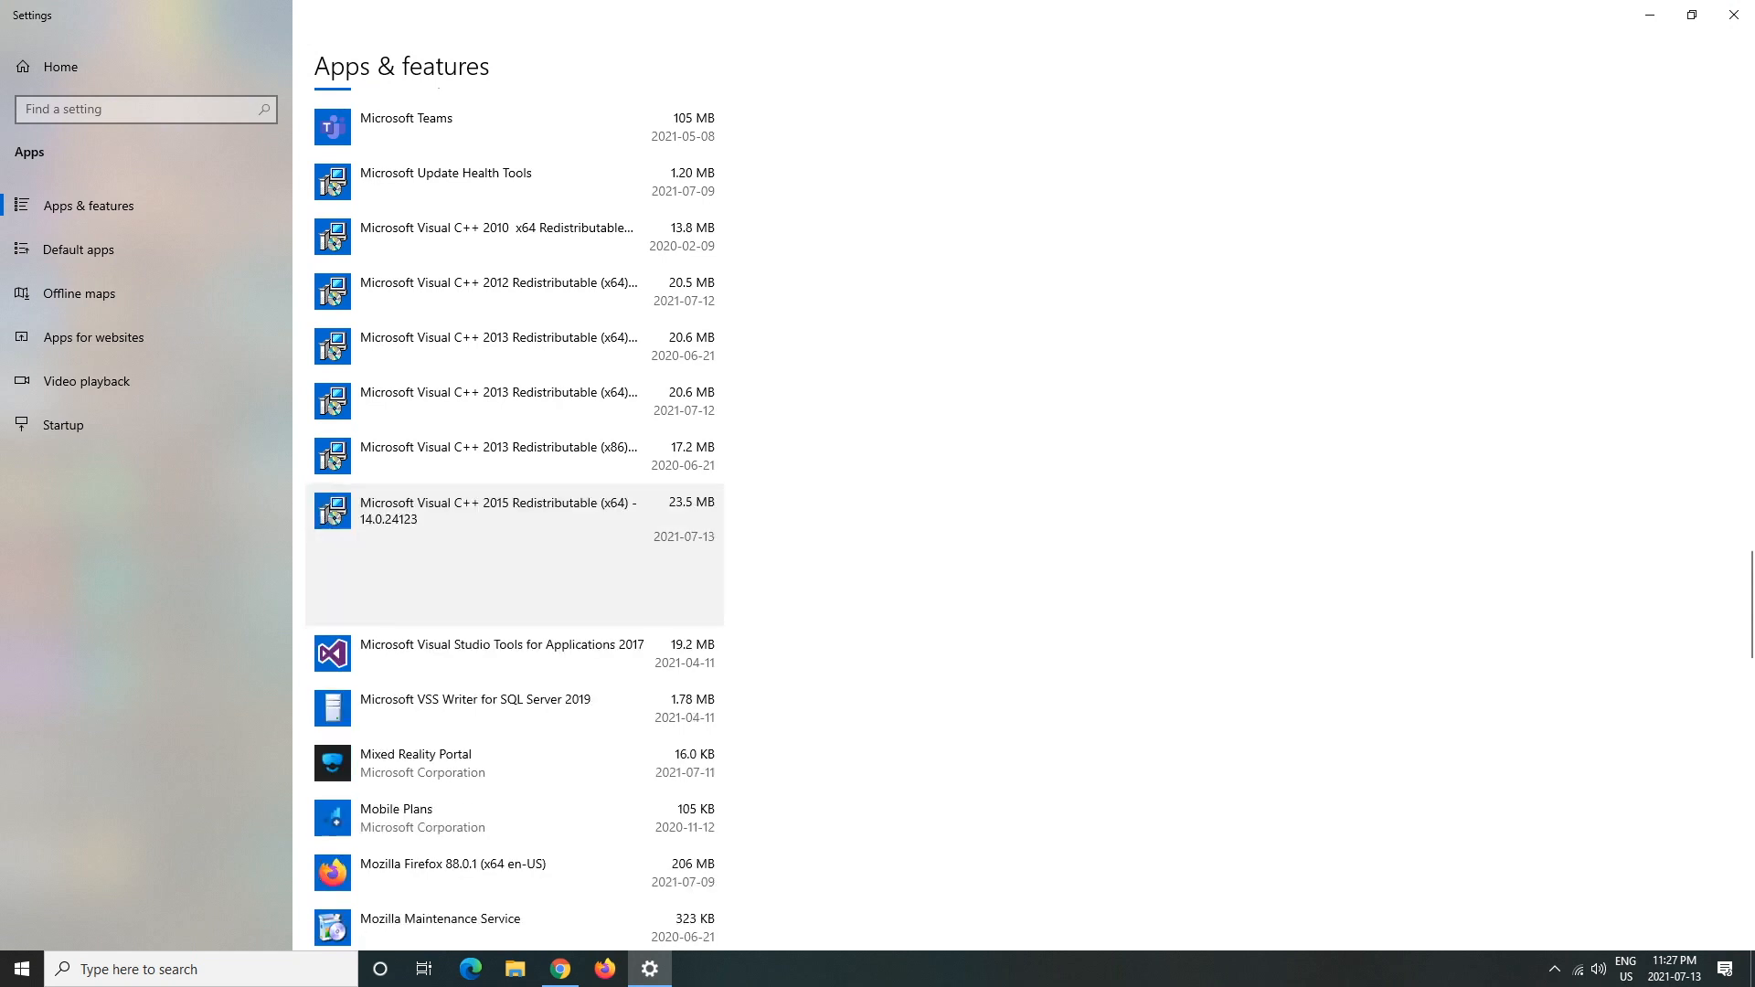
click(493, 509)
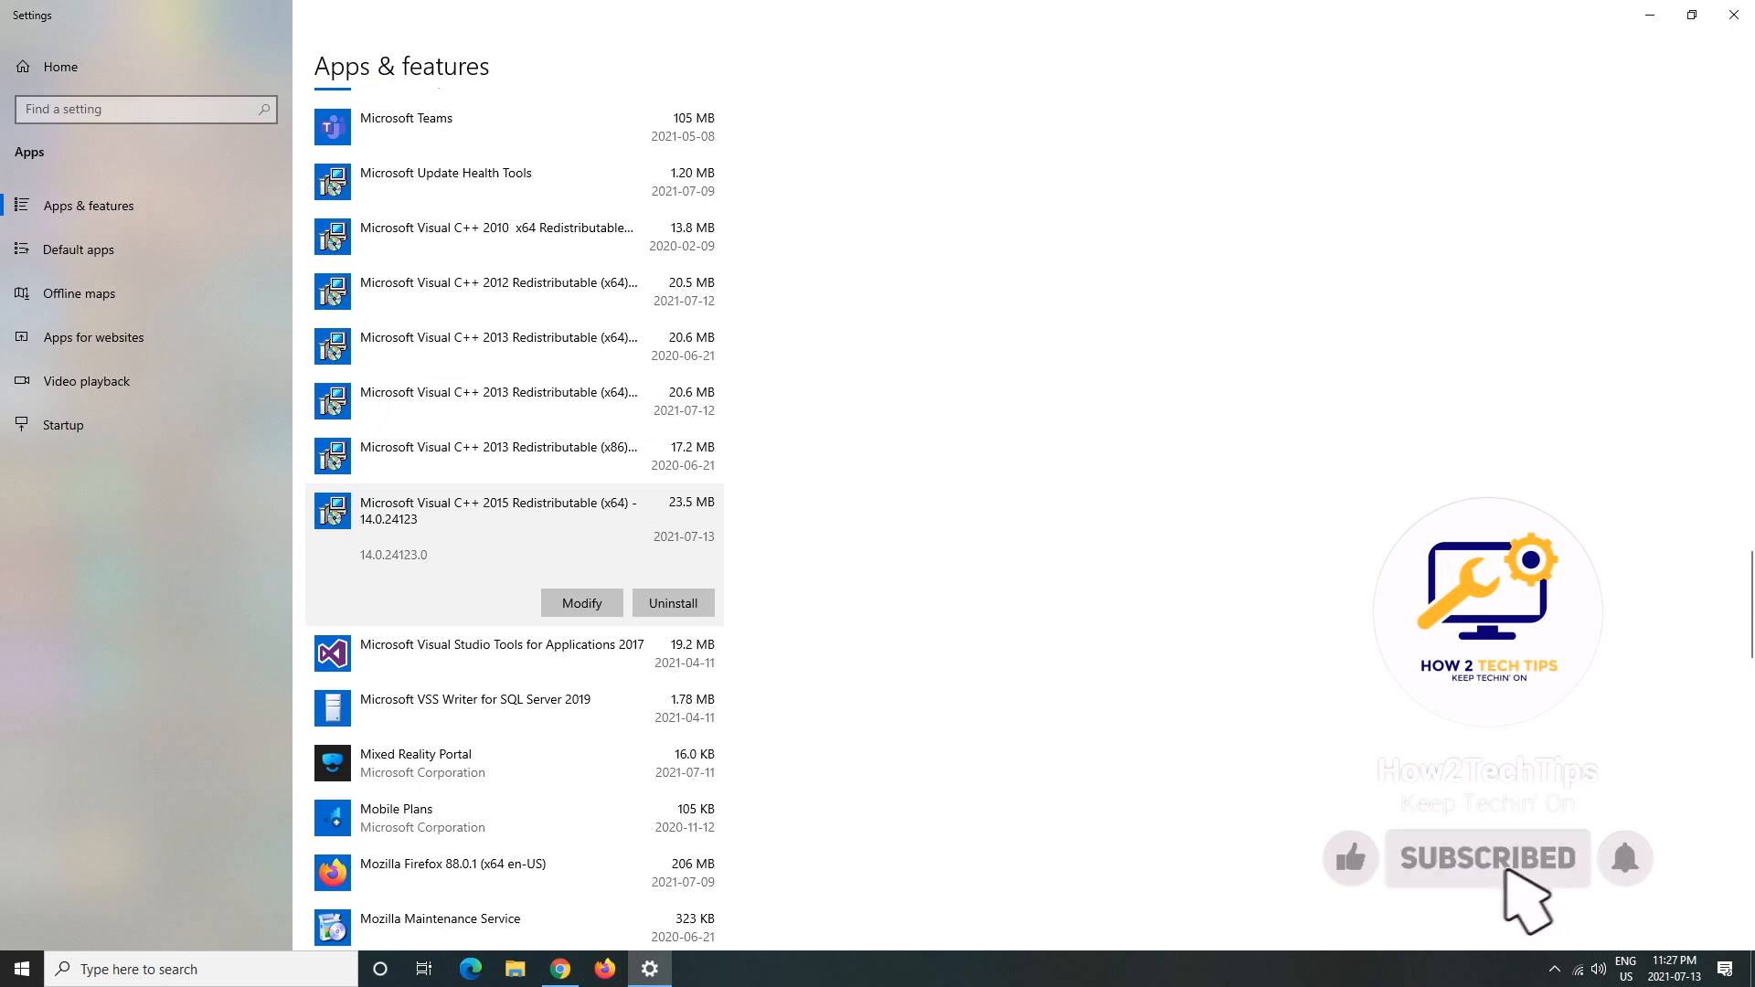
mouse_move(1631, 896)
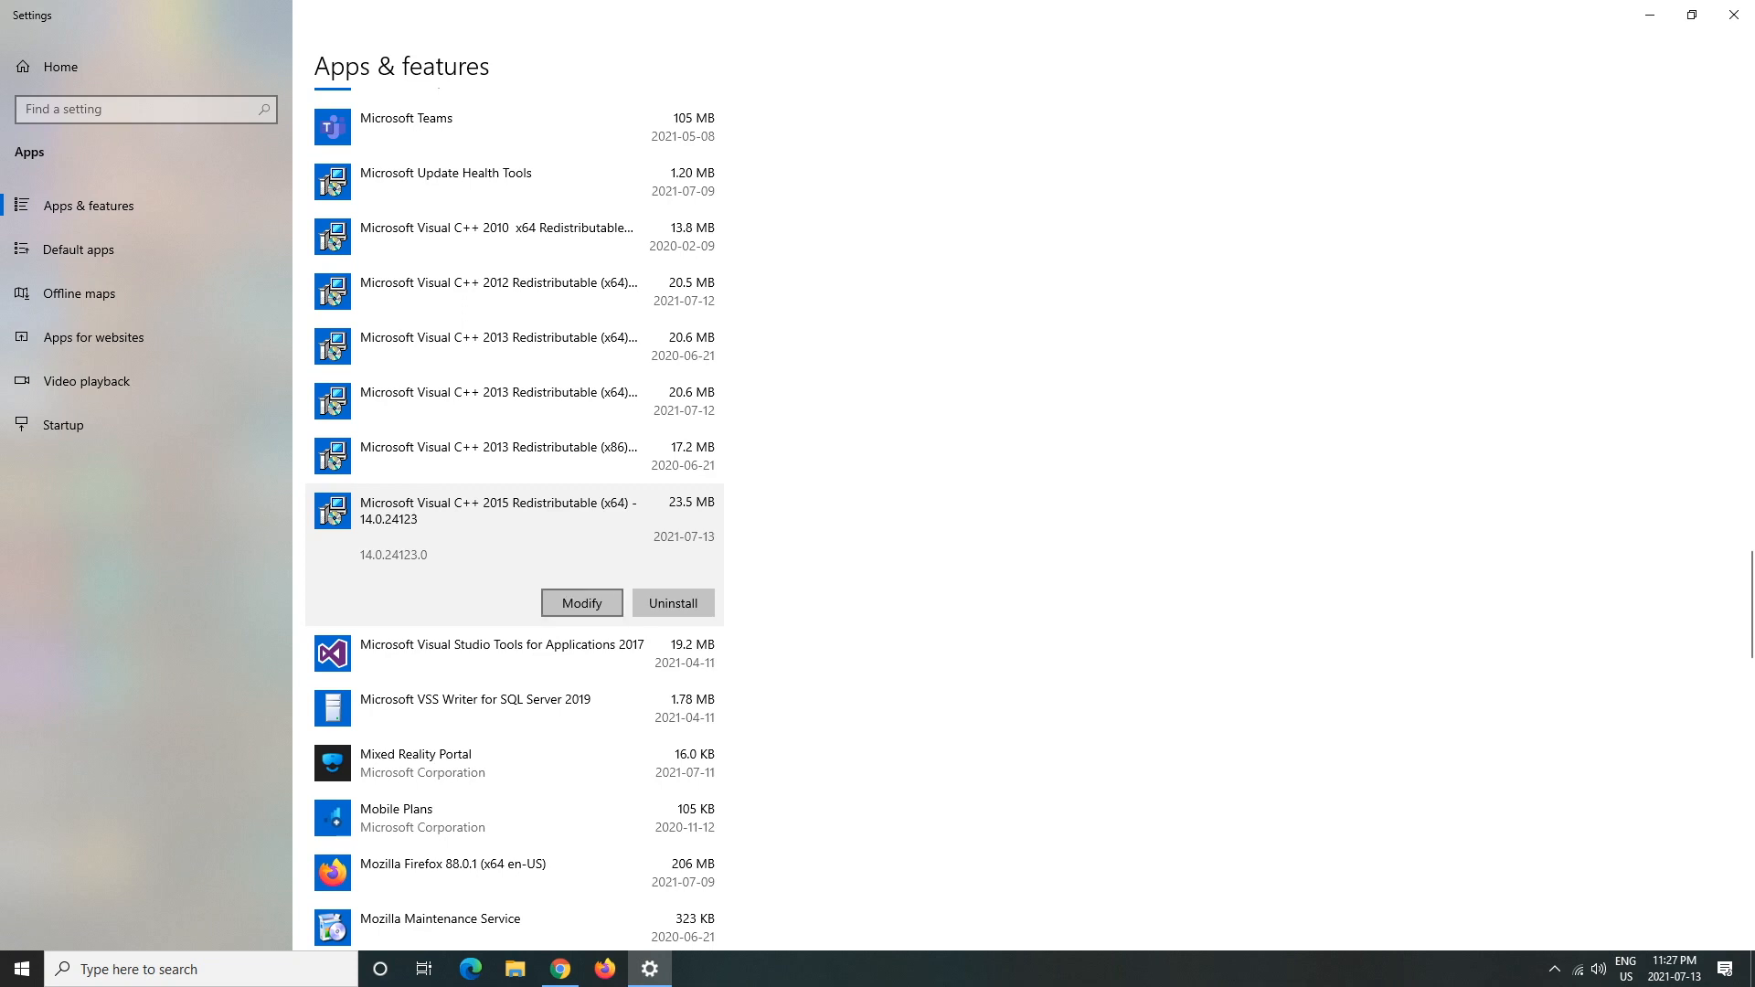
- Run Modify, then Repair on the 2015 x64 redistributable, and close the success window
click(581, 603)
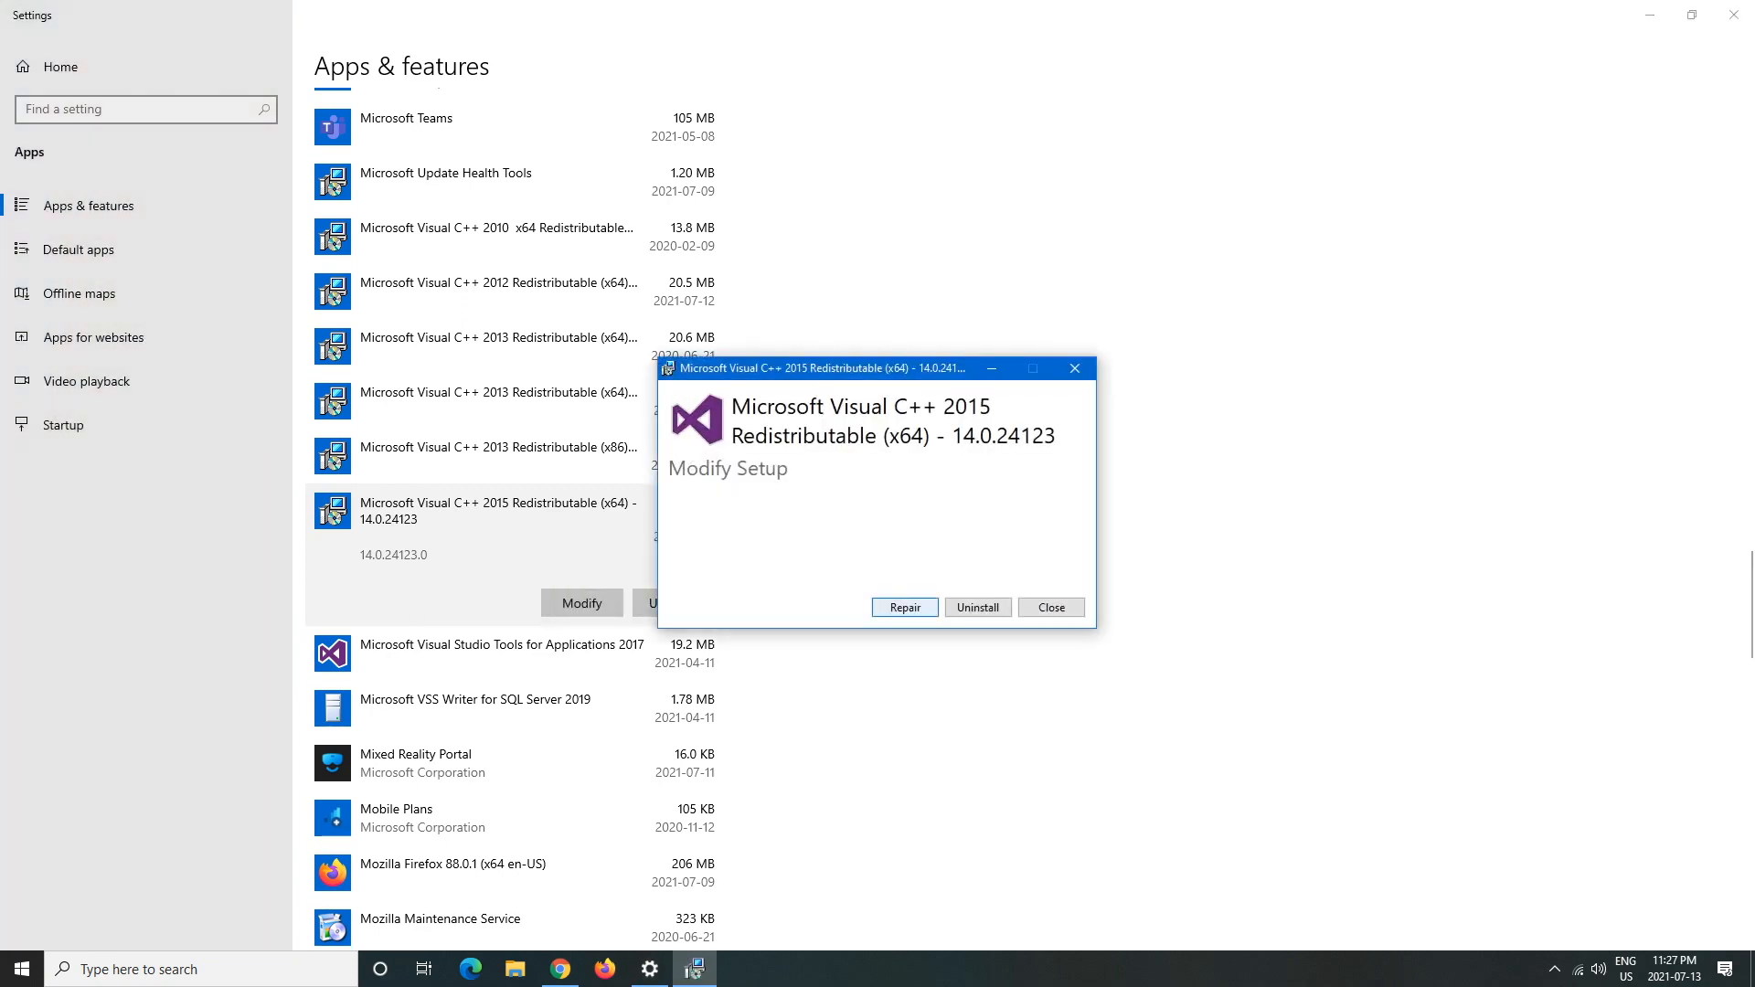
click(903, 607)
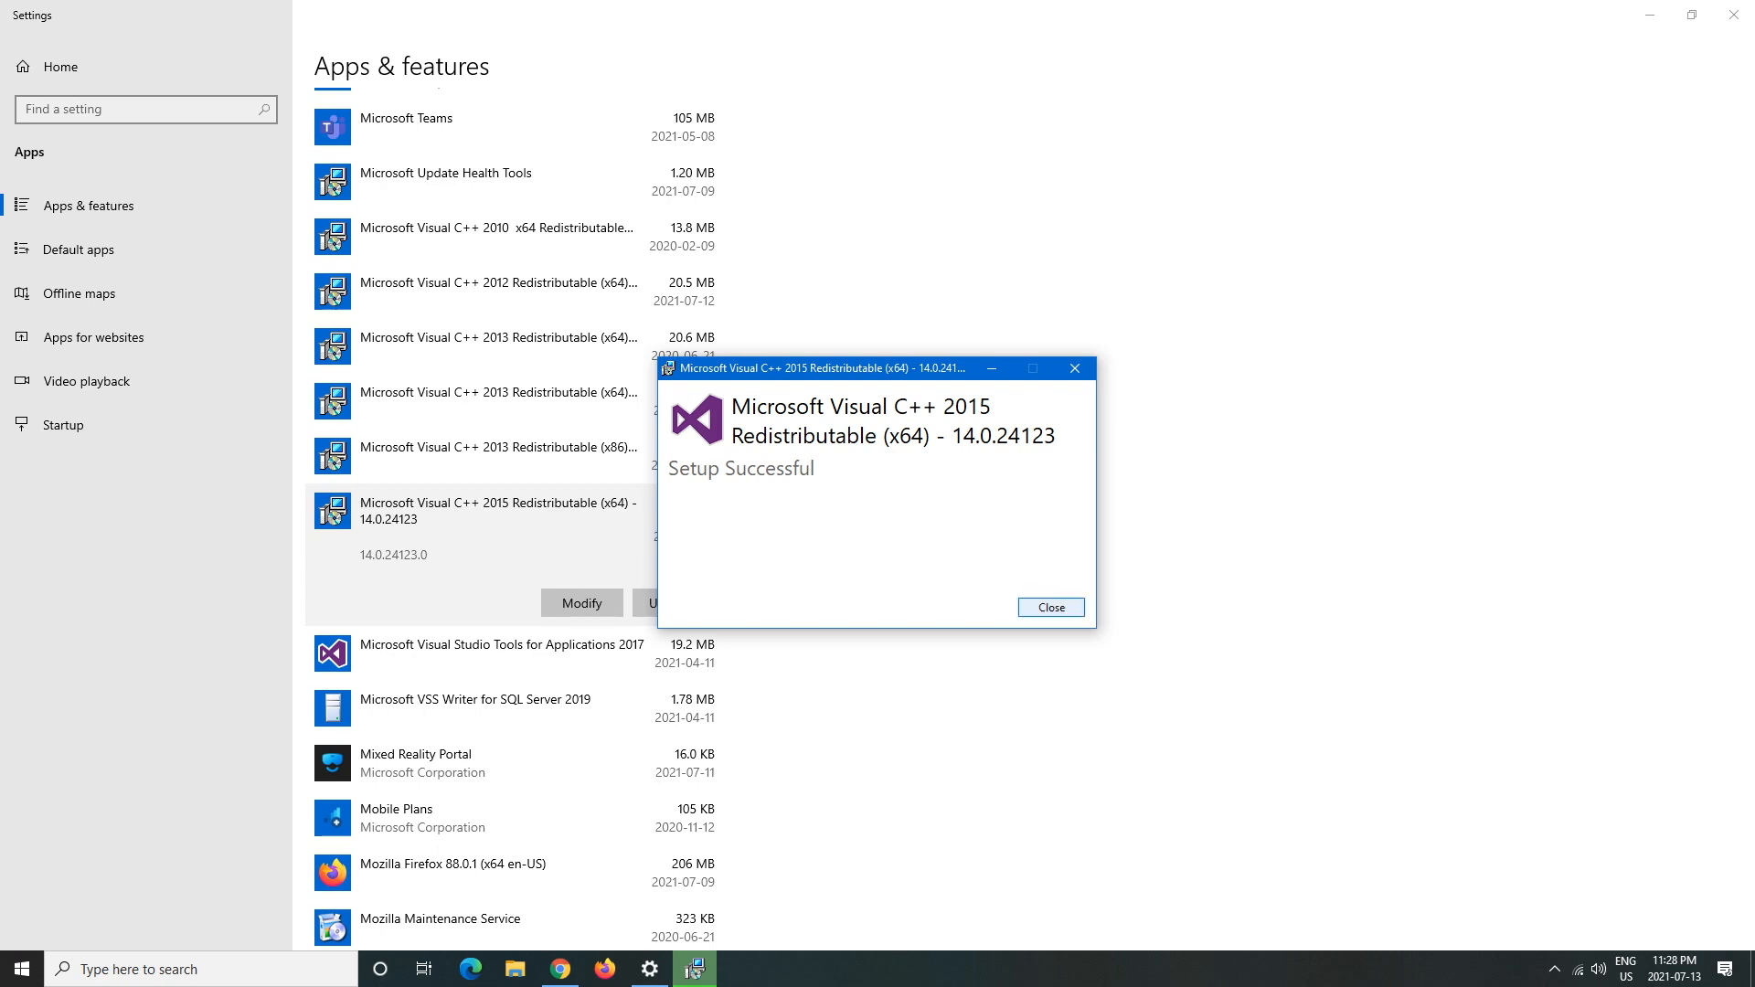
click(1048, 607)
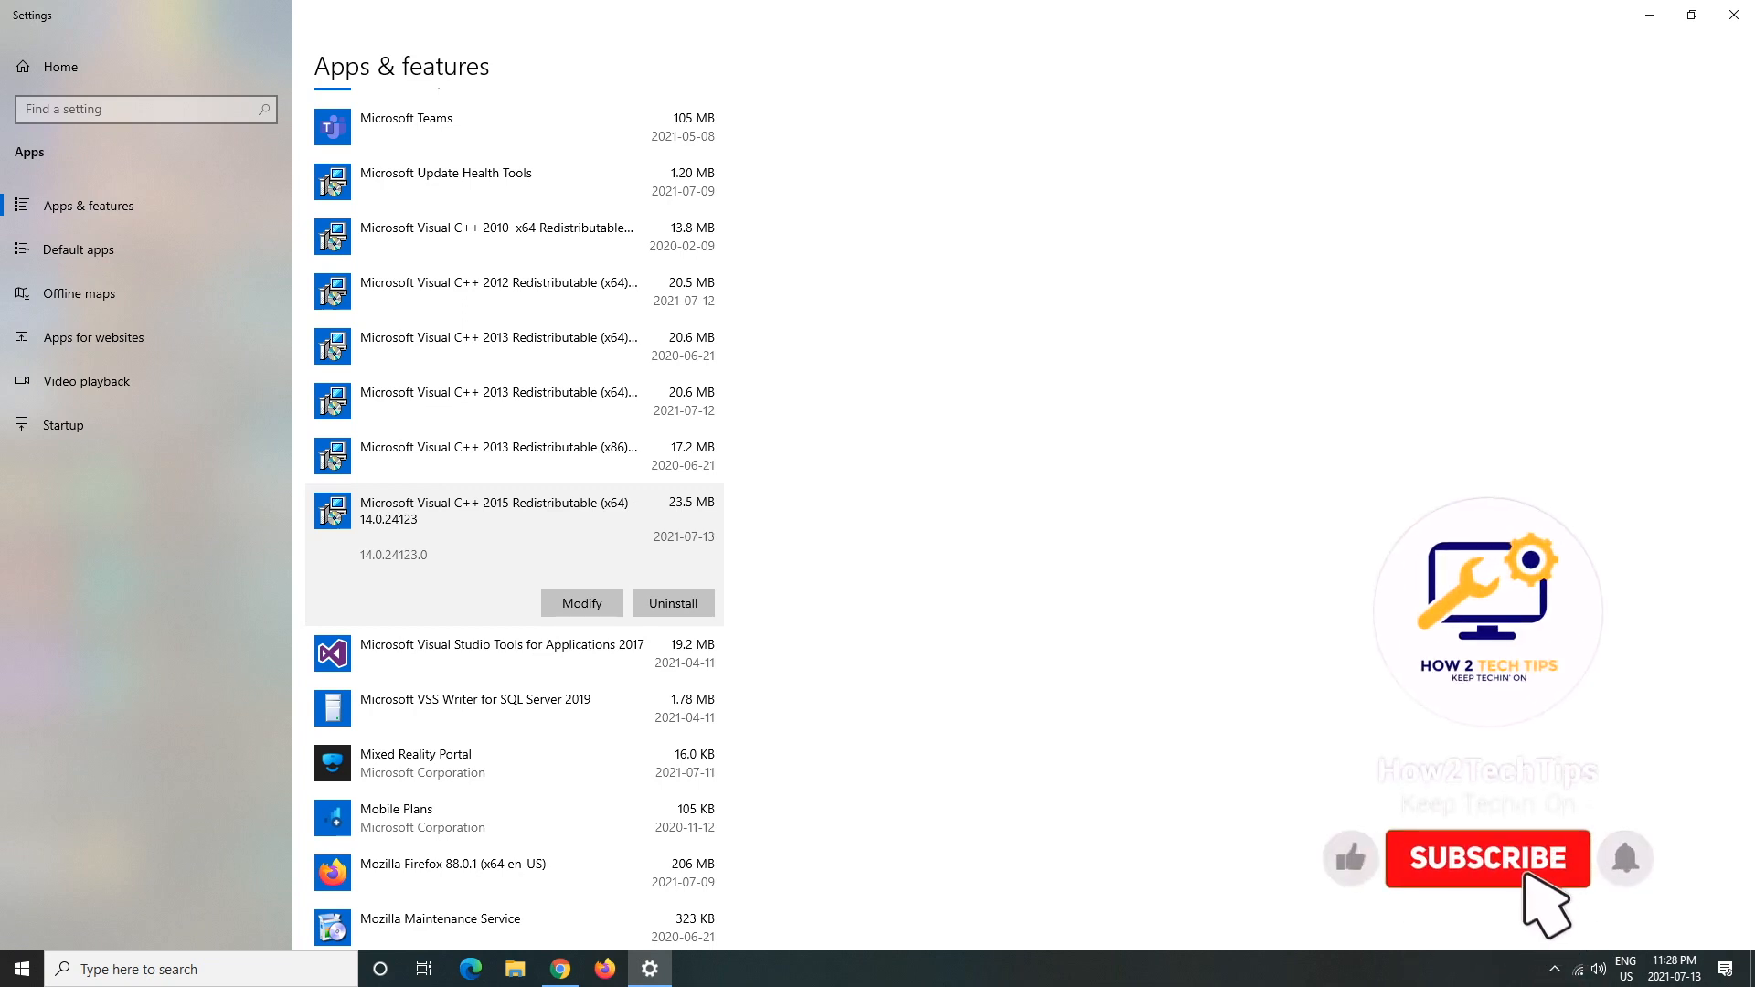
click(1487, 859)
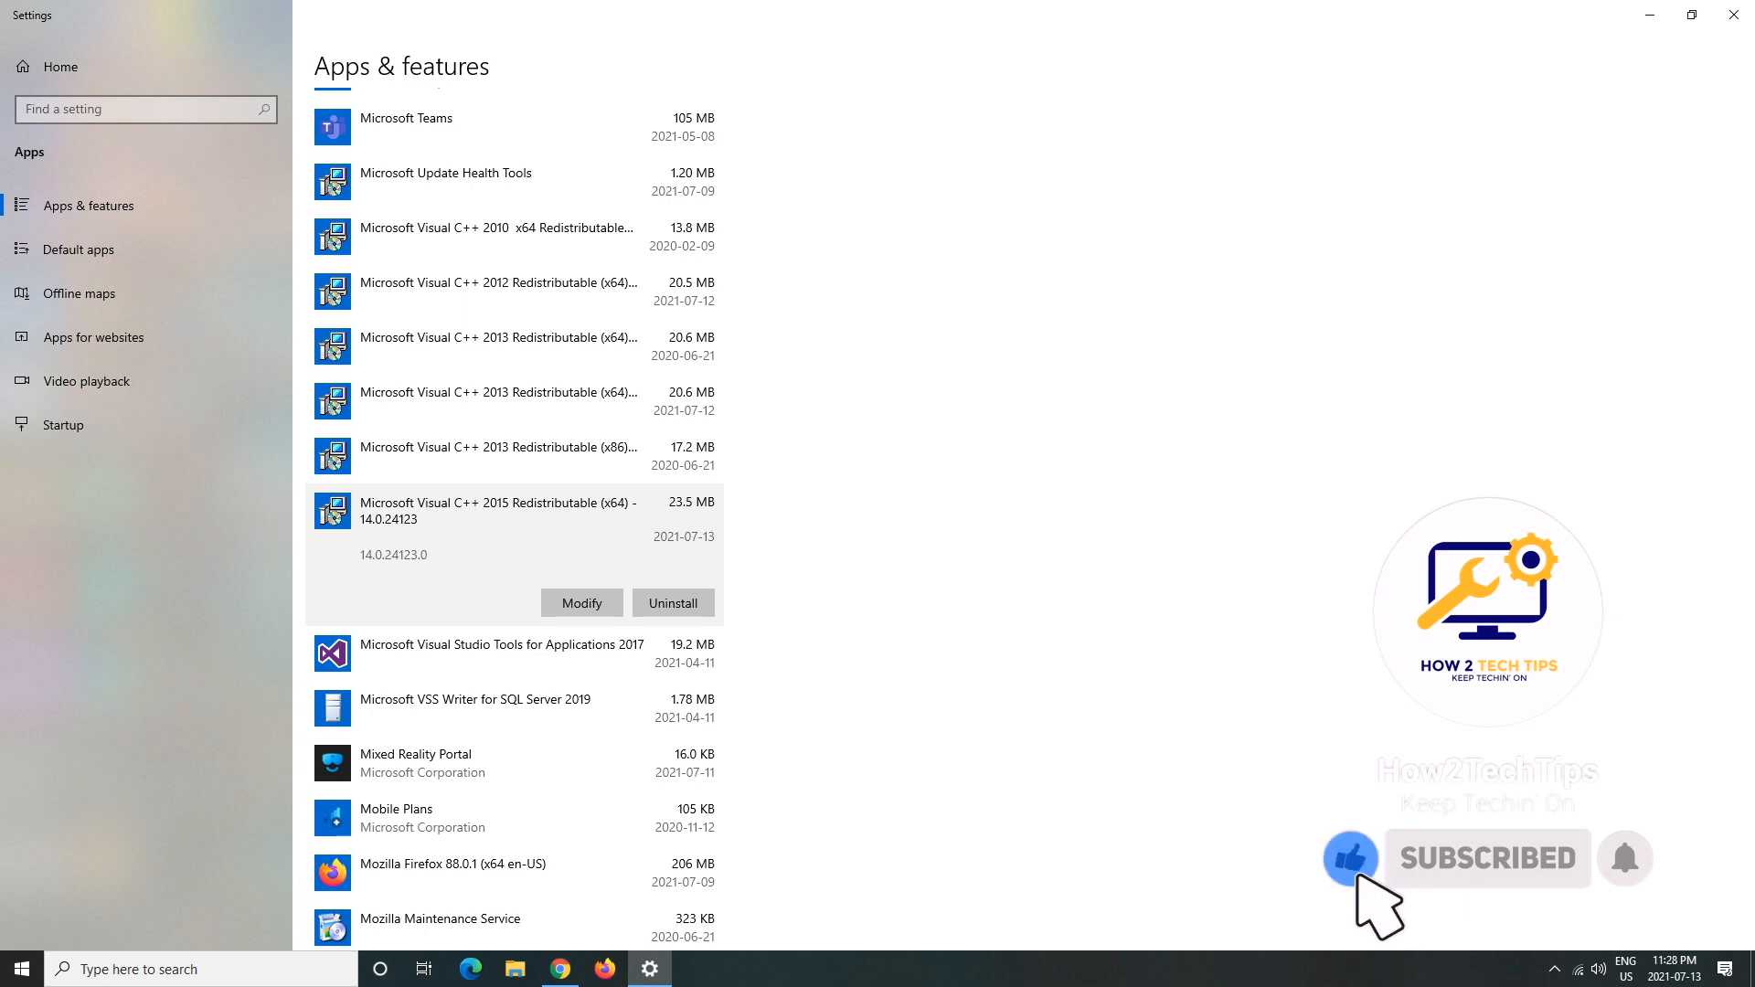
mouse_move(1645, 896)
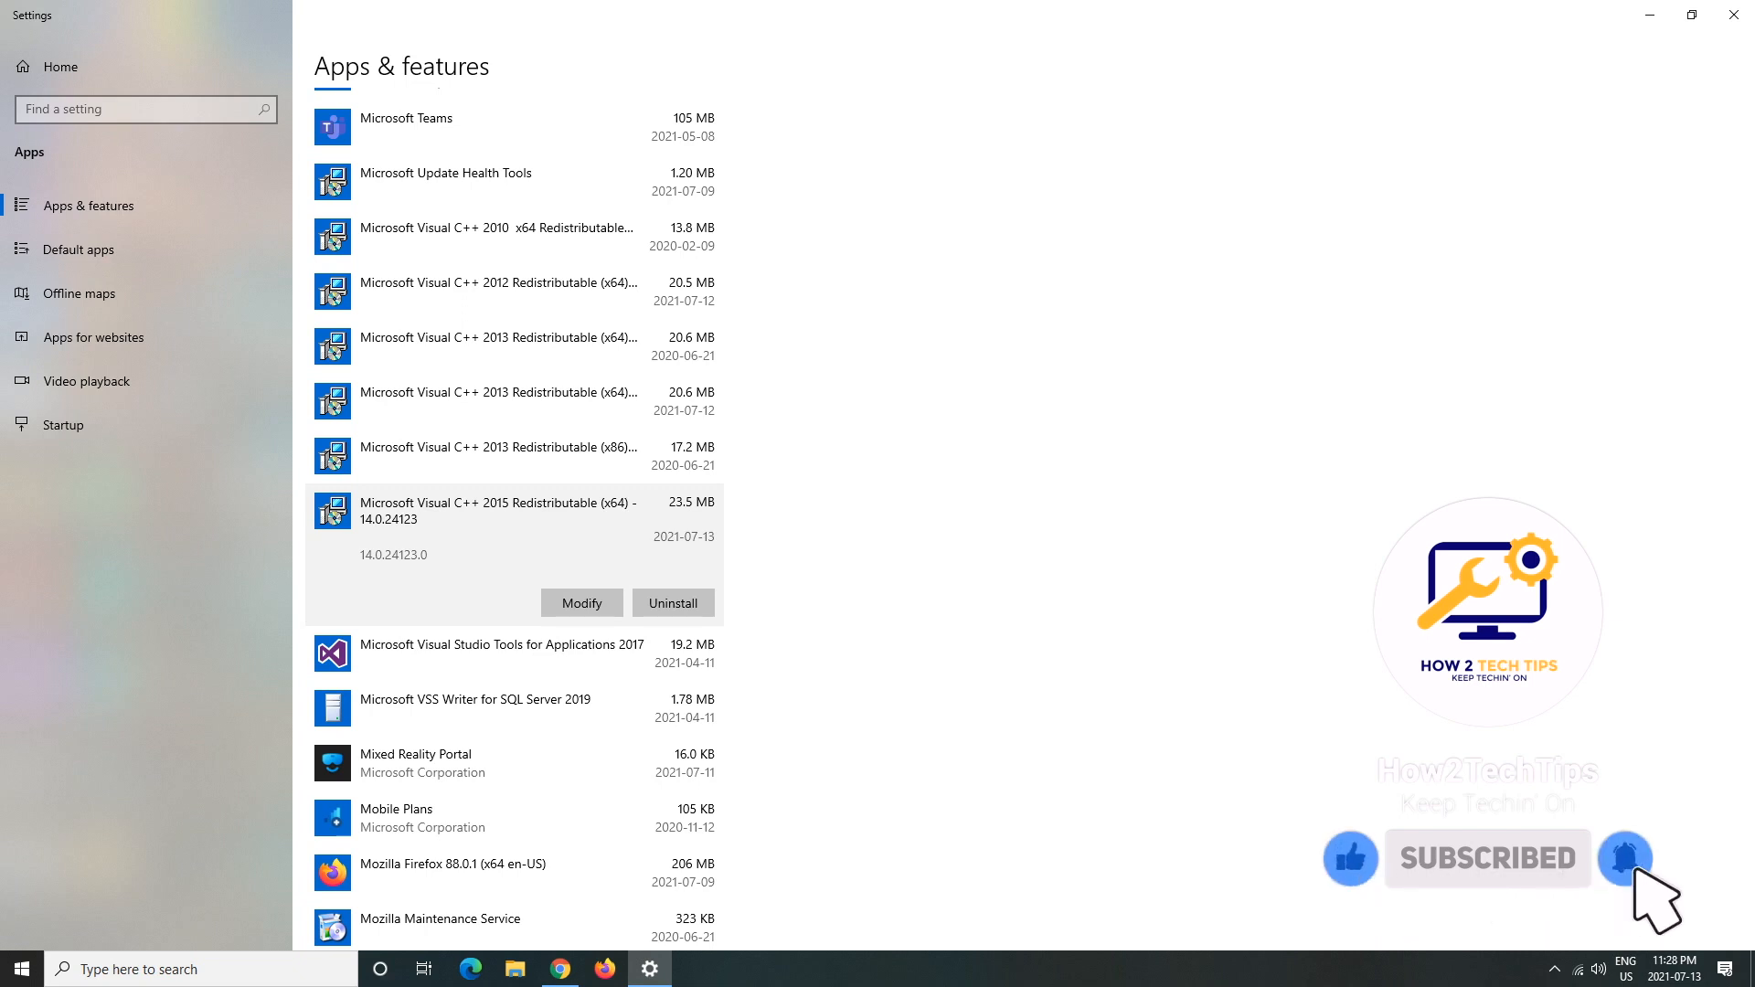